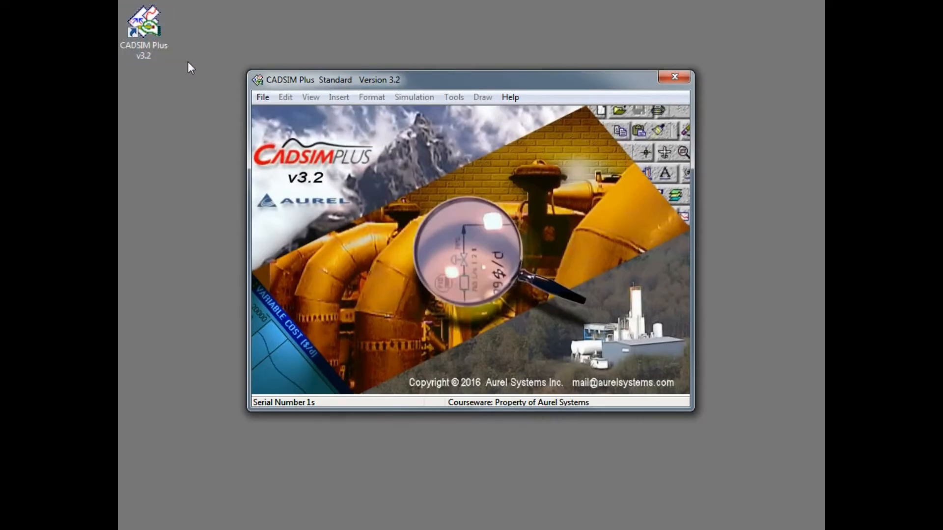
mouse_move(223, 127)
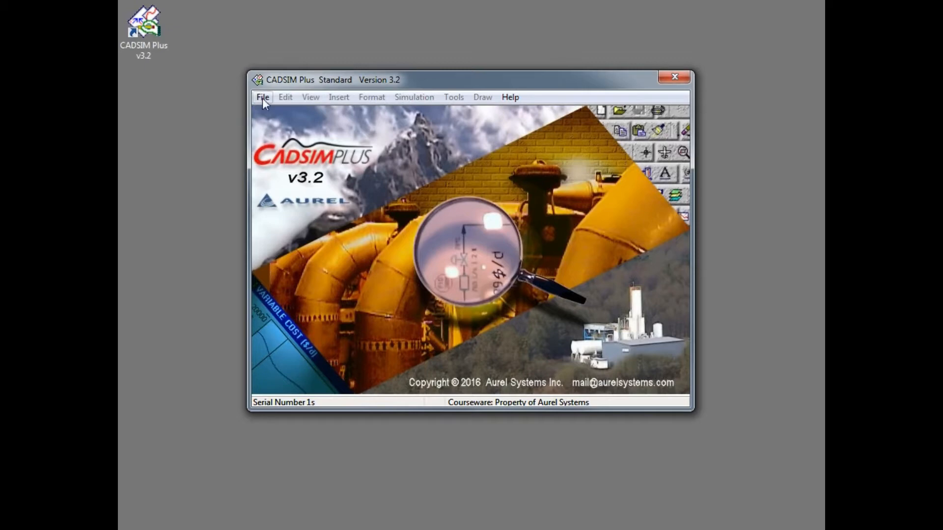
Create a new blank drawing (new.dra) from the File menu.
click(262, 97)
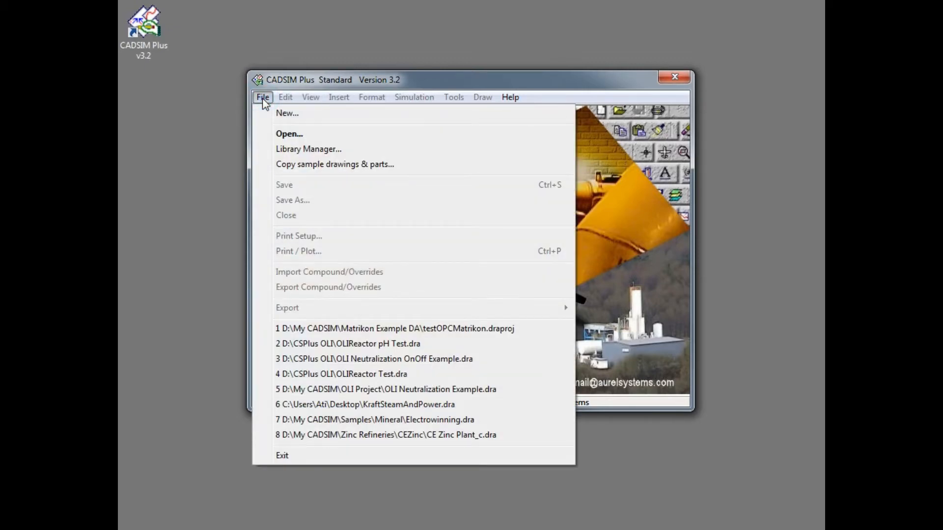
click(287, 113)
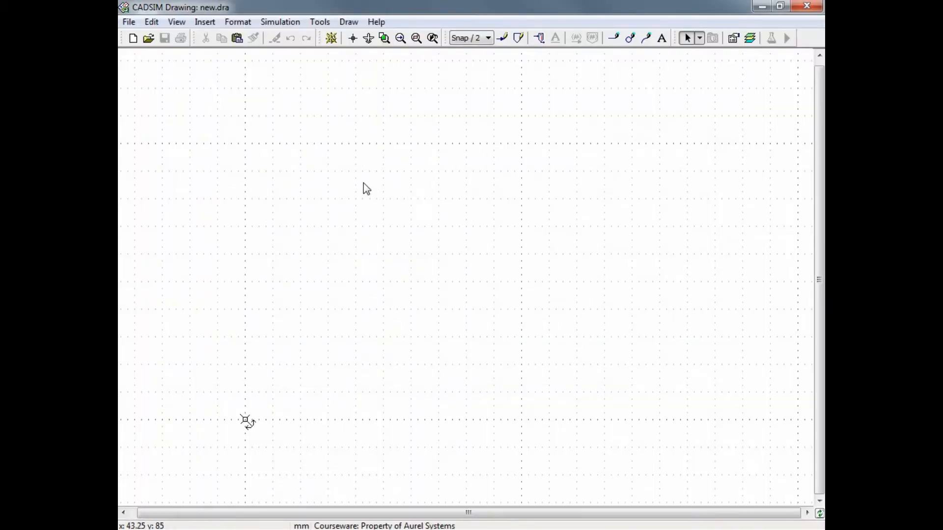
mouse_move(342, 237)
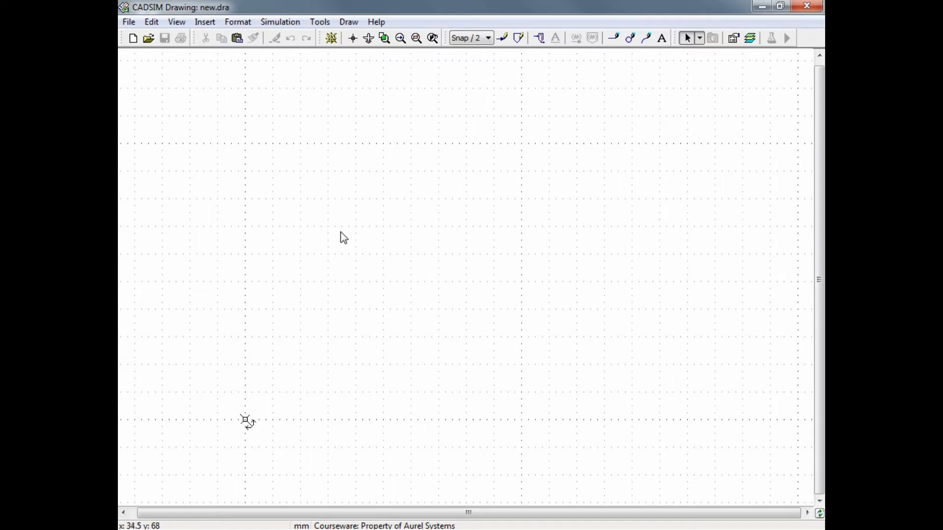
mouse_move(357, 229)
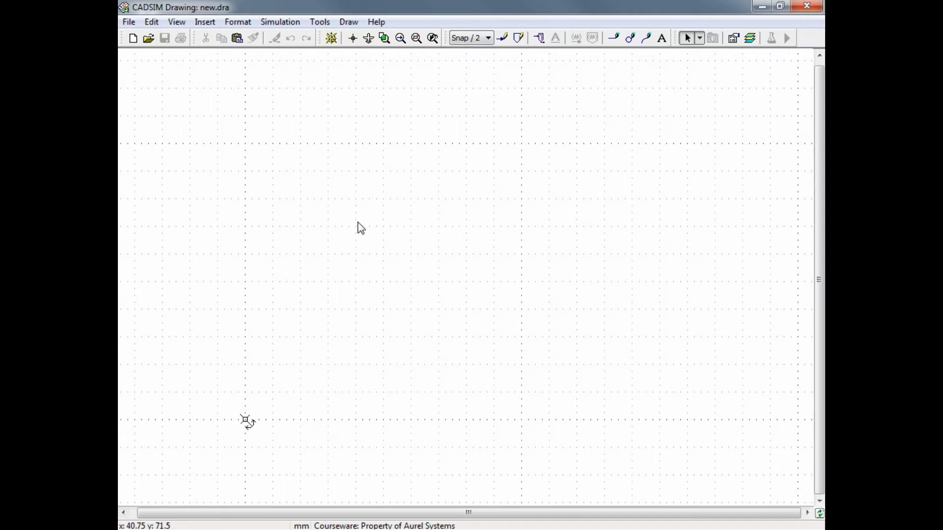
mouse_move(511, 53)
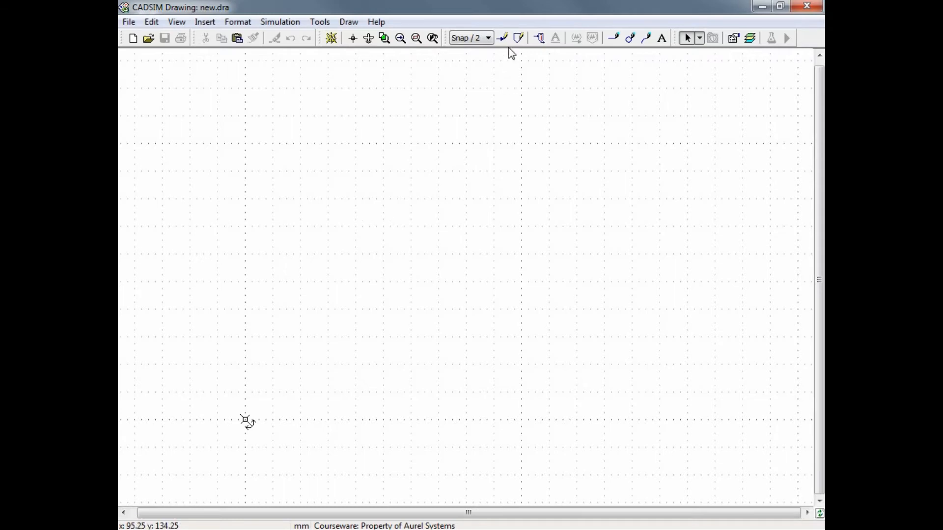
mouse_move(502, 38)
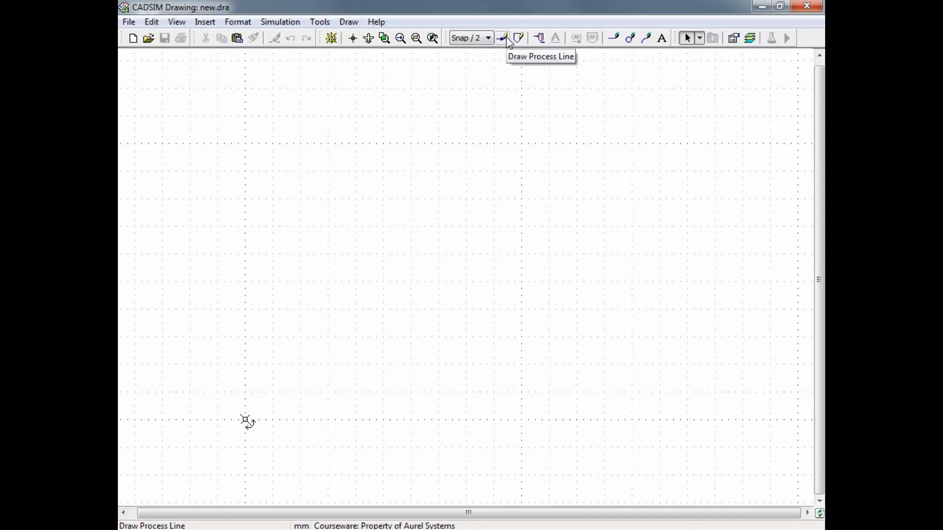
mouse_move(630, 38)
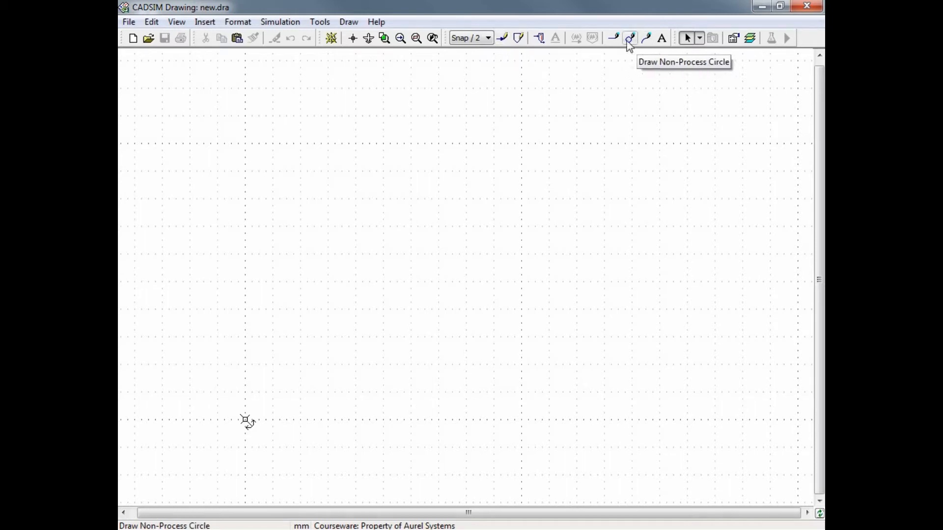
mouse_move(613, 47)
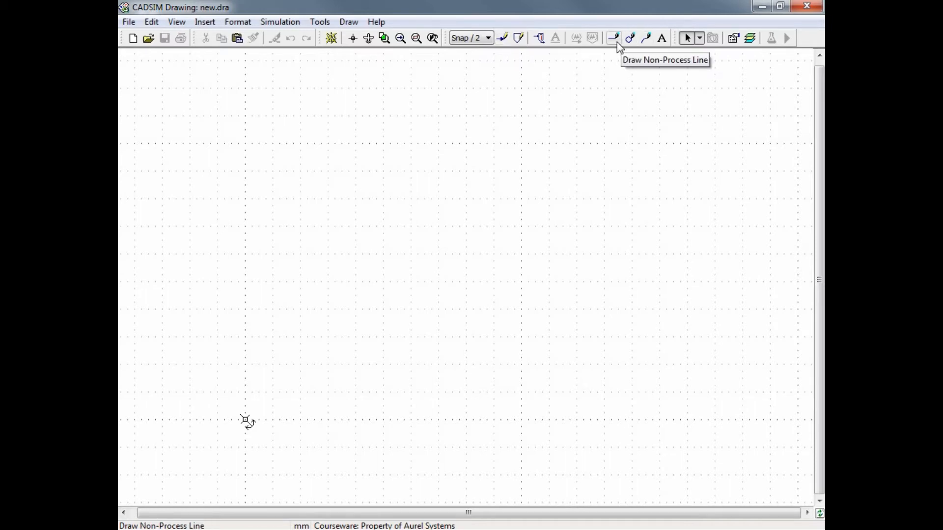
mouse_move(609, 47)
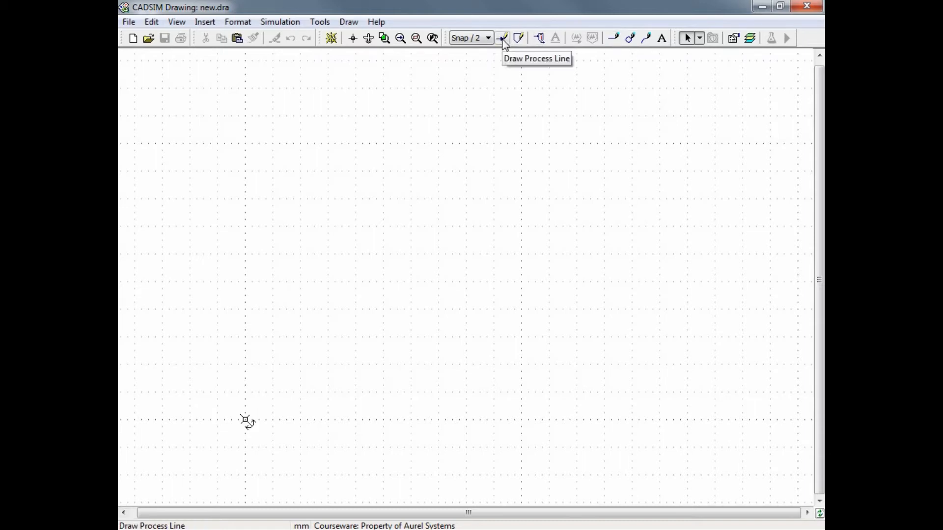
mouse_move(572, 49)
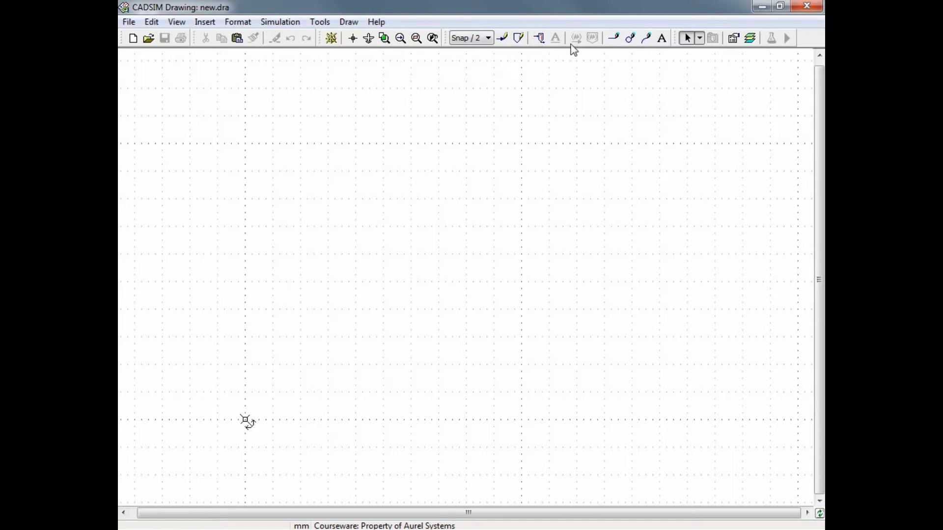
mouse_move(613, 38)
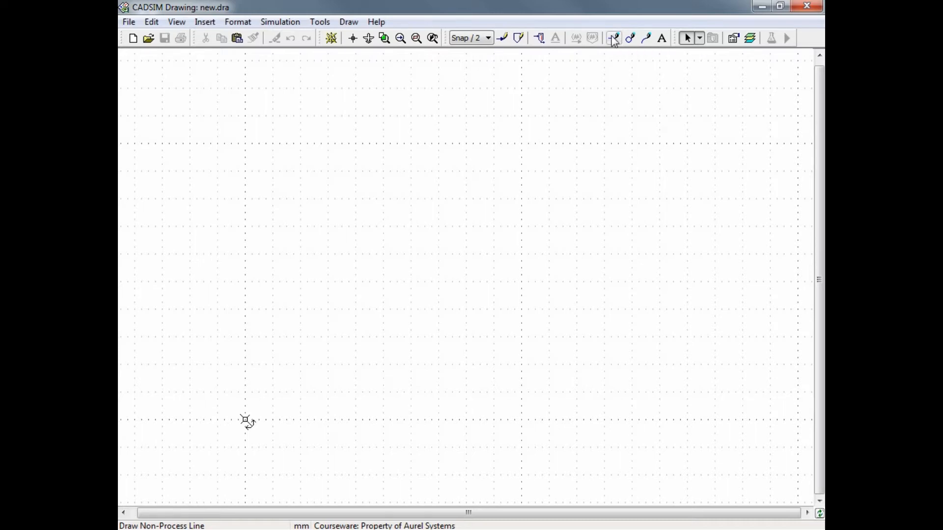
Draw a stepped process line from the lower left with the Process Line tool.
click(502, 38)
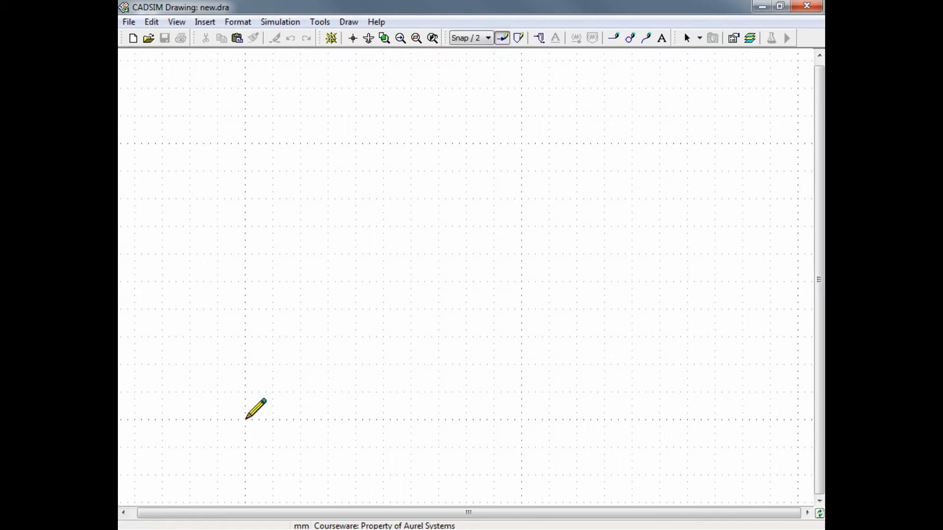
drag(246, 418, 285, 374)
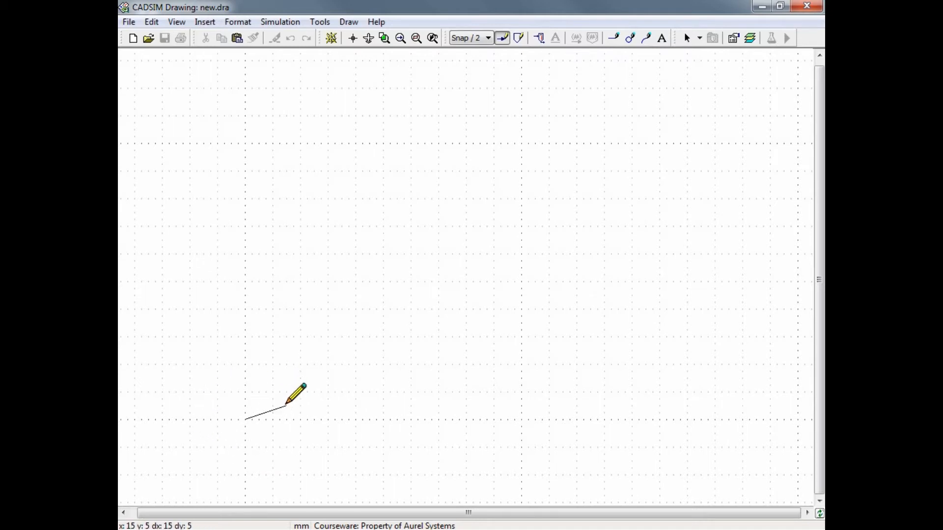
drag(295, 397, 354, 379)
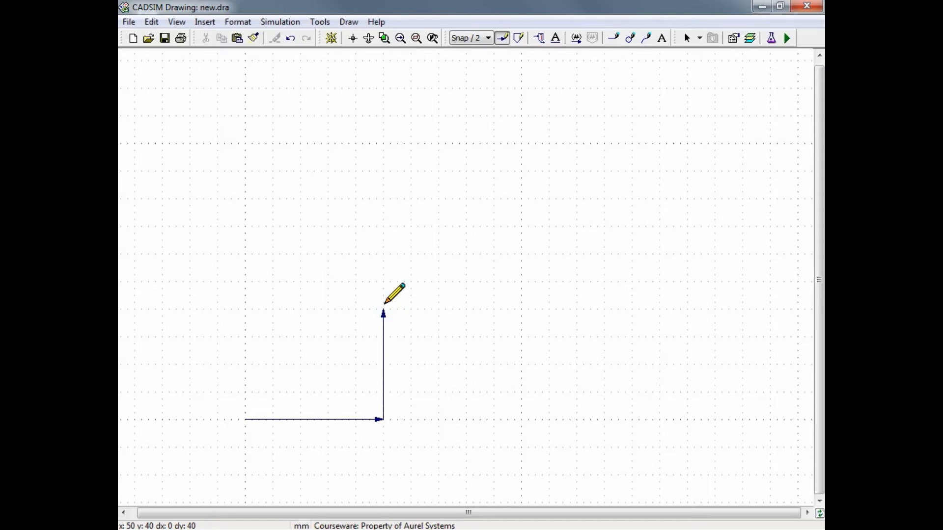
click(504, 309)
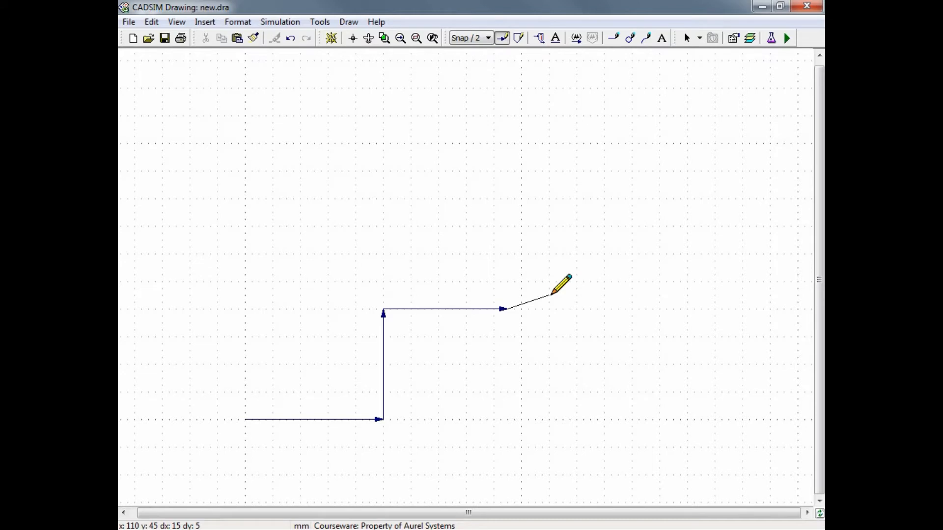
mouse_move(549, 295)
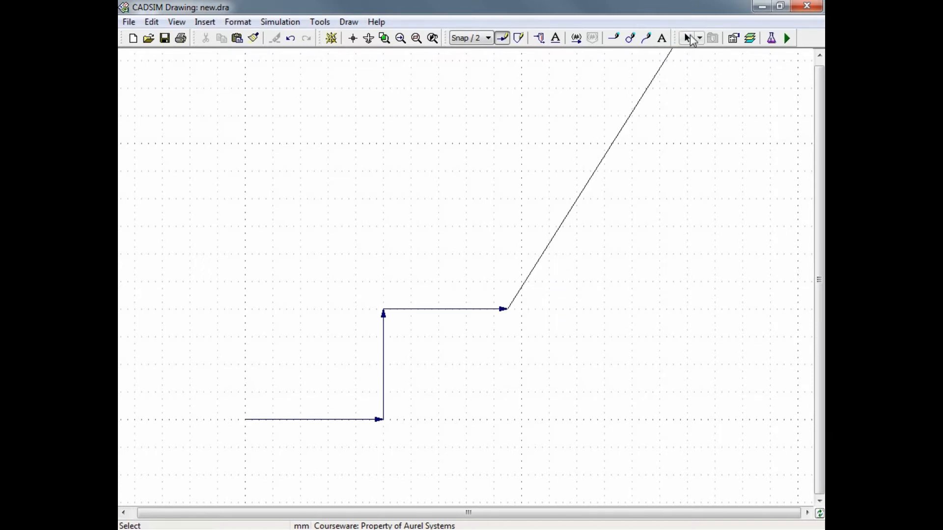
mouse_move(687, 38)
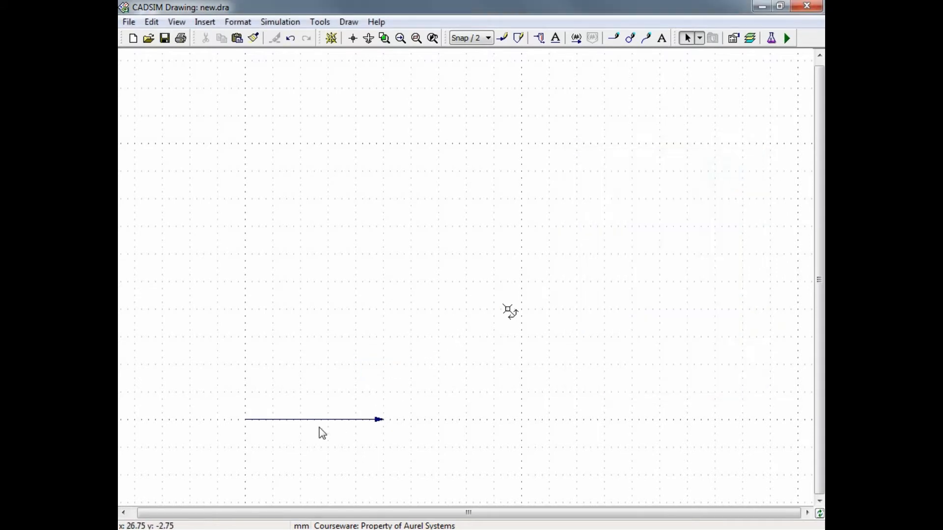
Review the tilted process line's properties and leave them at defaults.
double_click(313, 420)
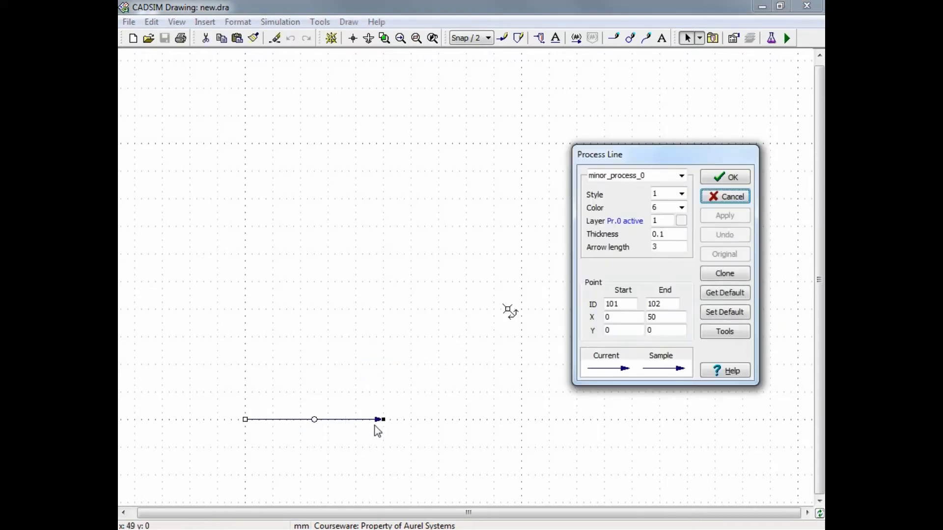
mouse_move(336, 428)
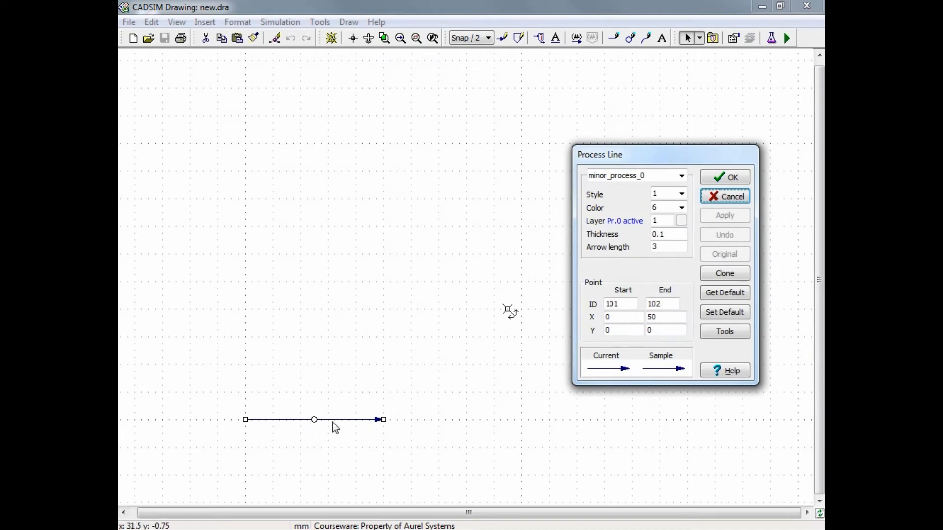
mouse_move(329, 436)
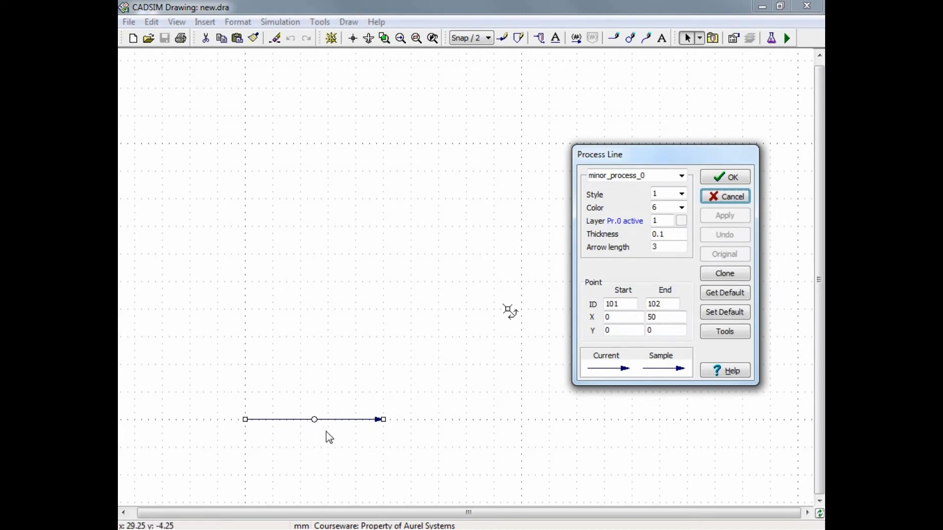
mouse_move(306, 387)
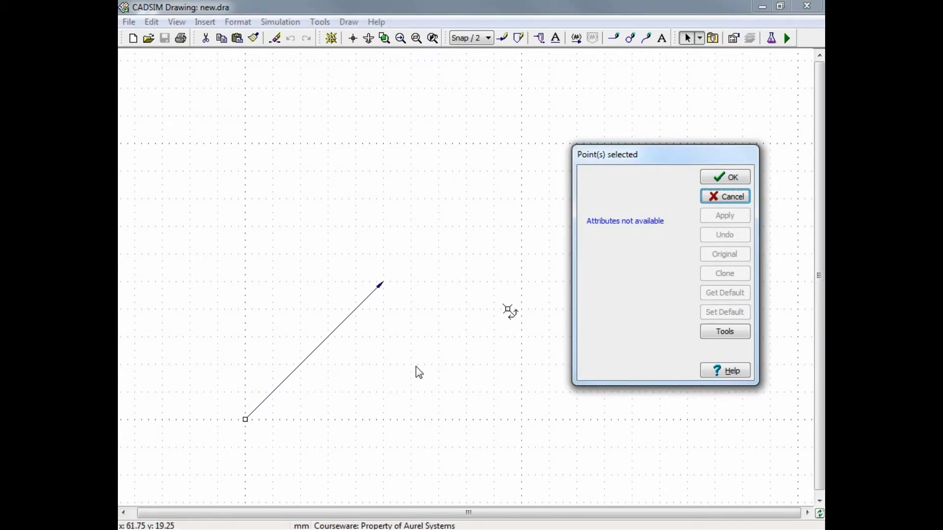
click(335, 328)
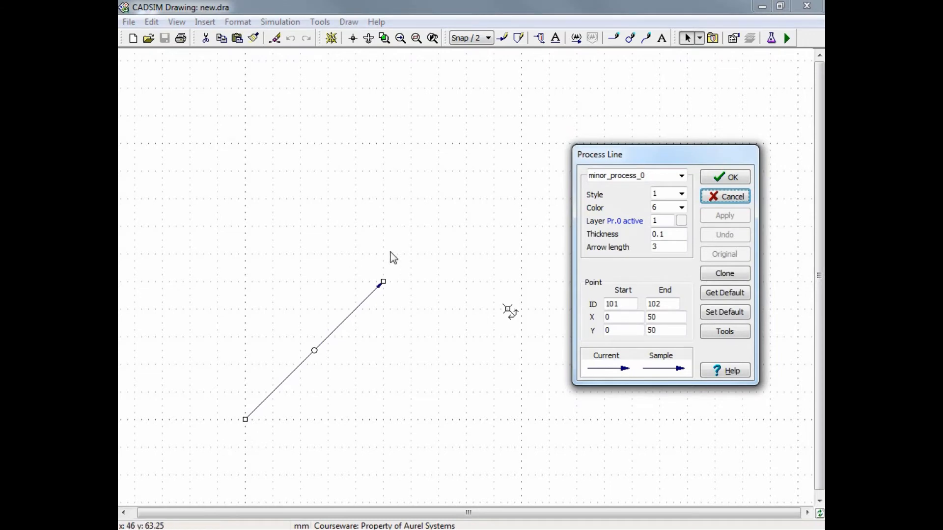
mouse_move(244, 421)
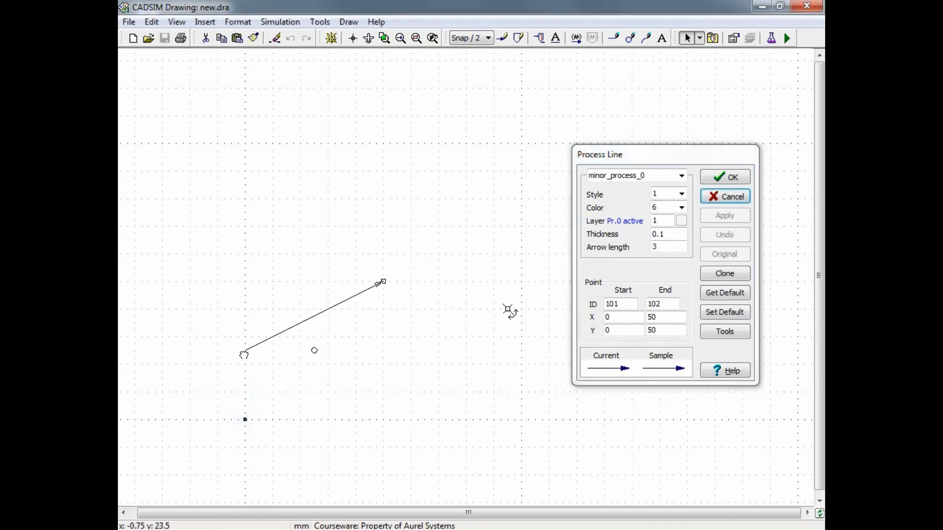
click(733, 176)
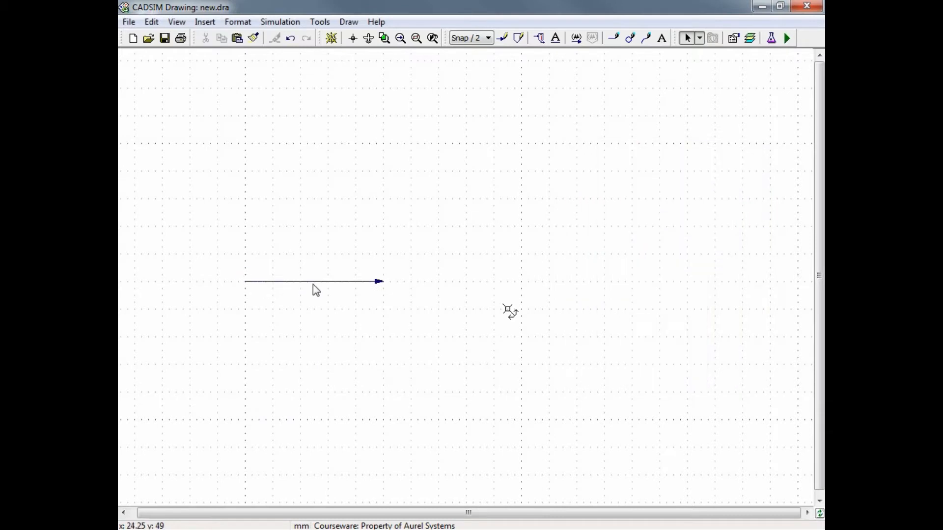
double_click(312, 281)
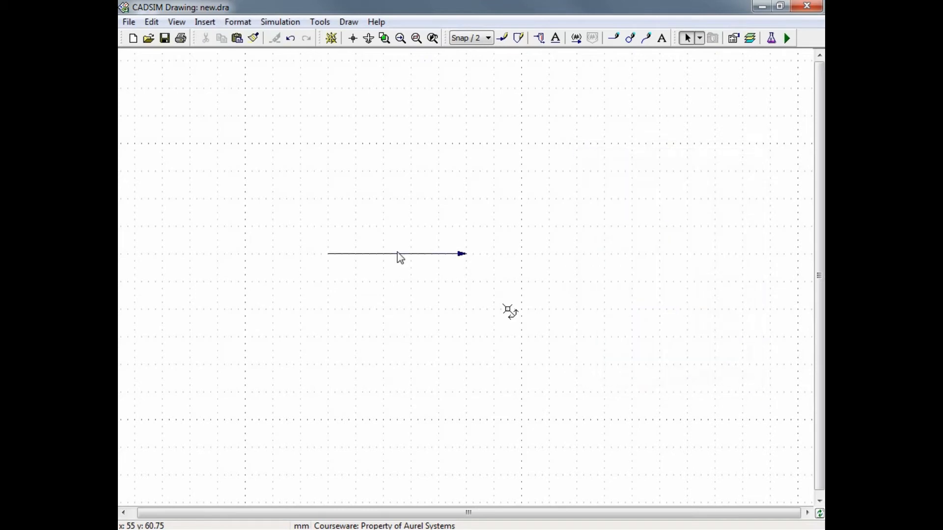
mouse_move(393, 320)
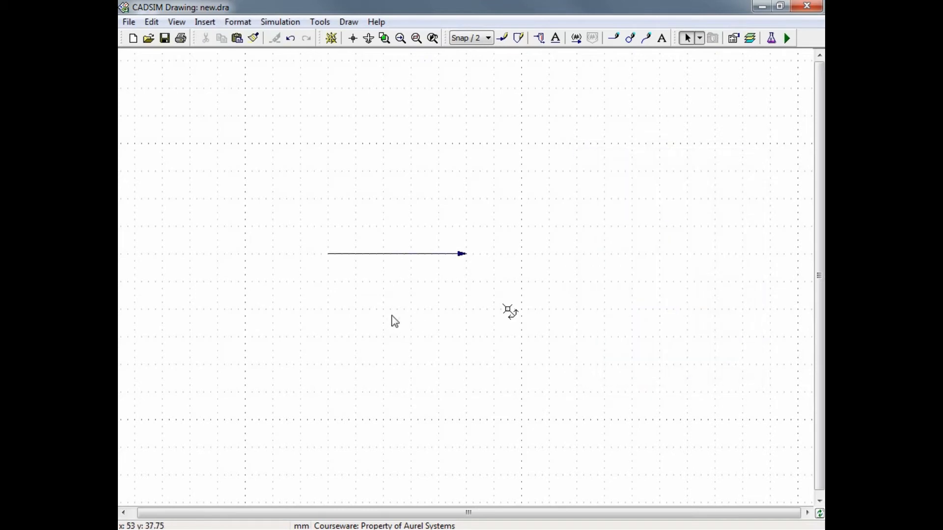
mouse_move(306, 206)
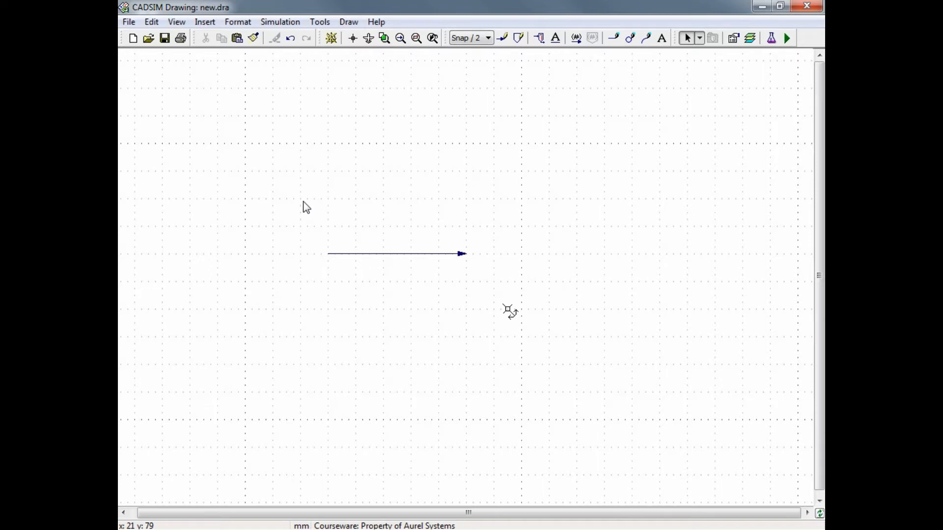
Box-select the stream line, confirm its default Process Line properties and close the dialog.
drag(305, 201, 505, 292)
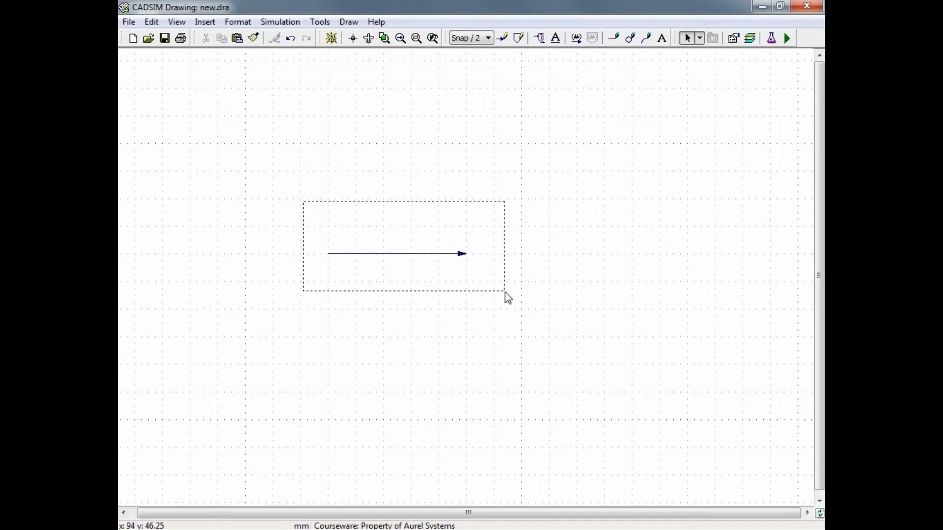
double_click(397, 254)
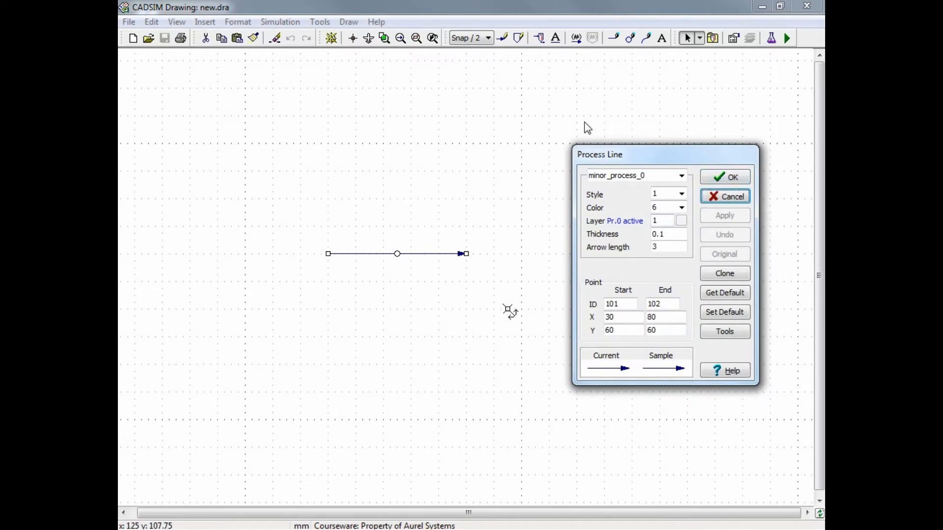
mouse_move(532, 383)
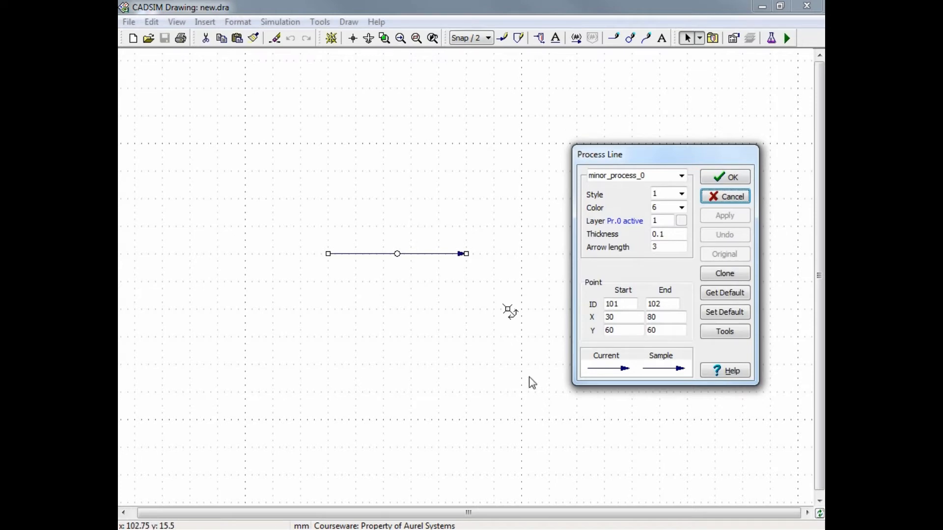
mouse_move(668, 217)
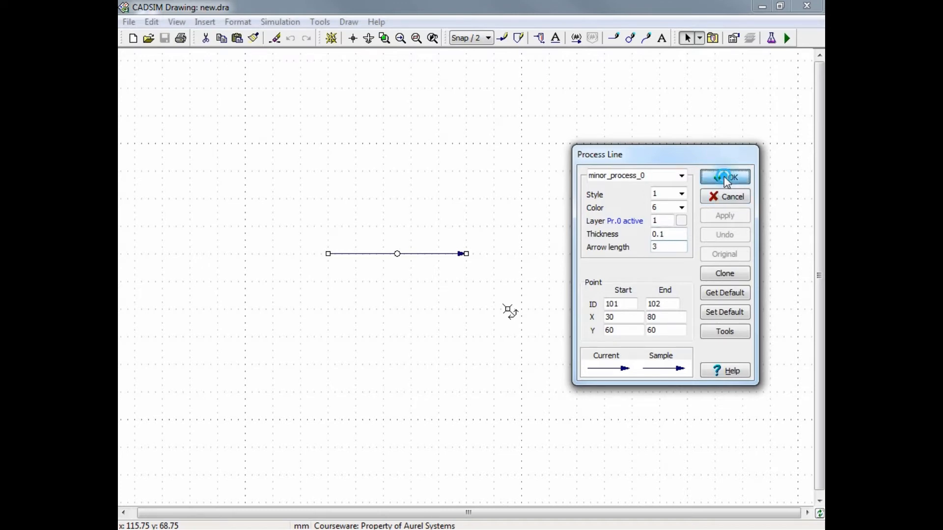
click(725, 177)
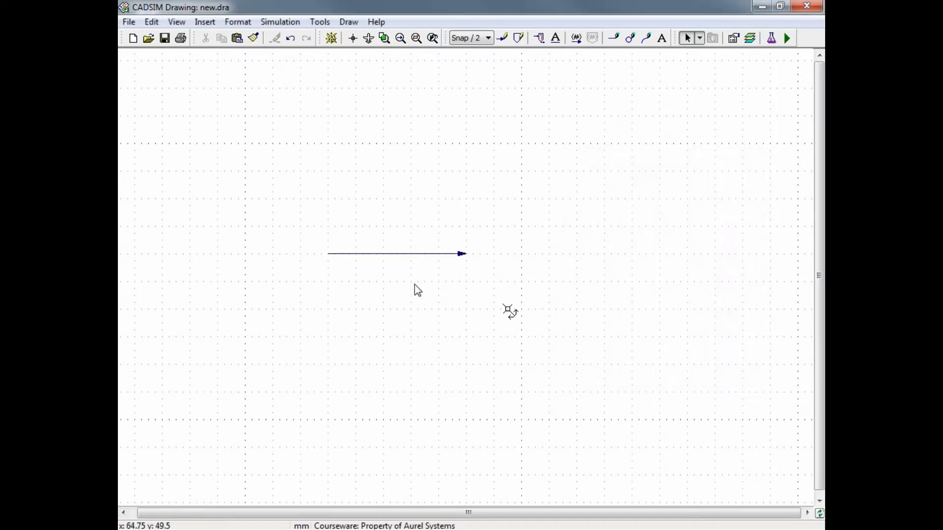
mouse_move(787, 68)
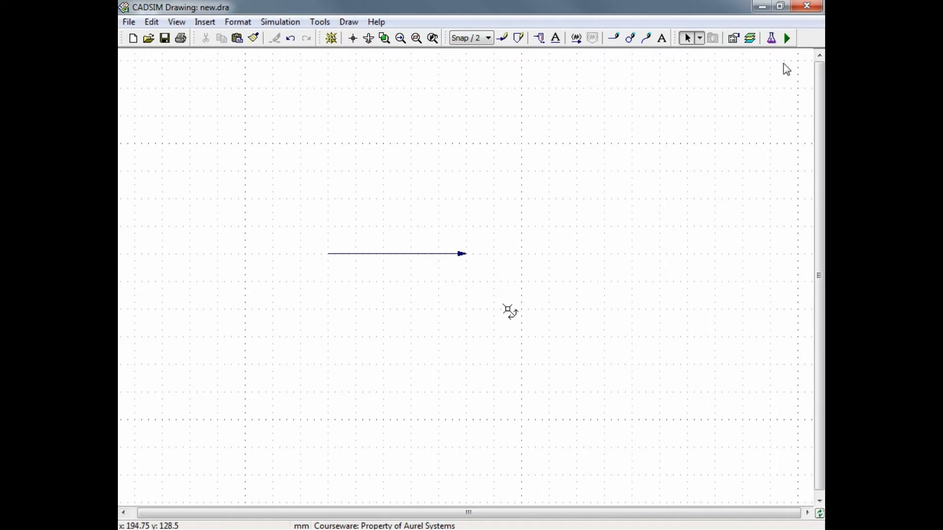
mouse_move(772, 39)
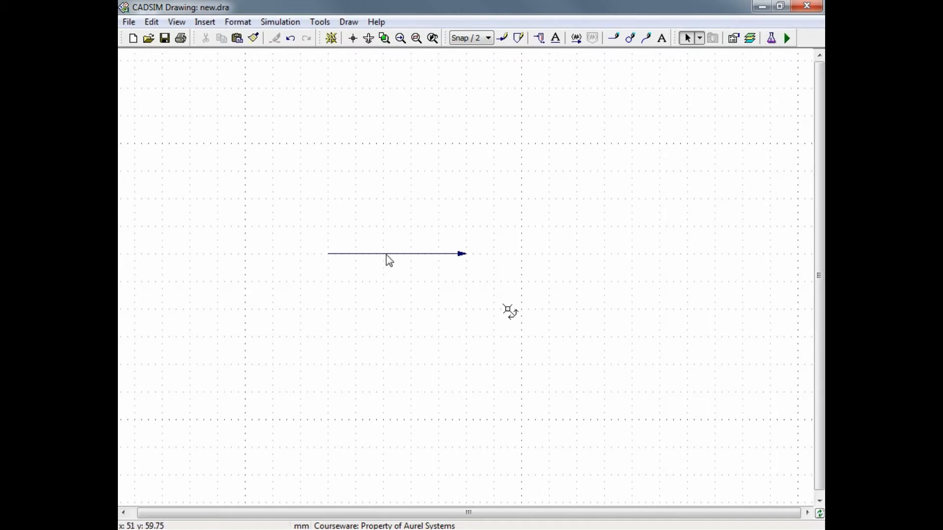
double_click(397, 253)
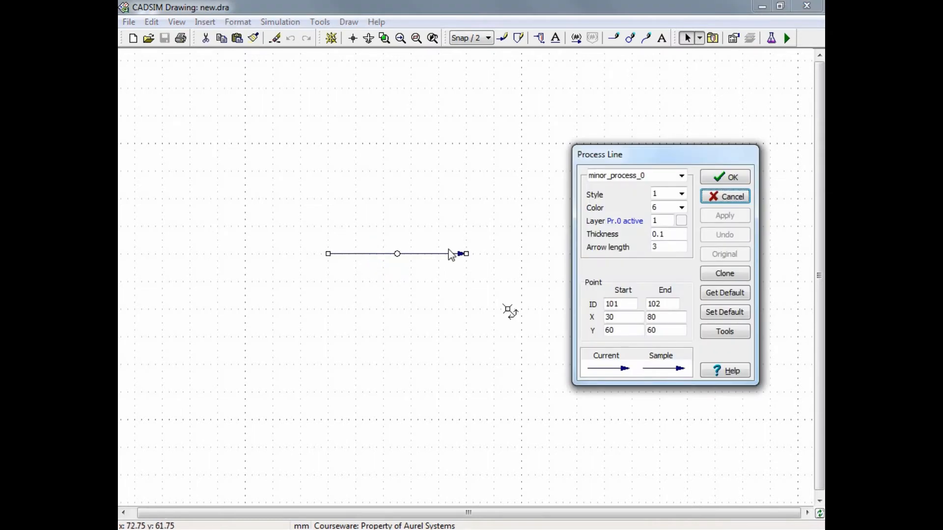
click(732, 176)
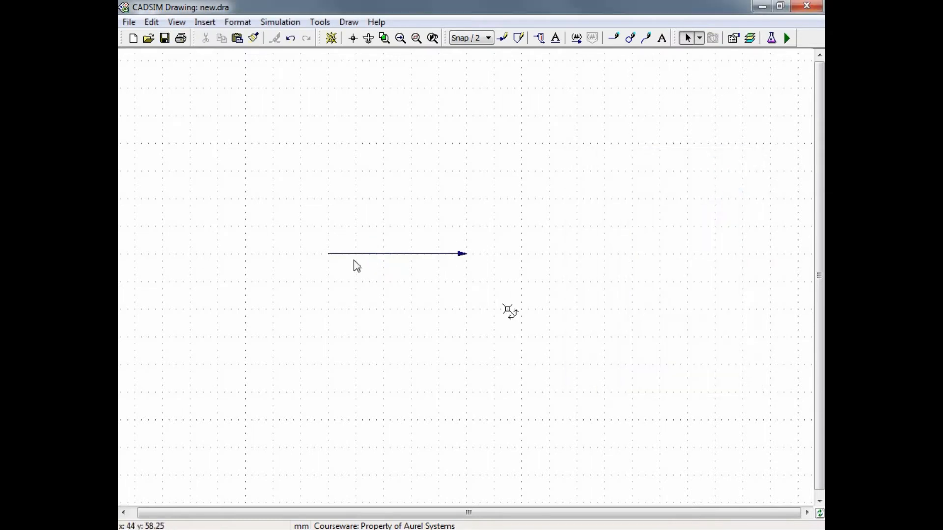
mouse_move(566, 234)
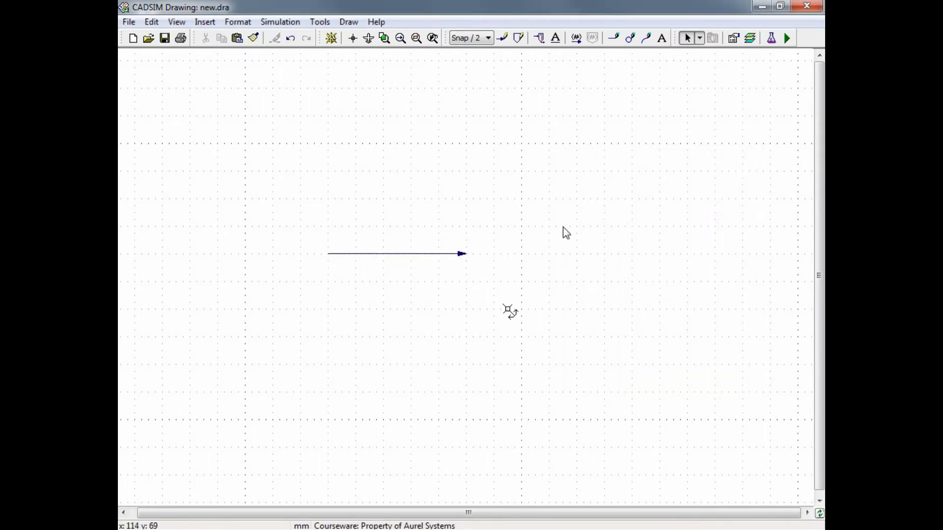
mouse_move(772, 38)
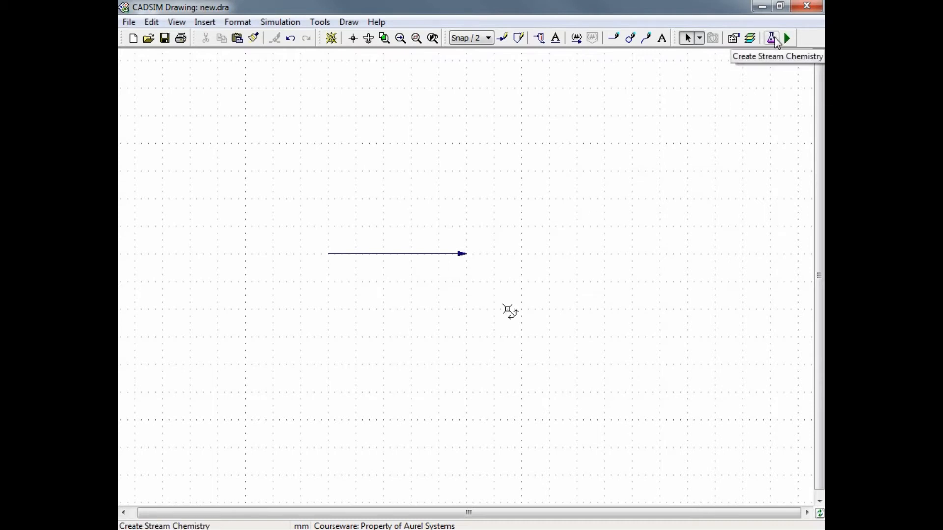
Create the required stream definition for process 0 and move its window aside.
click(772, 38)
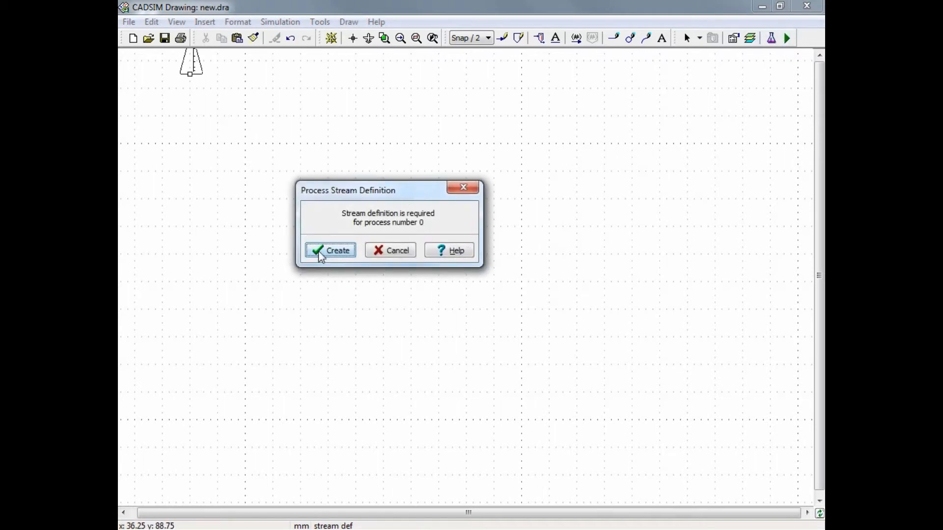
mouse_move(402, 232)
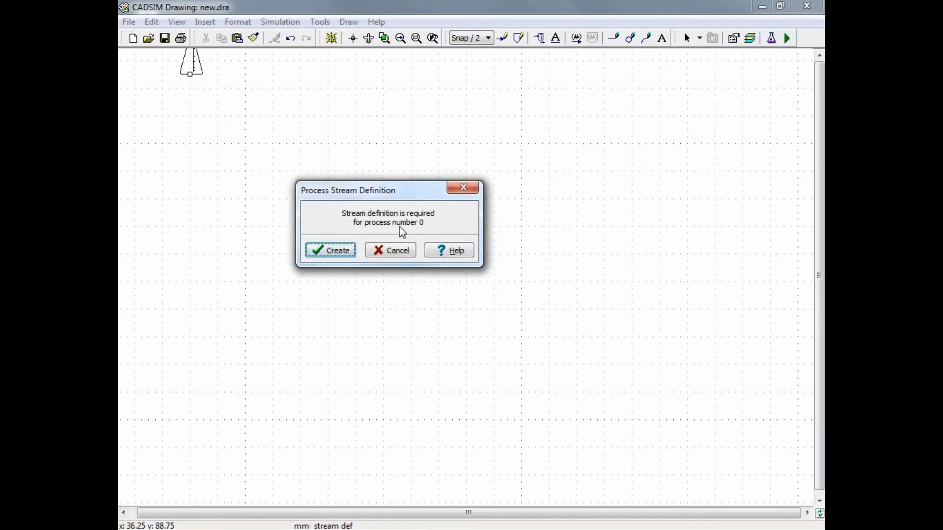
mouse_move(425, 234)
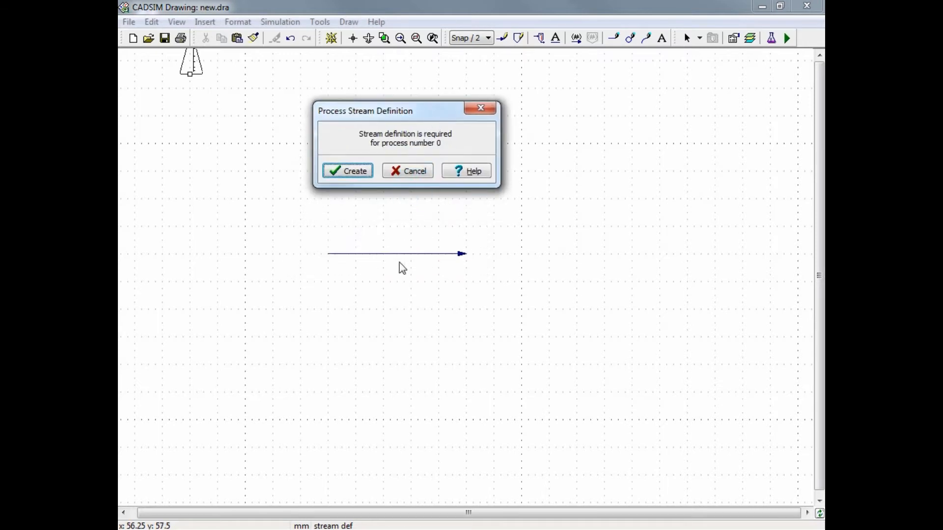
mouse_move(441, 262)
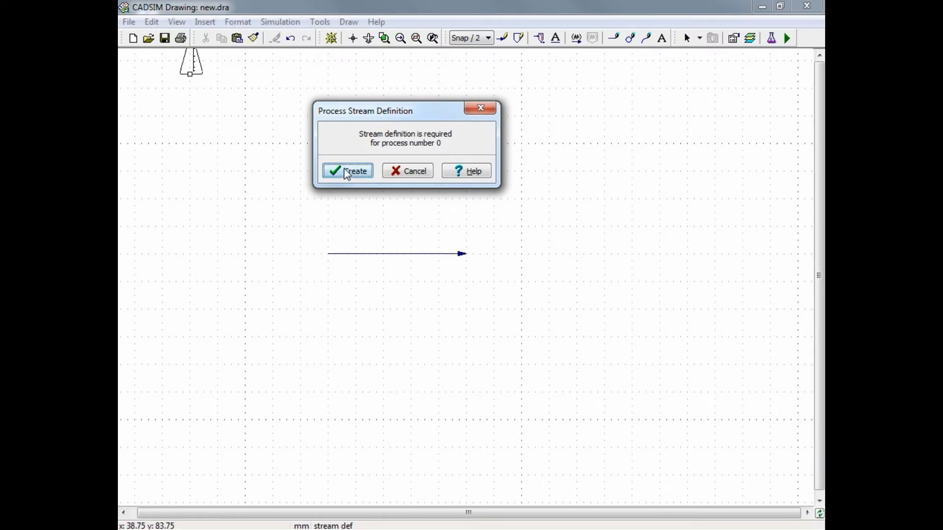
click(347, 170)
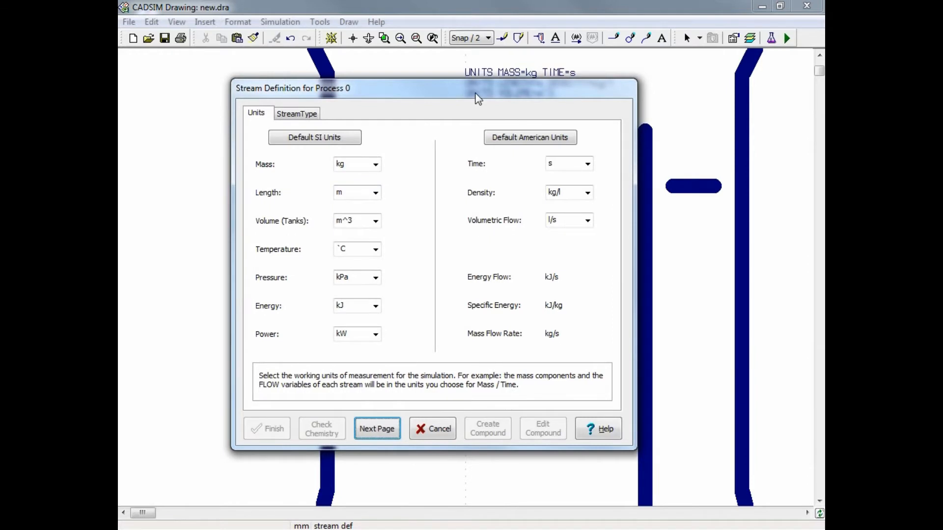
drag(475, 96, 373, 99)
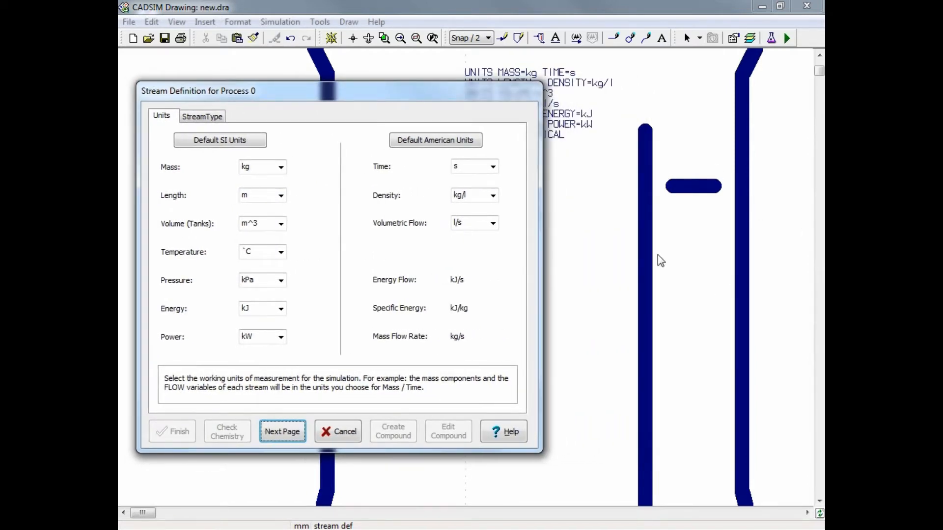
mouse_move(655, 283)
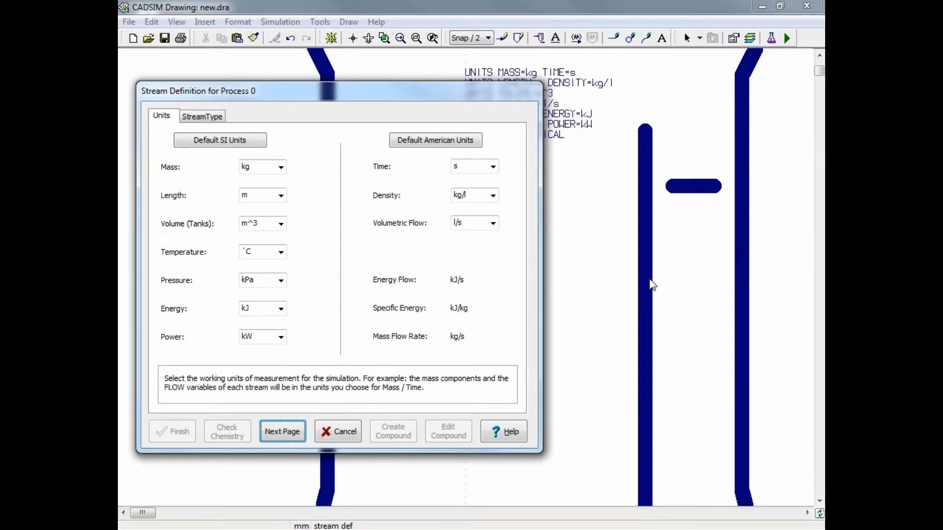
mouse_move(642, 289)
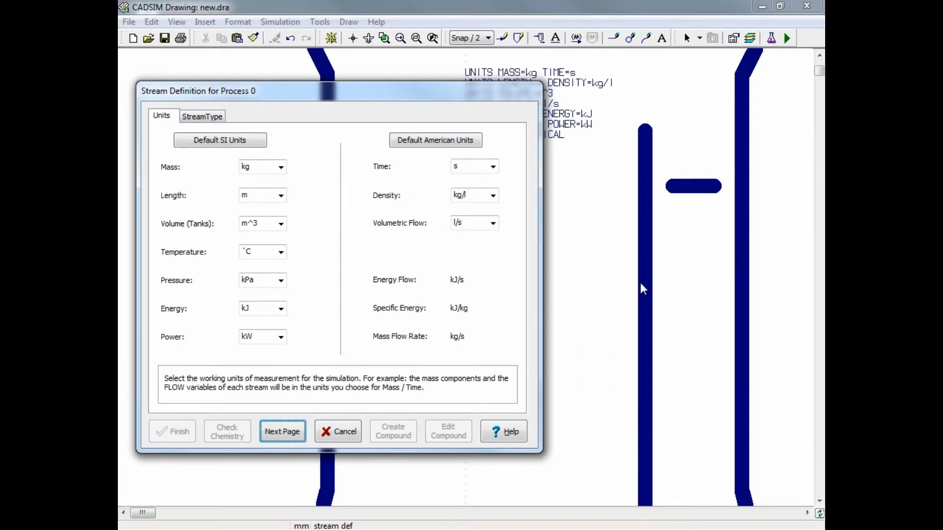
mouse_move(267, 267)
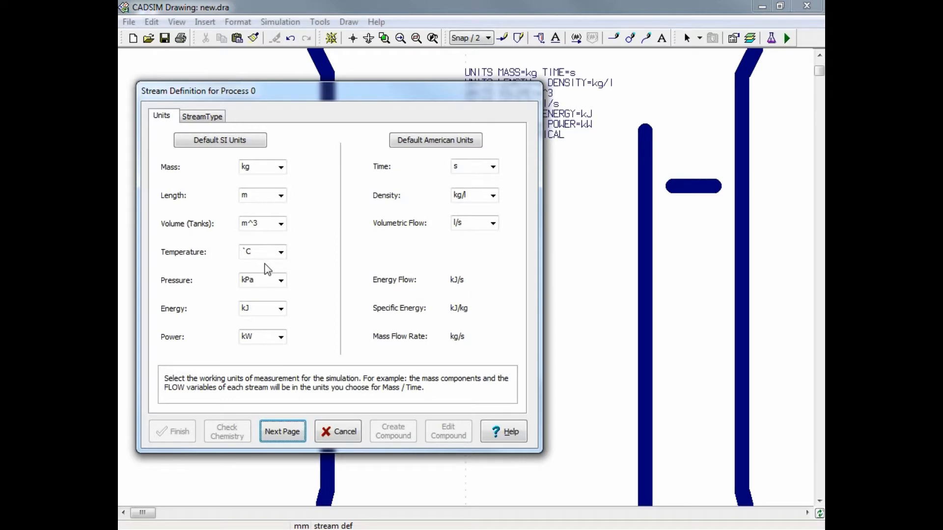
mouse_move(325, 271)
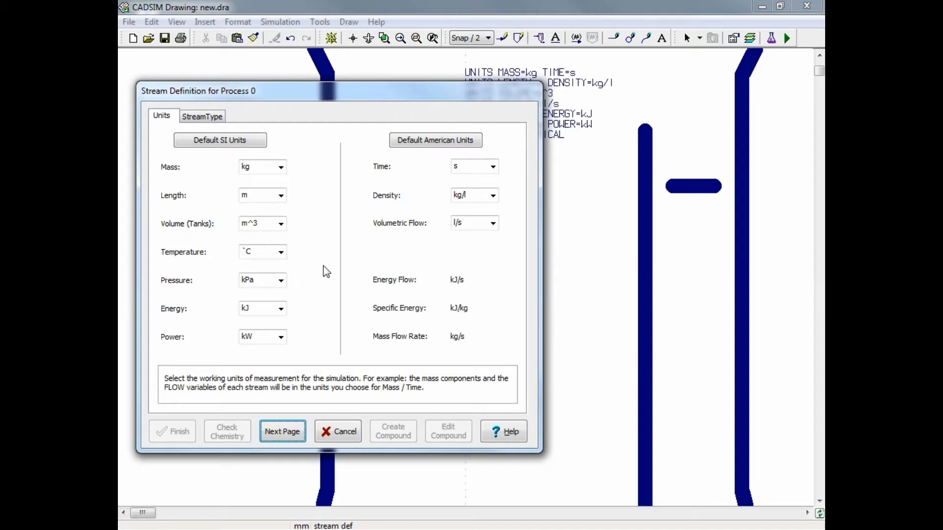
mouse_move(319, 271)
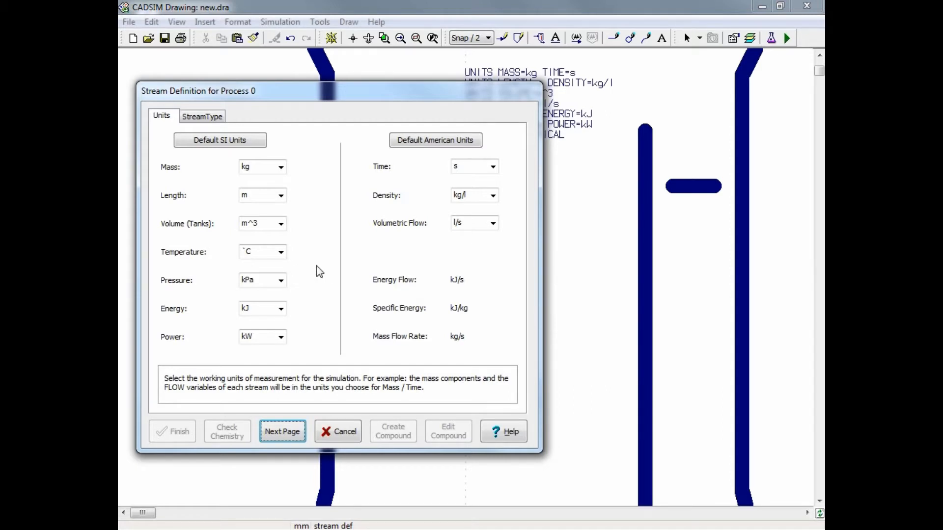
Try American and tonne units, restore SI defaults, then list the volumetric flow unit choices.
click(435, 140)
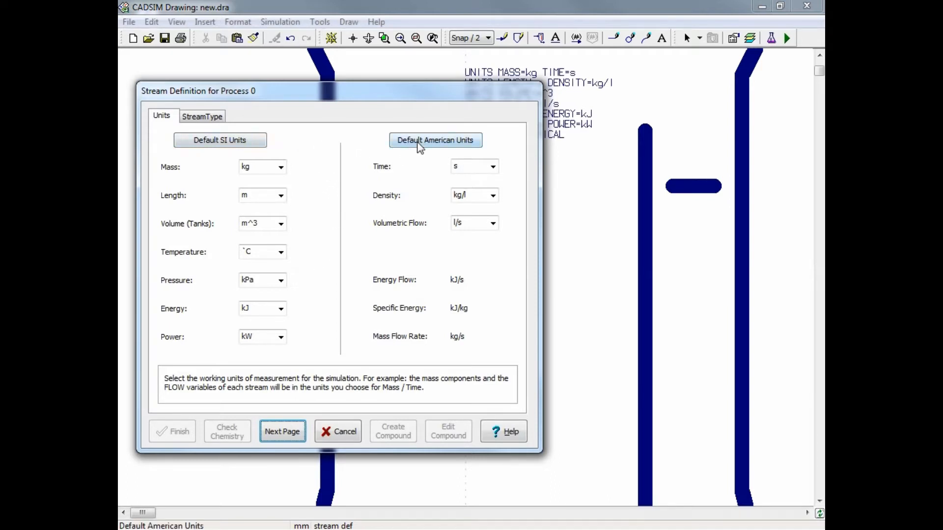
mouse_move(436, 139)
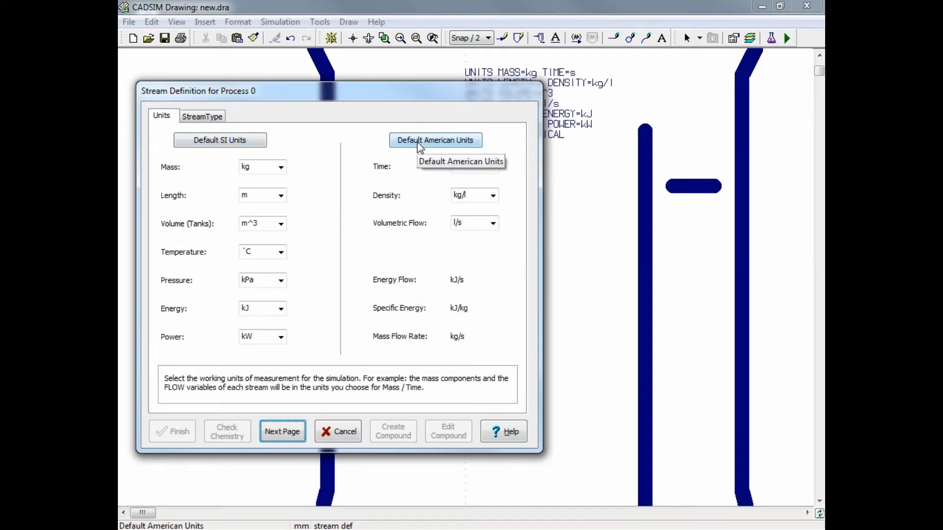
click(435, 139)
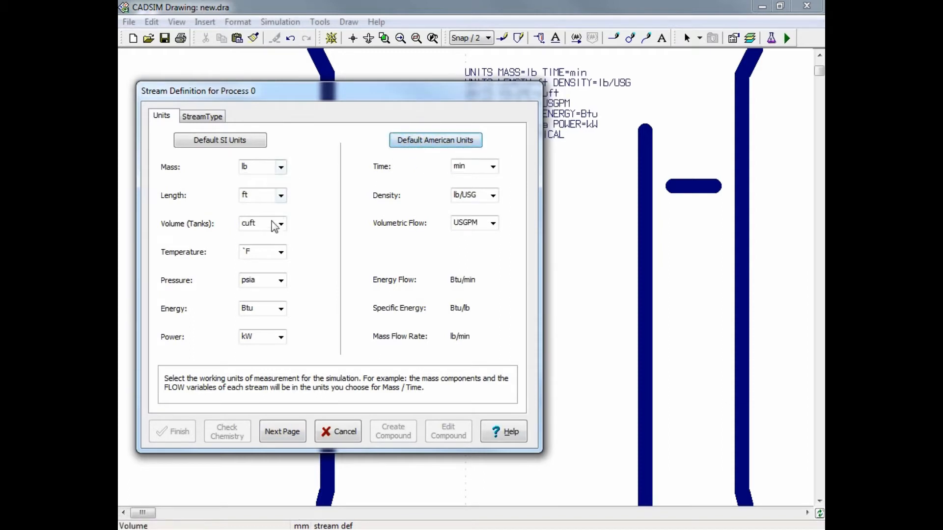
click(219, 140)
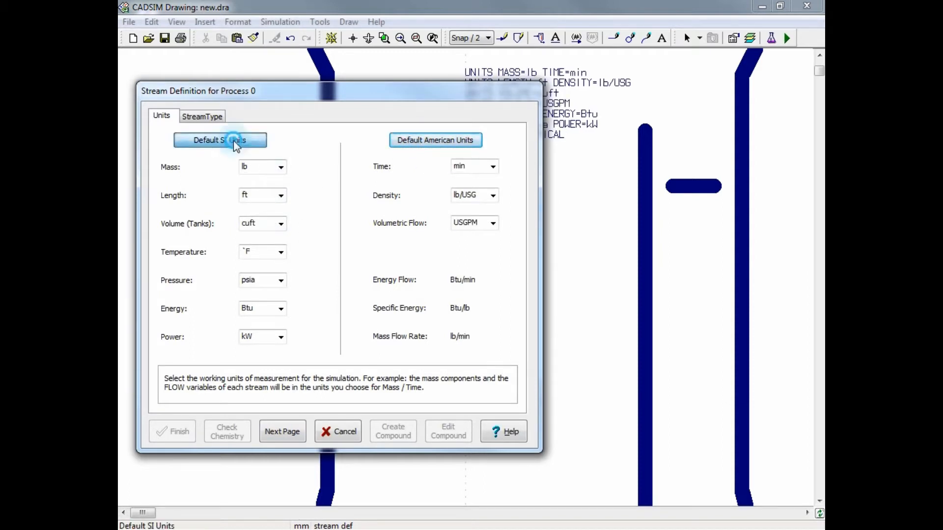
click(219, 139)
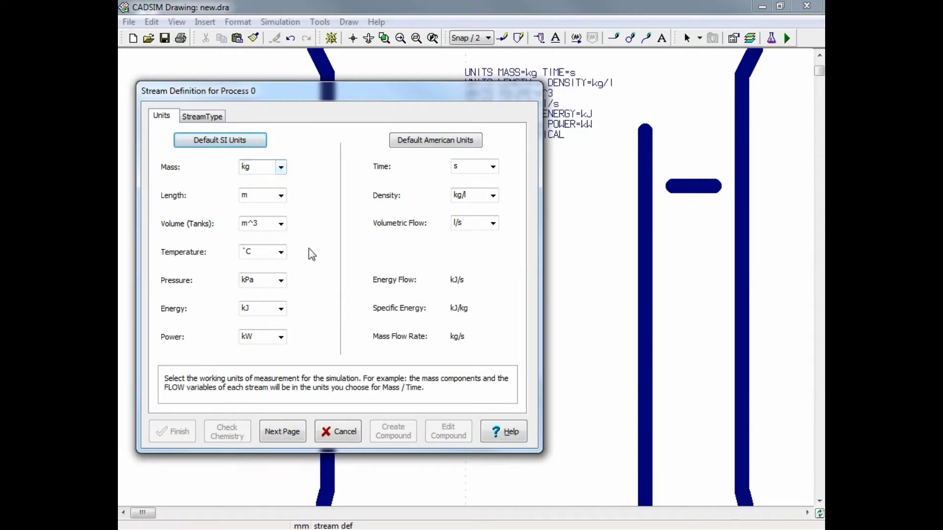
mouse_move(349, 214)
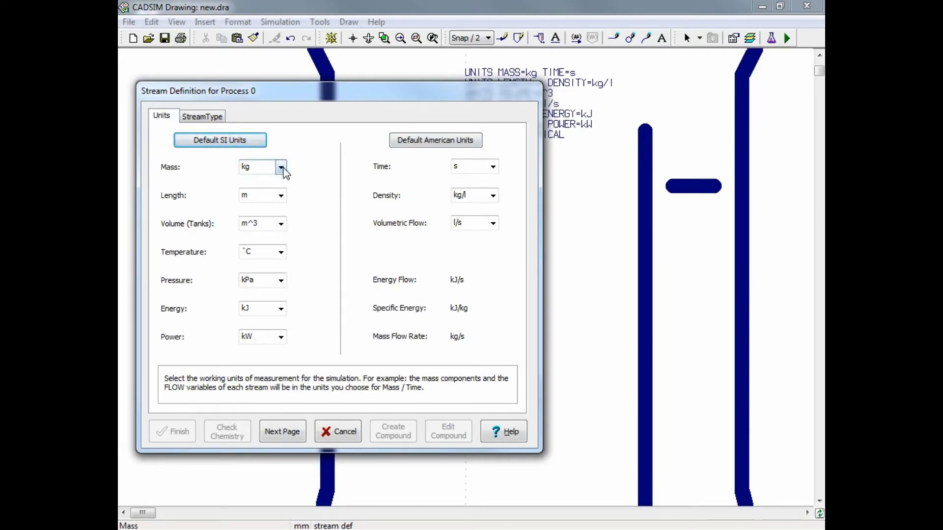
click(280, 167)
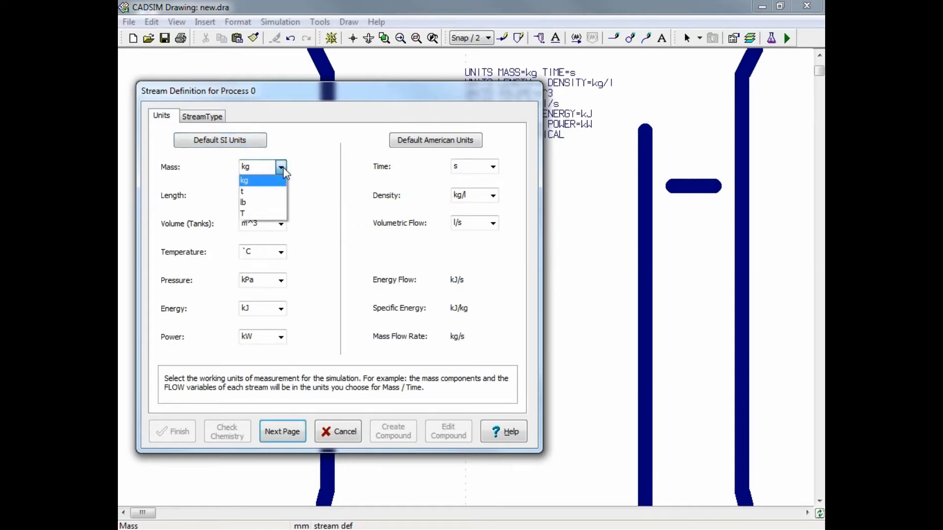
click(242, 192)
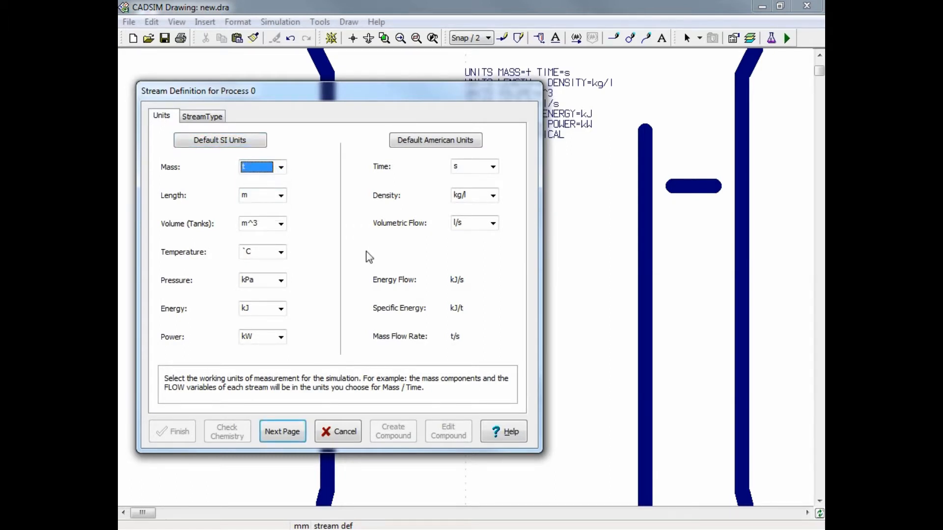
click(219, 139)
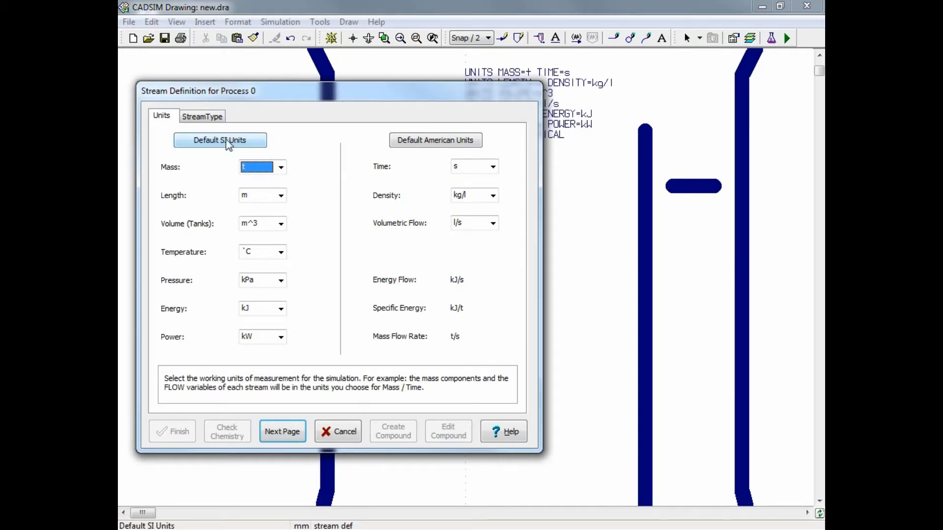
click(219, 139)
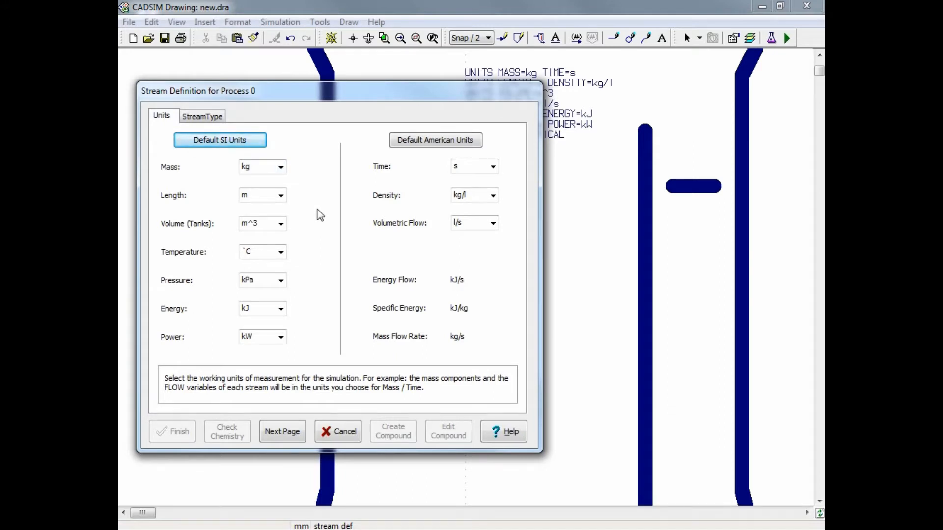
click(492, 223)
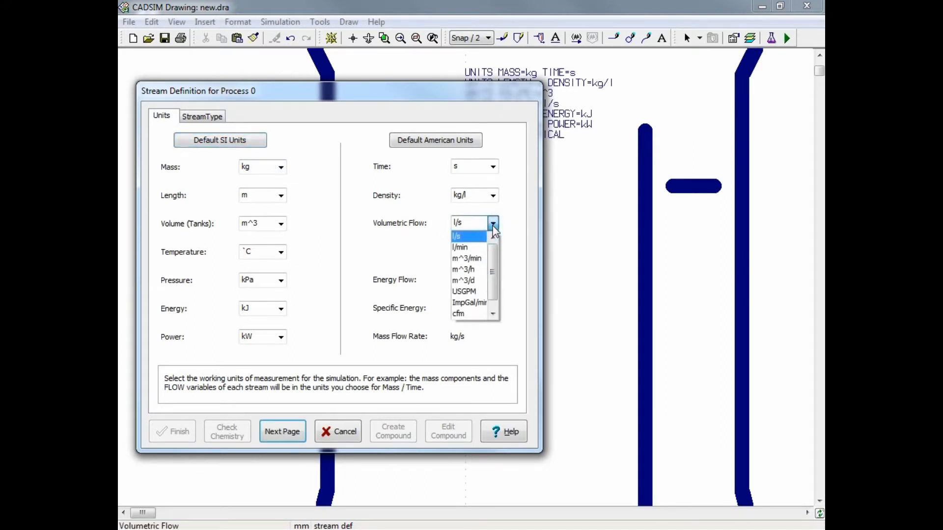
mouse_move(466, 269)
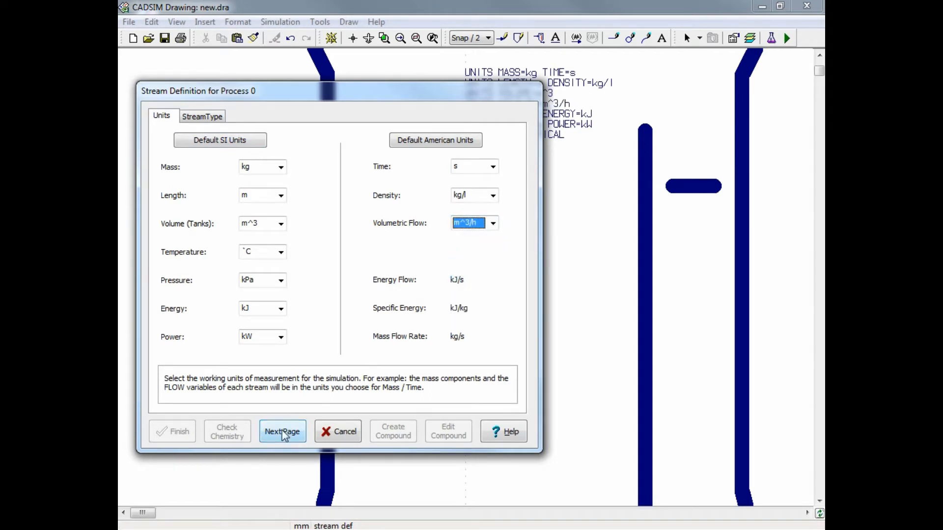
Advance to the StreamType page, keeping the stream type Chemical.
click(282, 431)
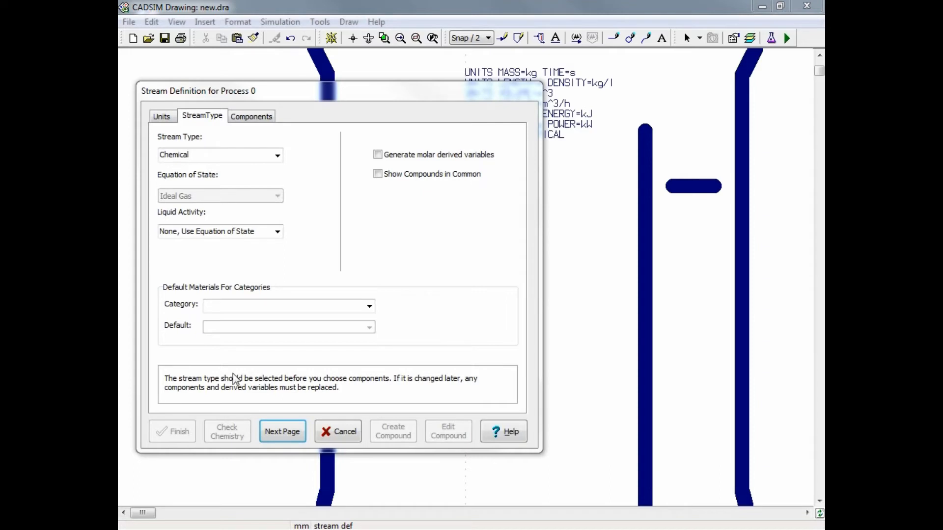
mouse_move(277, 146)
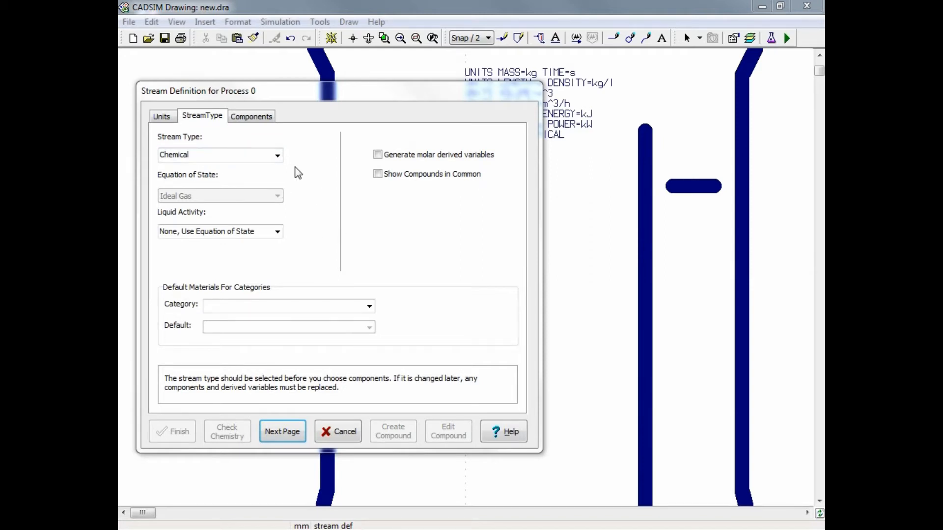
mouse_move(455, 300)
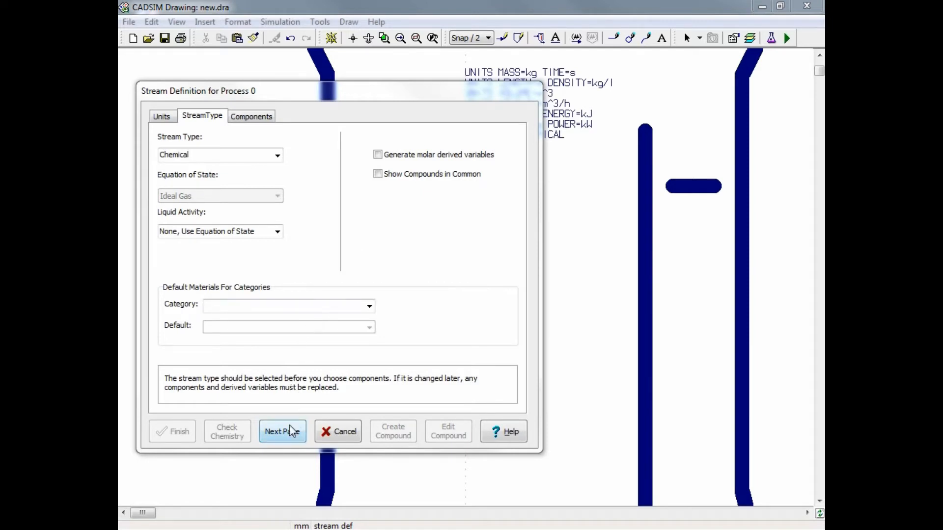
Add WATER from the liquids list and TEMPERATURE to the selected stream components.
click(281, 431)
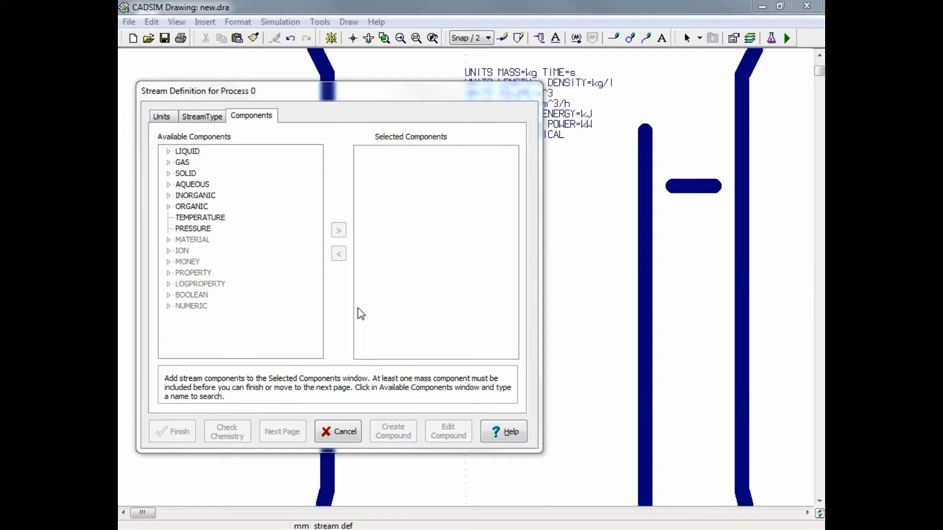
mouse_move(289, 303)
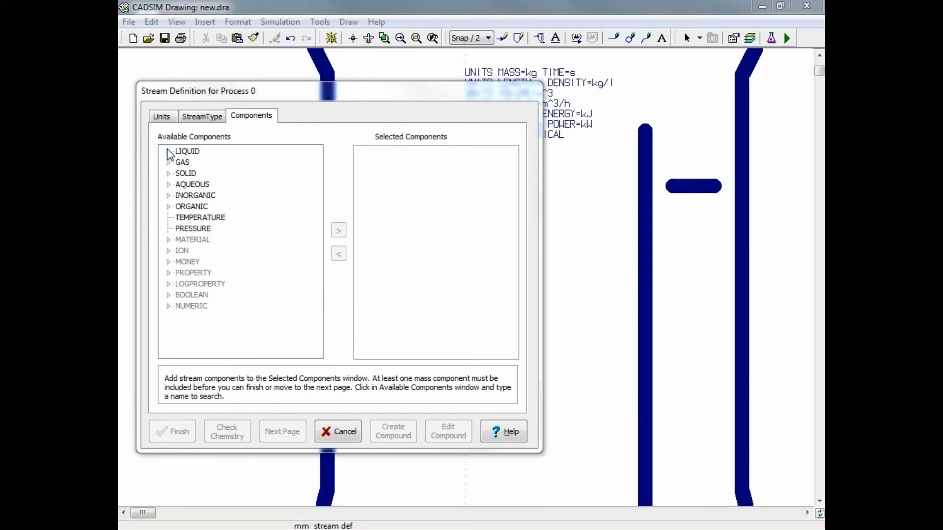
click(169, 152)
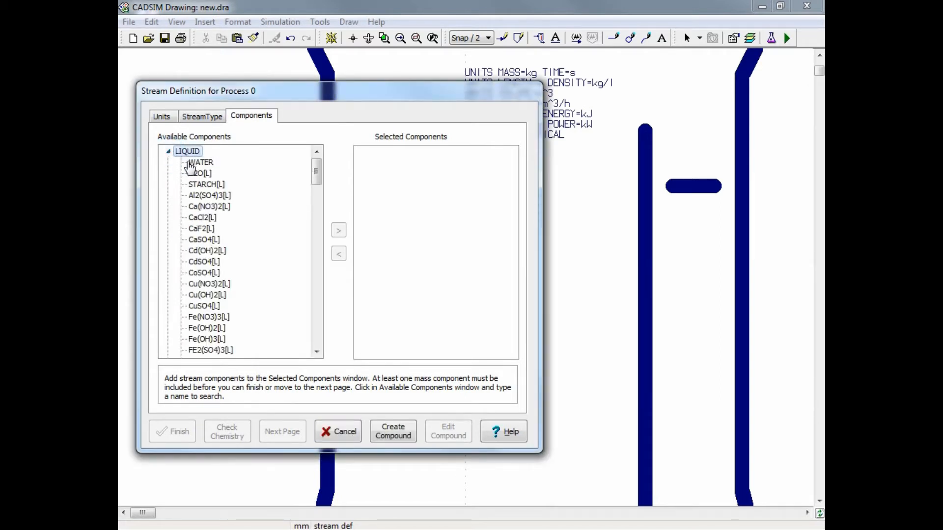
click(200, 162)
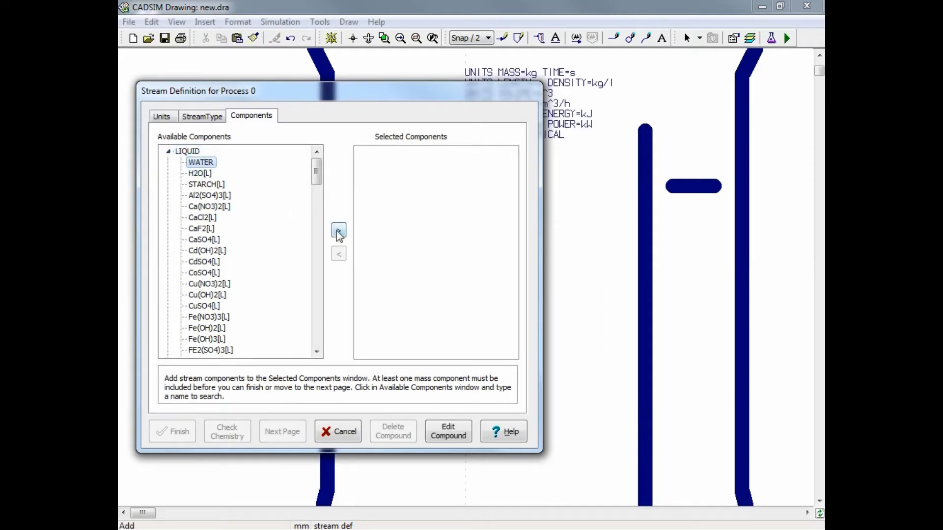
mouse_move(339, 232)
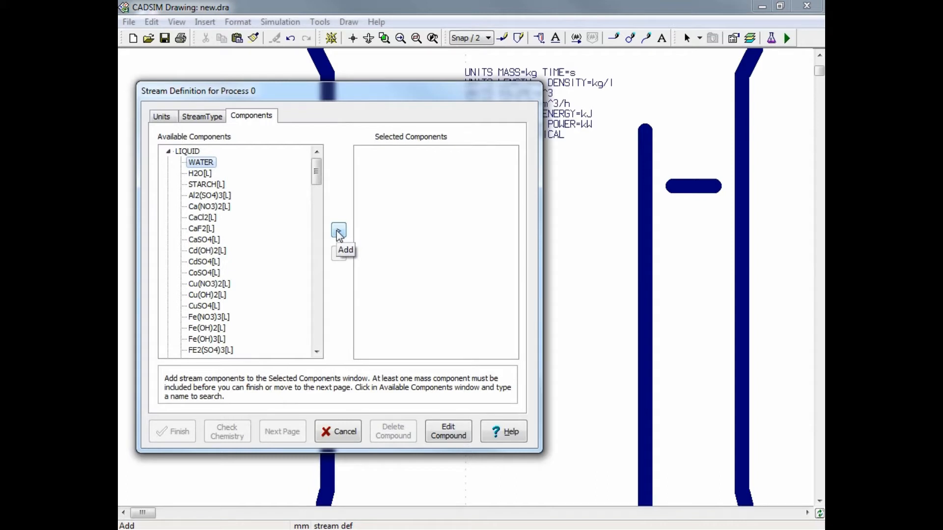
click(339, 230)
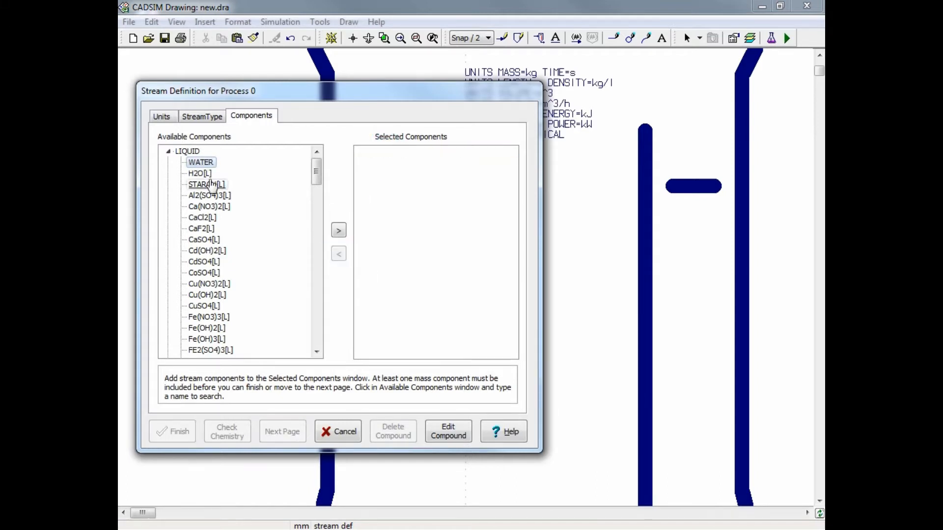
click(200, 162)
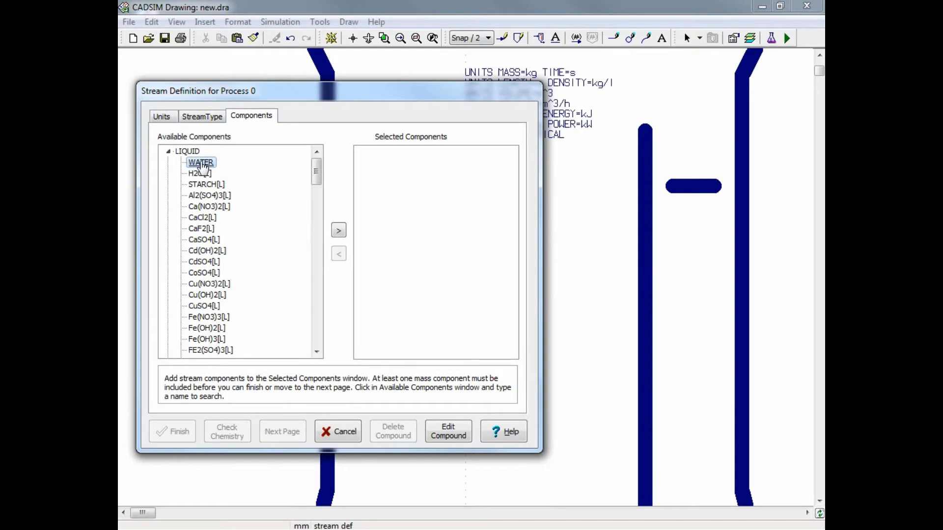
click(338, 230)
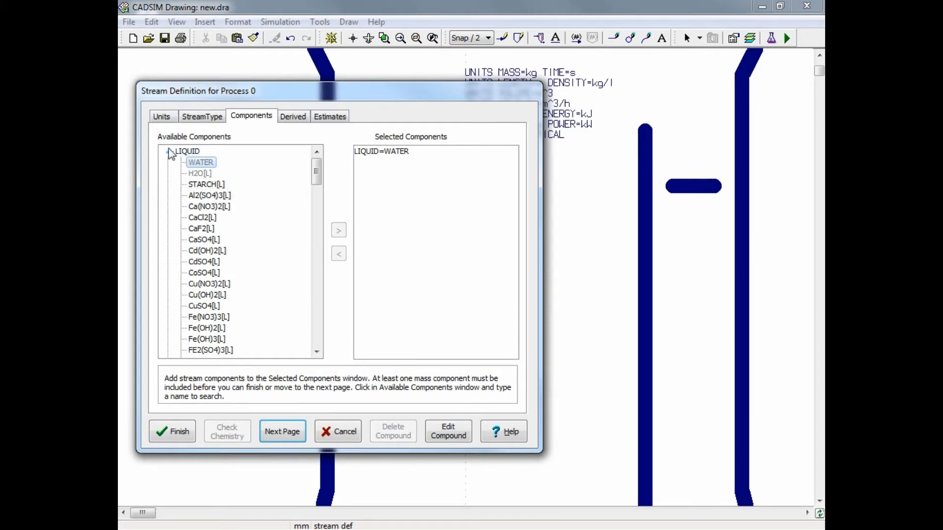
click(169, 152)
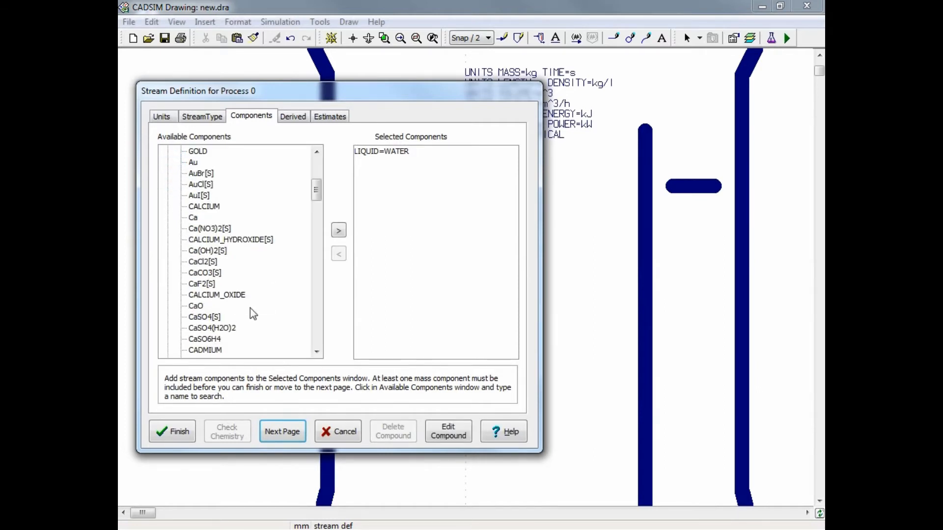
scroll(down, 3)
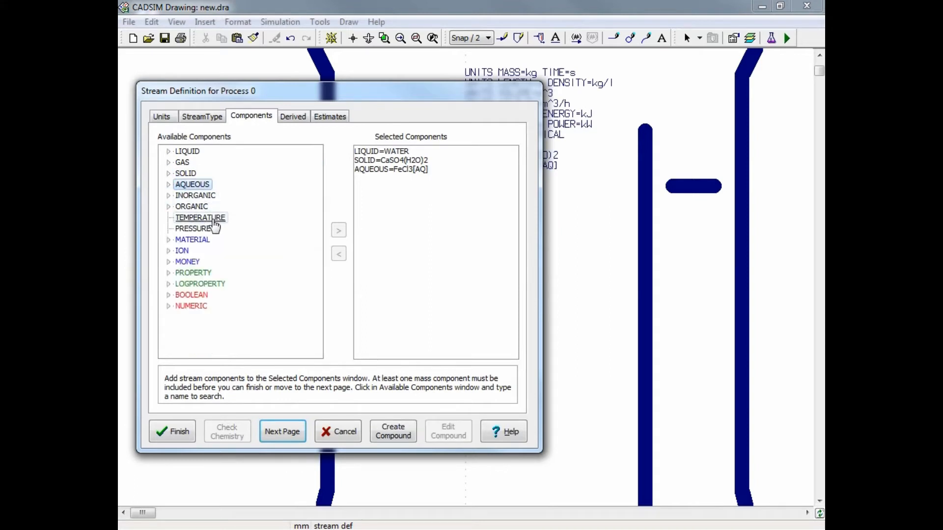
click(339, 230)
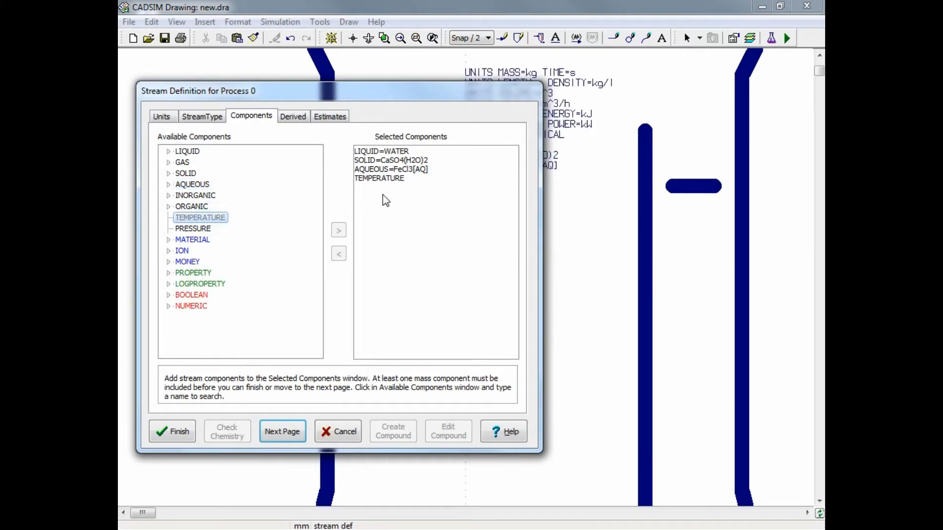
mouse_move(384, 183)
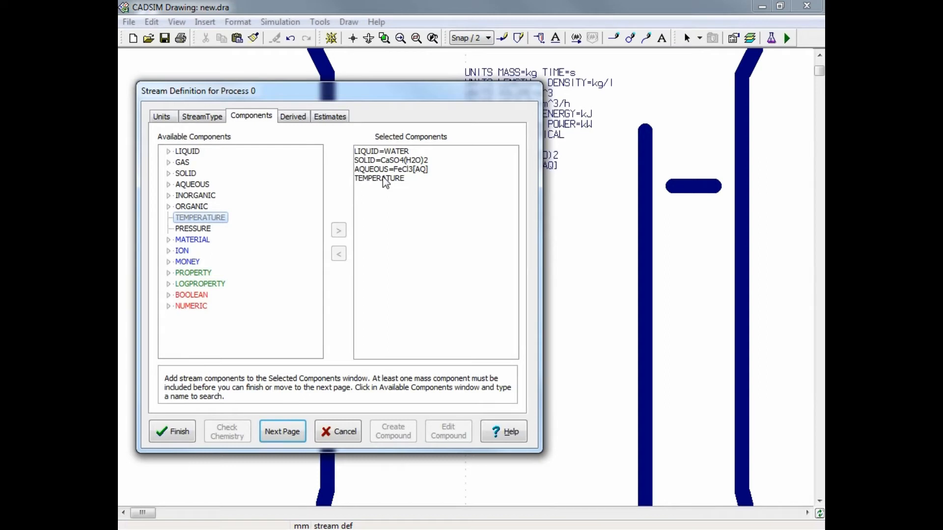
mouse_move(229, 237)
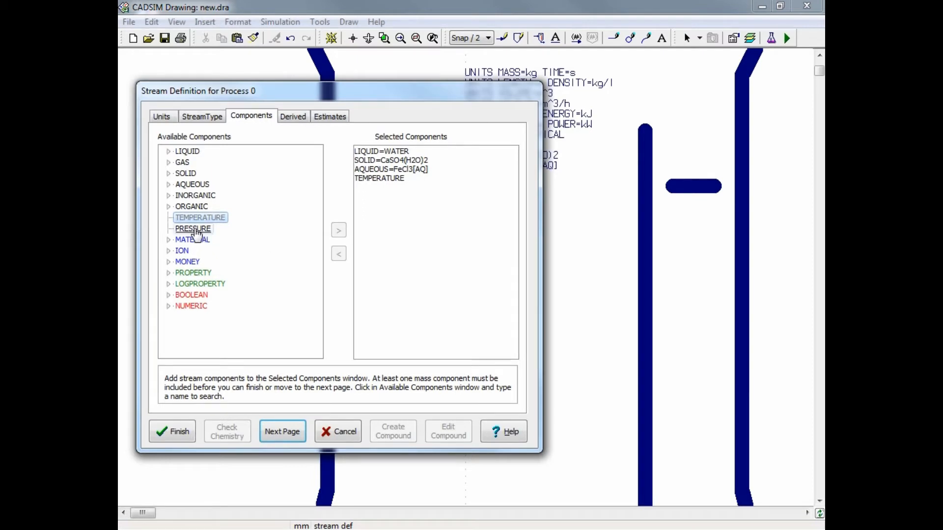
mouse_move(301, 265)
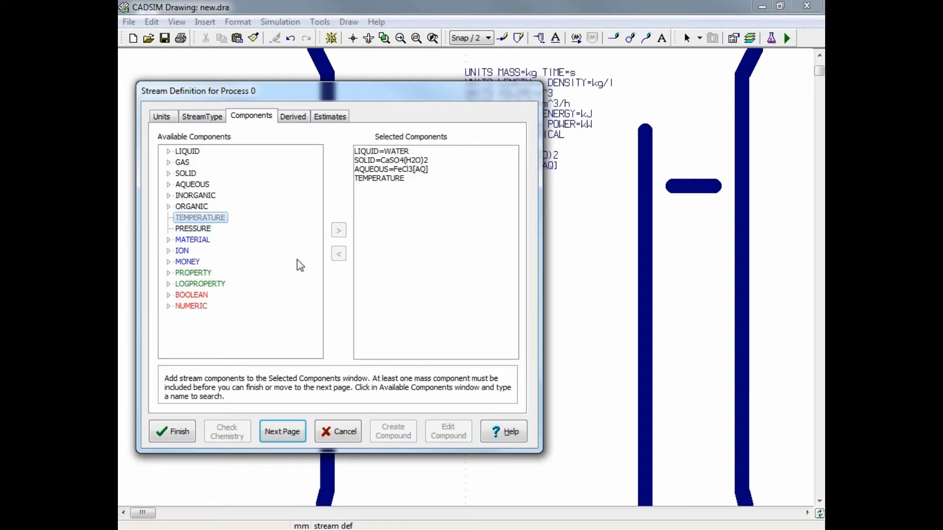
mouse_move(386, 321)
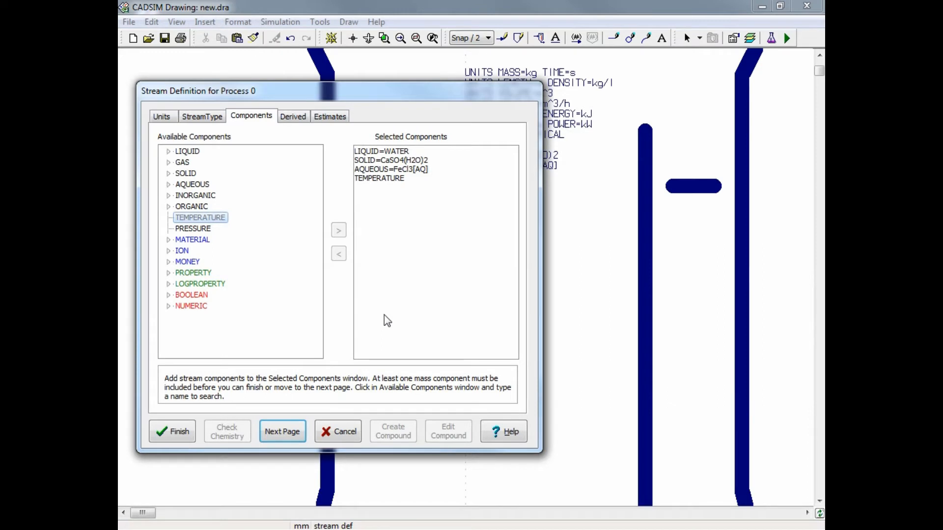
mouse_move(315, 402)
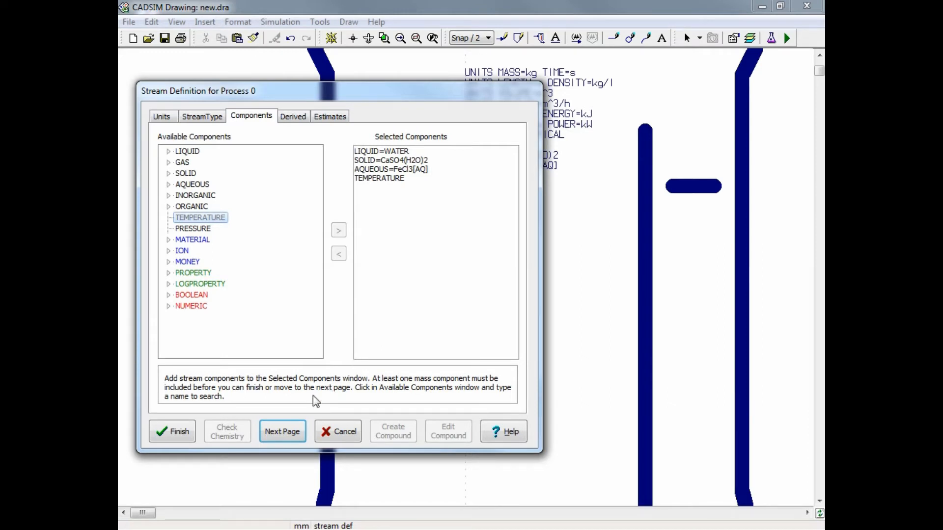
On the Derived page, include an alternate temperature variable in °F.
click(282, 431)
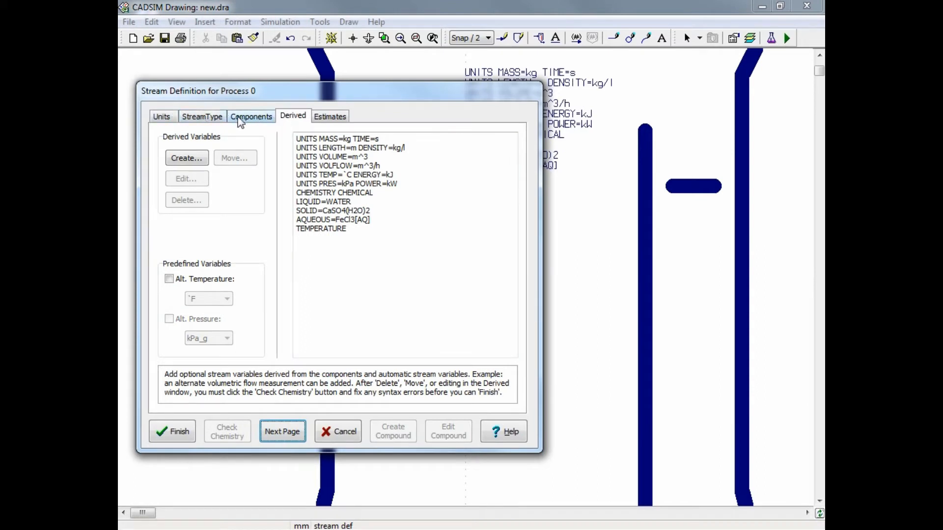
mouse_move(252, 122)
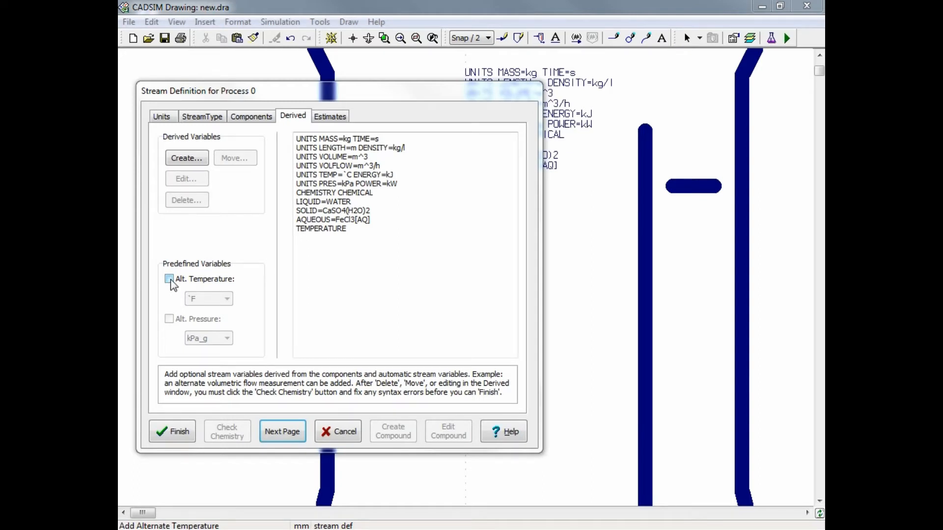
click(169, 278)
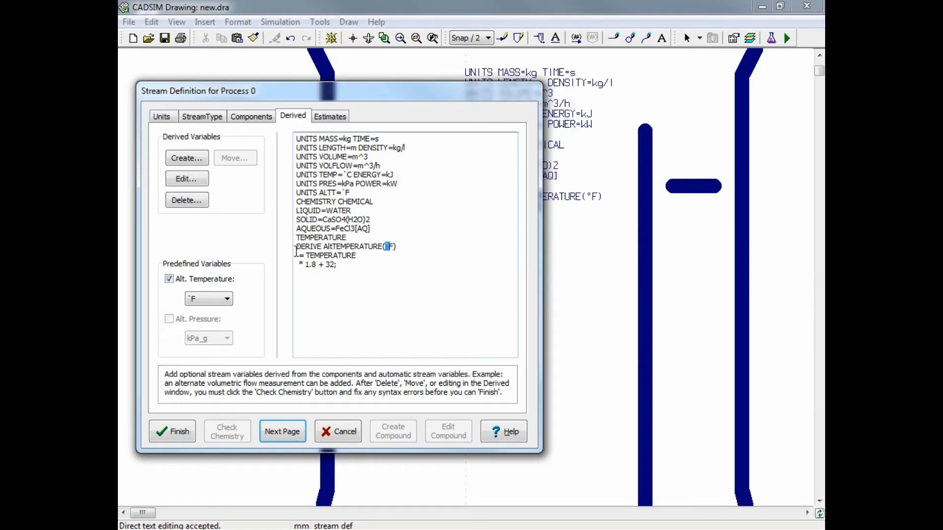
drag(296, 245, 337, 265)
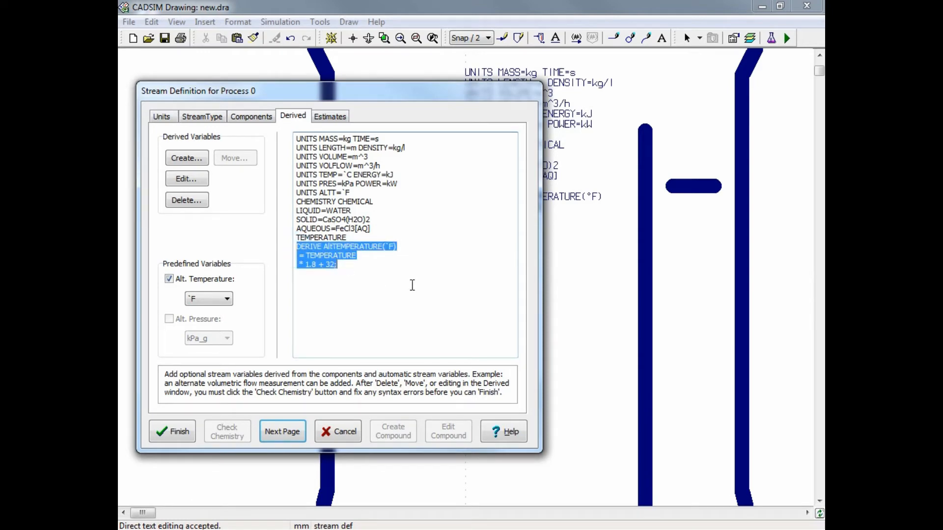
click(389, 291)
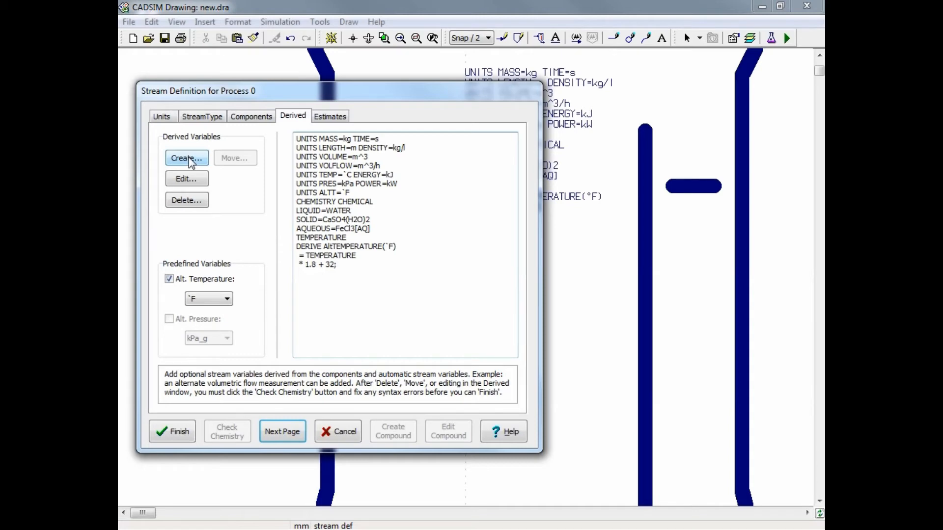
Create a new derived variable named FeCl3Concentration of type Ratio.
click(187, 157)
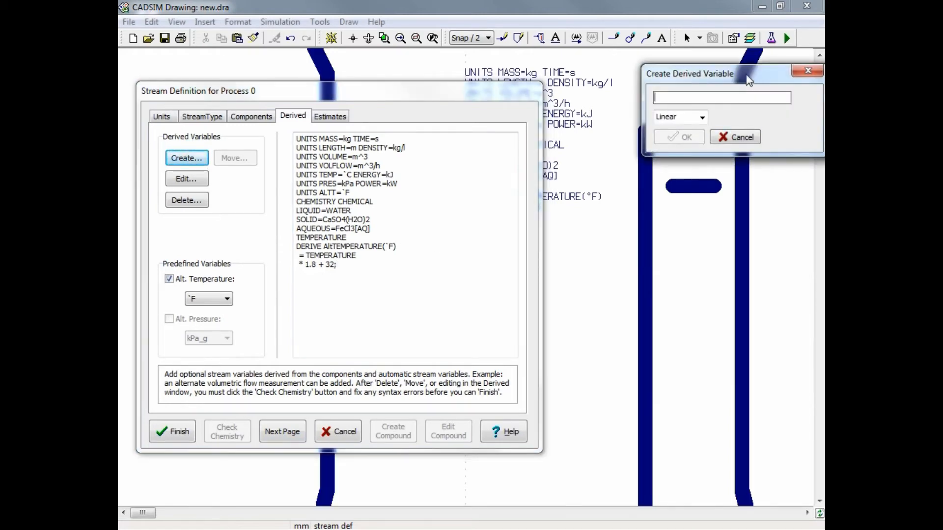
drag(689, 74, 596, 232)
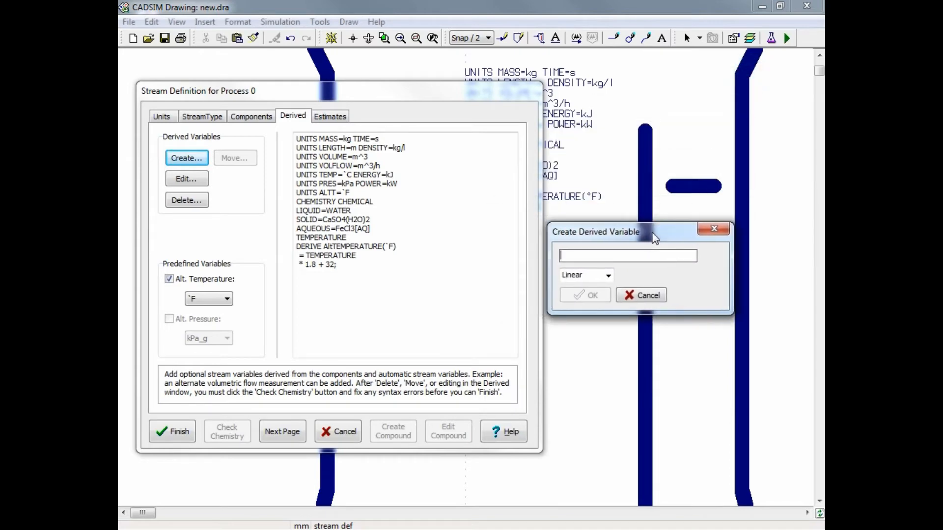
text(FeCl3)
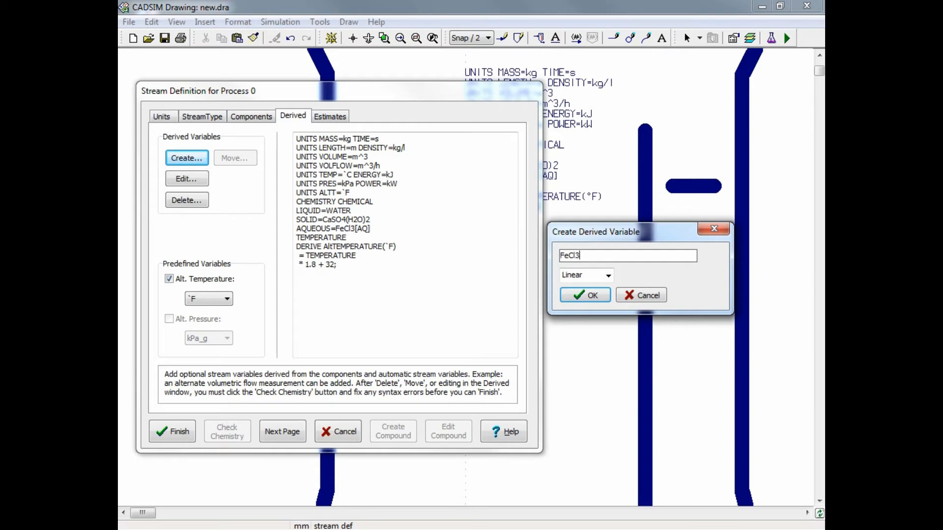
text(Concentration)
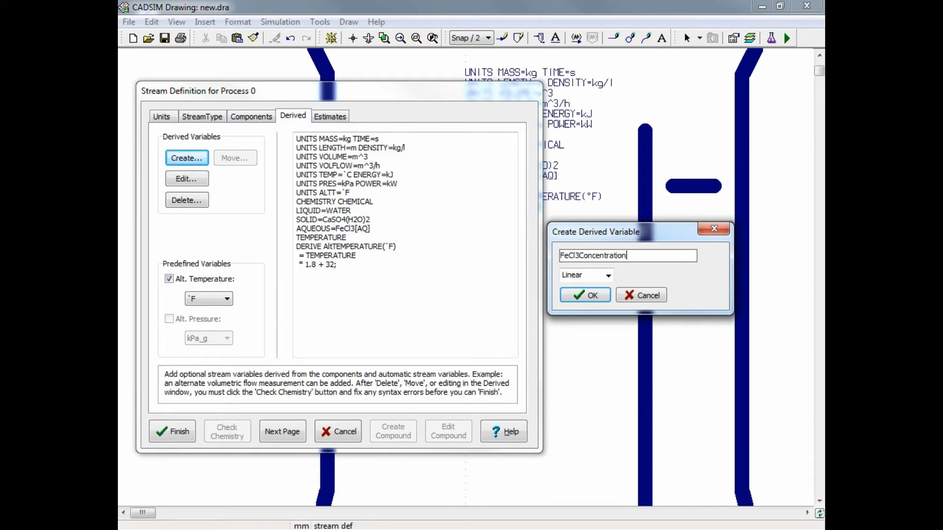
mouse_move(661, 238)
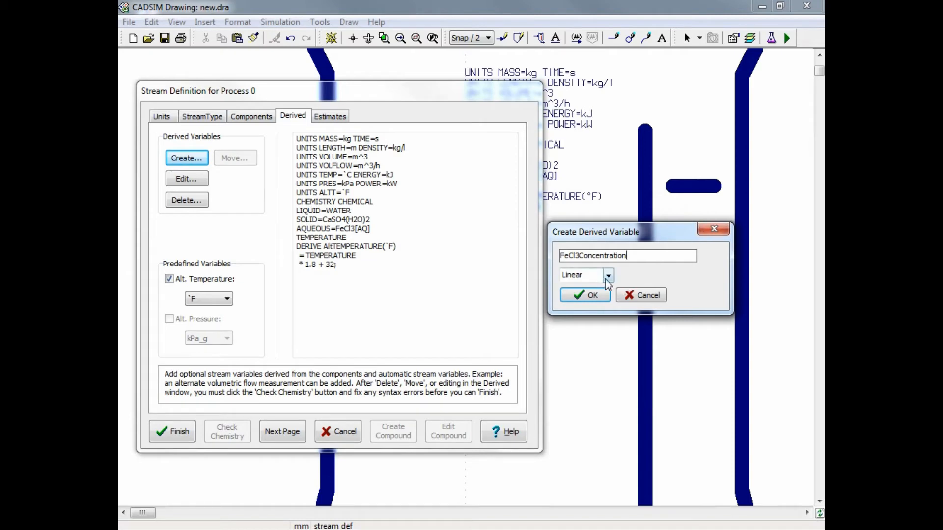
click(608, 275)
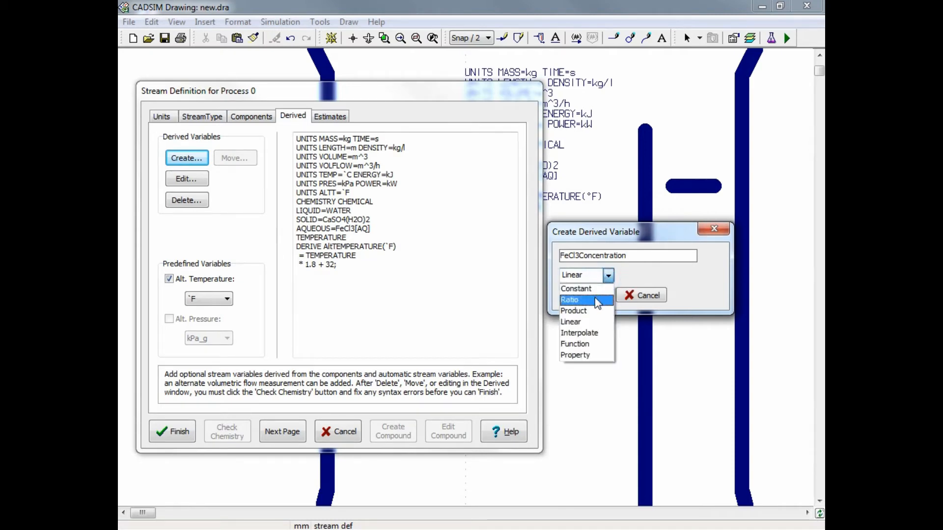
click(570, 300)
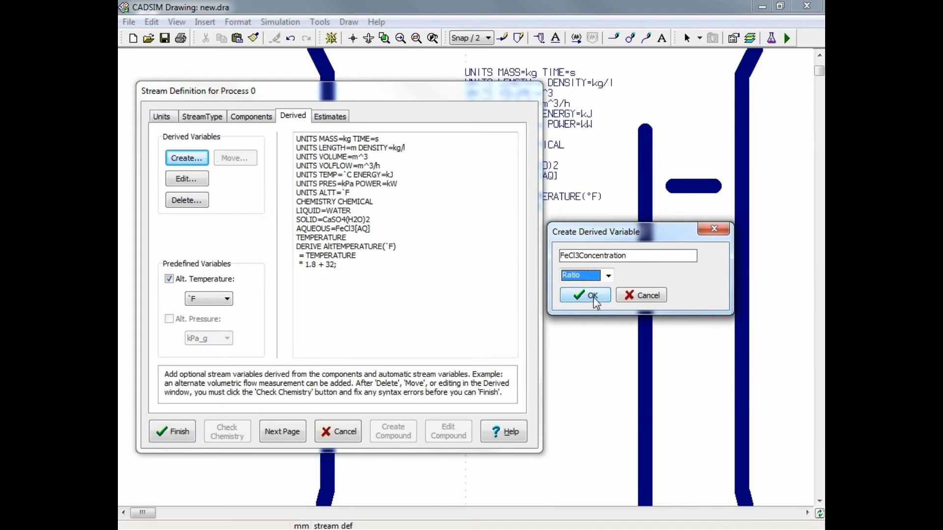
click(585, 295)
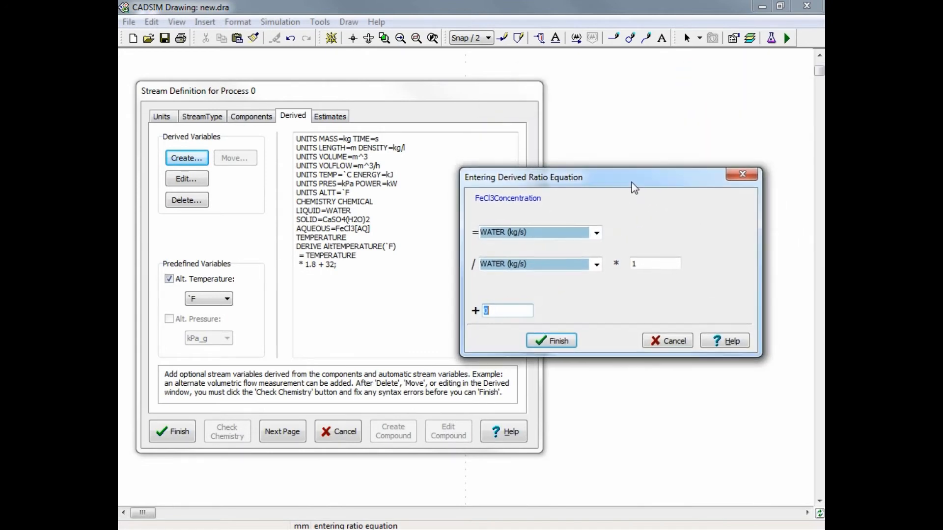
Define the ratio as FeCl3[AQ] over VOLUMETRIC_FLOW with multiplier 1000 and finish.
click(595, 233)
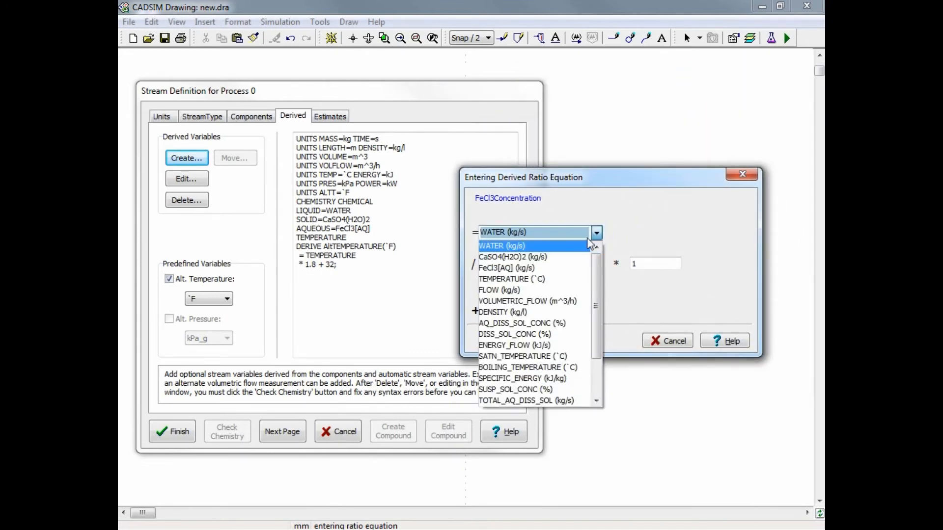
click(507, 268)
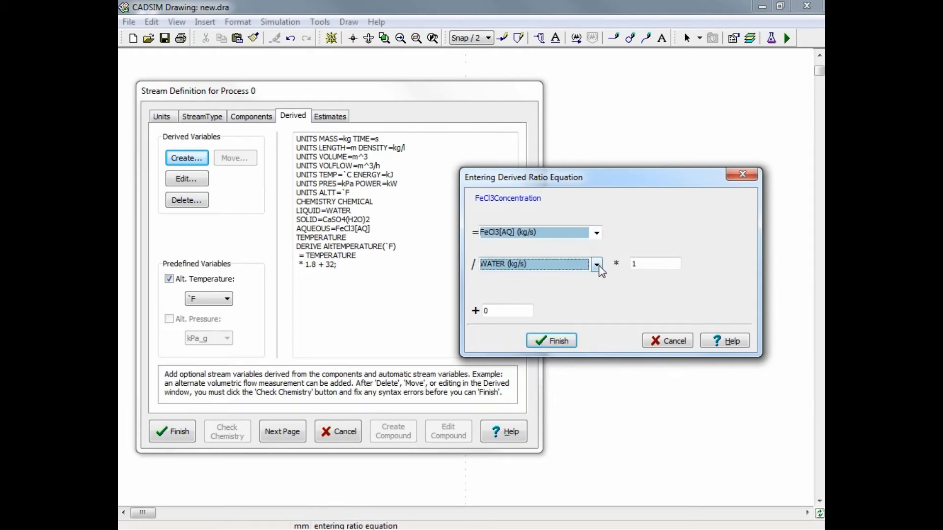
click(596, 264)
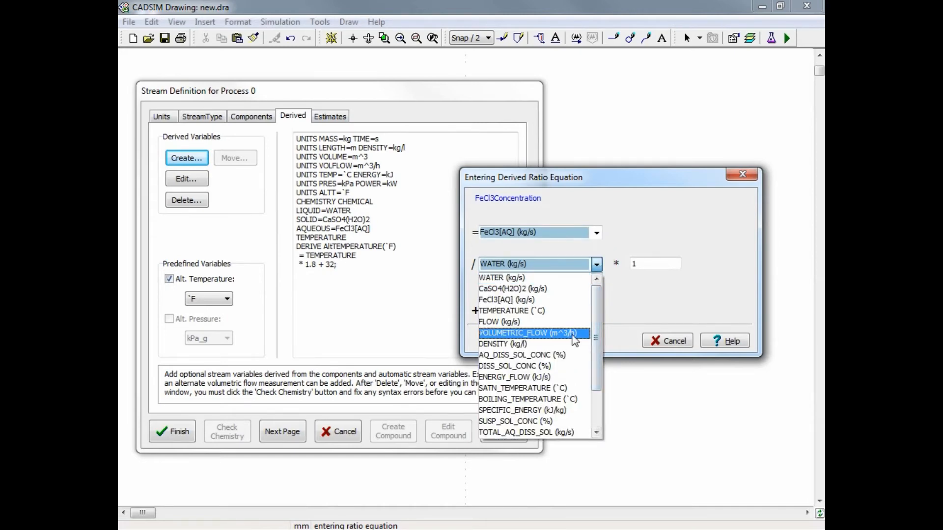
click(528, 333)
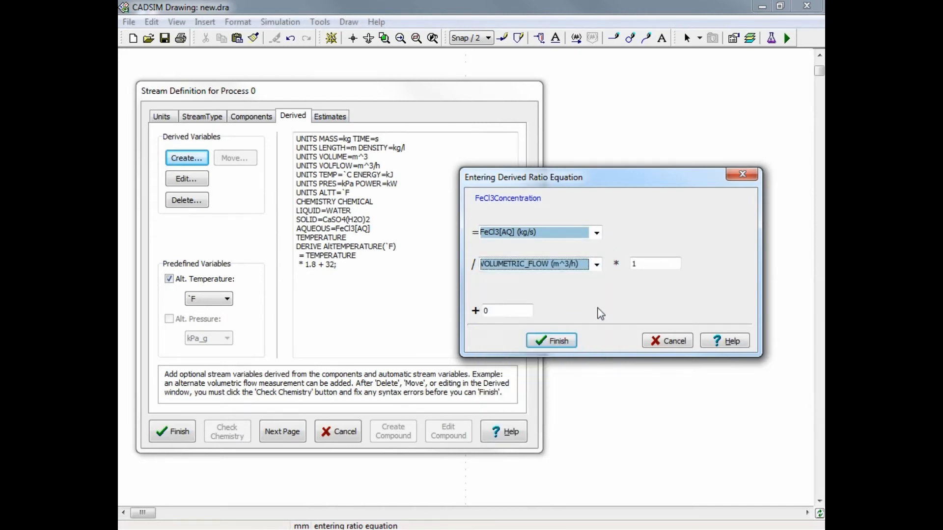
click(655, 263)
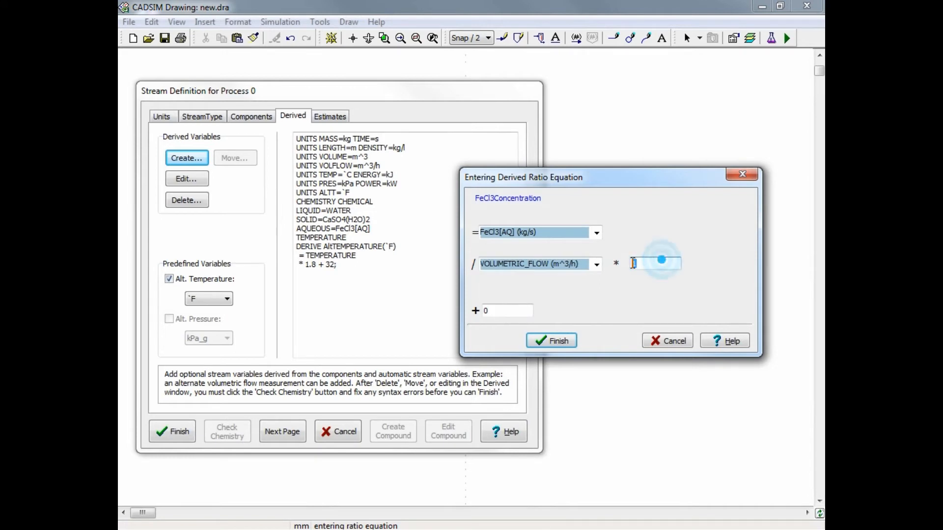
text(1)
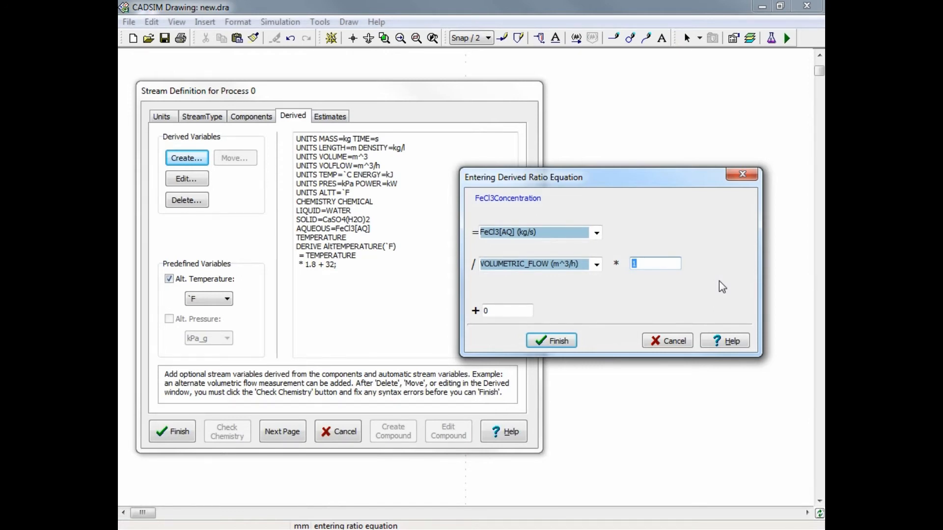
text(1000)
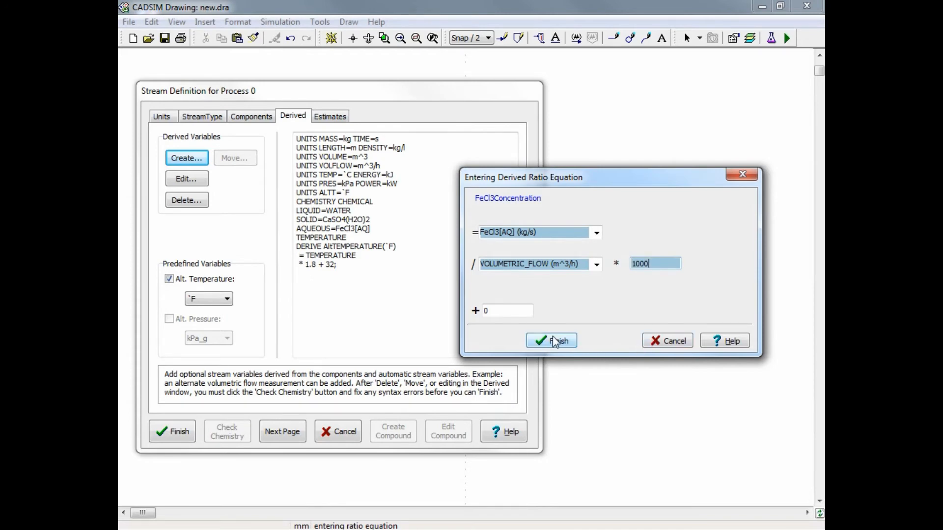
click(551, 341)
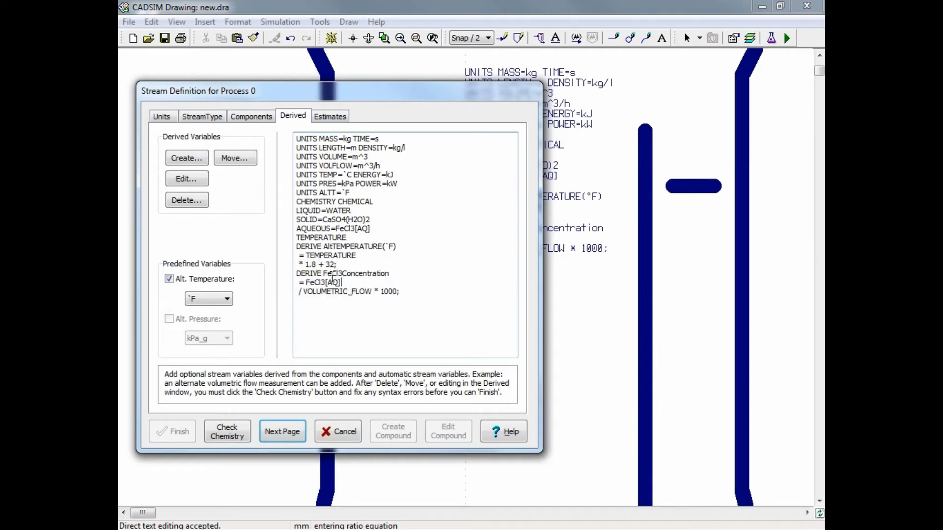
Edit the DERIVE line to FeCl3Concentration(g/l) and run Check Chemistry.
double_click(310, 273)
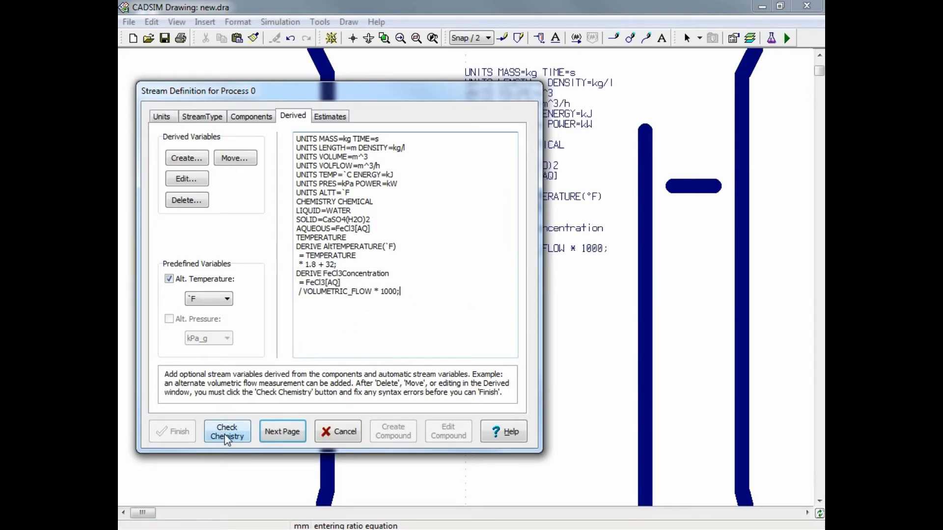
click(227, 432)
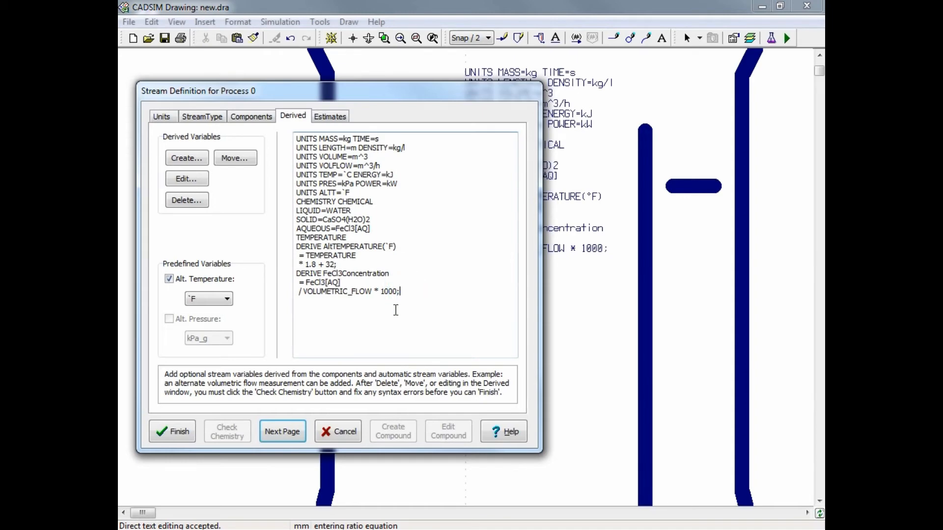
key(Return)
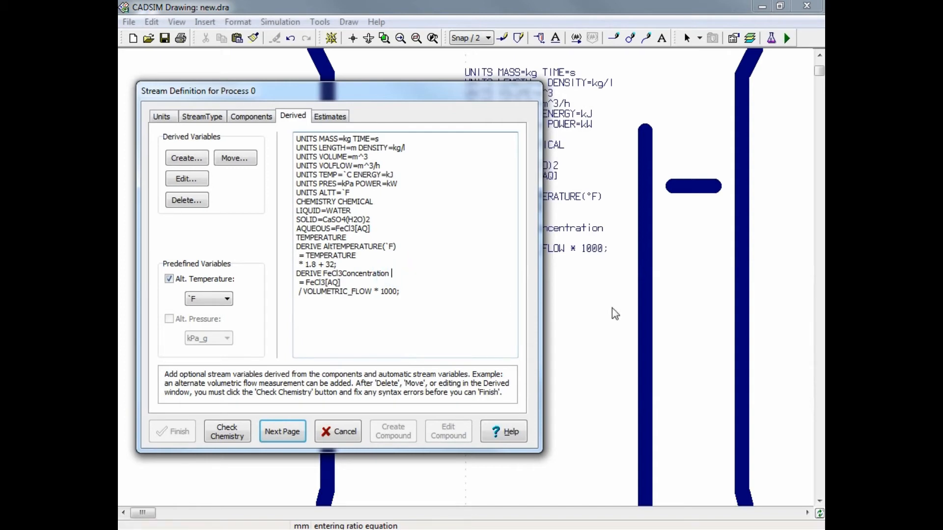
text(()
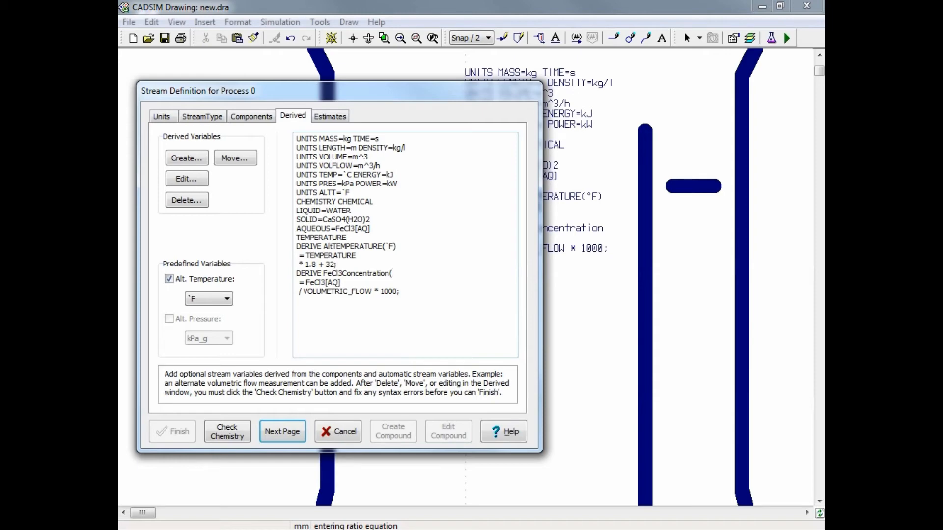
text(g/l)
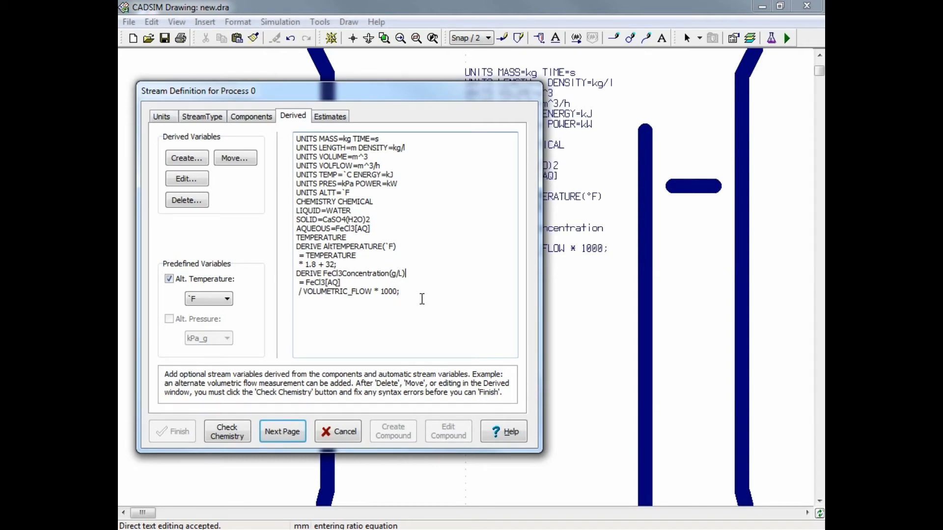
mouse_move(451, 304)
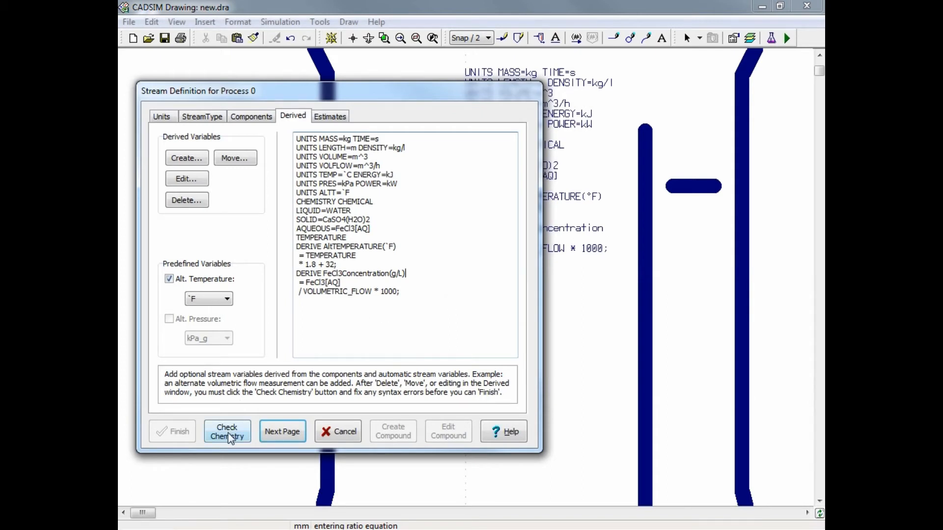
click(227, 432)
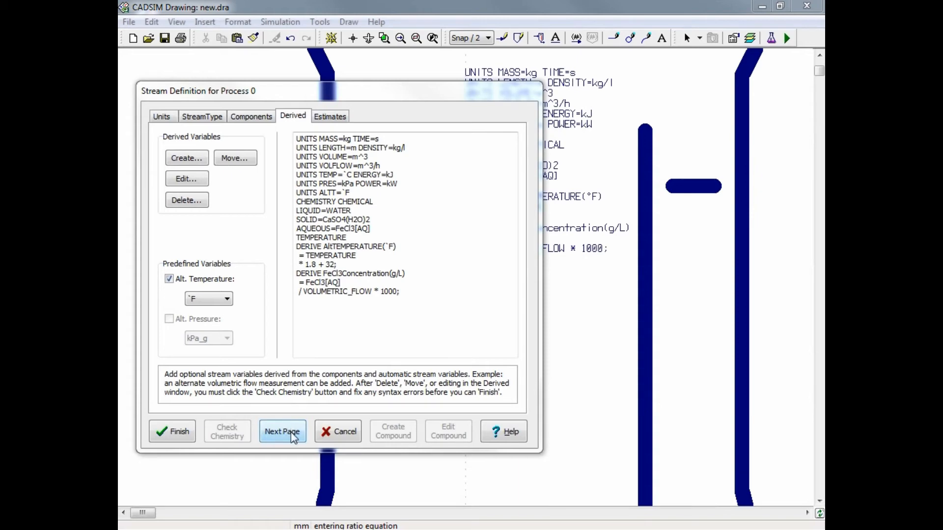
Enter the stream estimates, starting with water at 100 on the Estimates page.
click(282, 432)
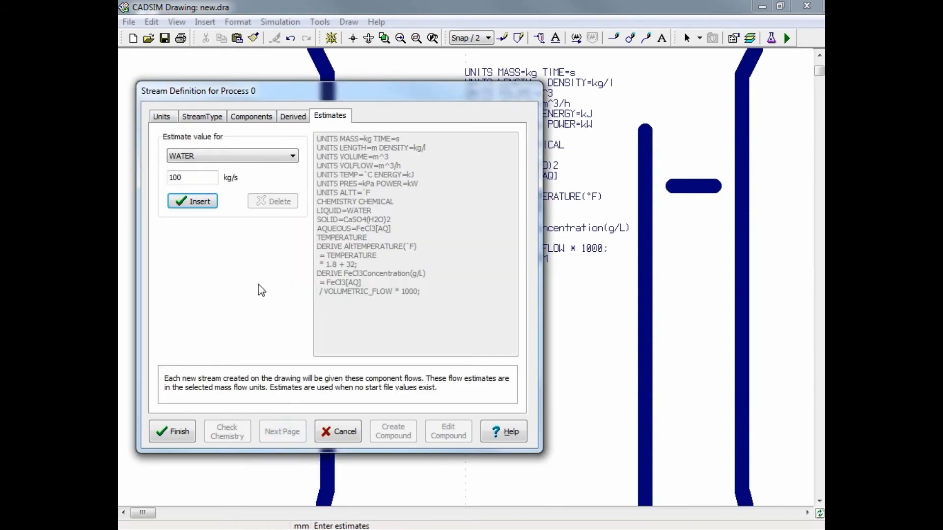
mouse_move(262, 296)
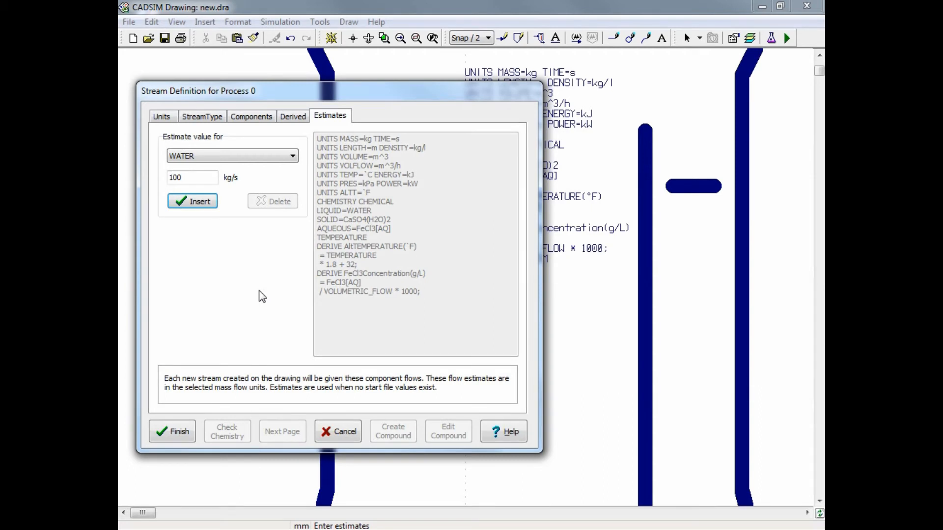
mouse_move(217, 233)
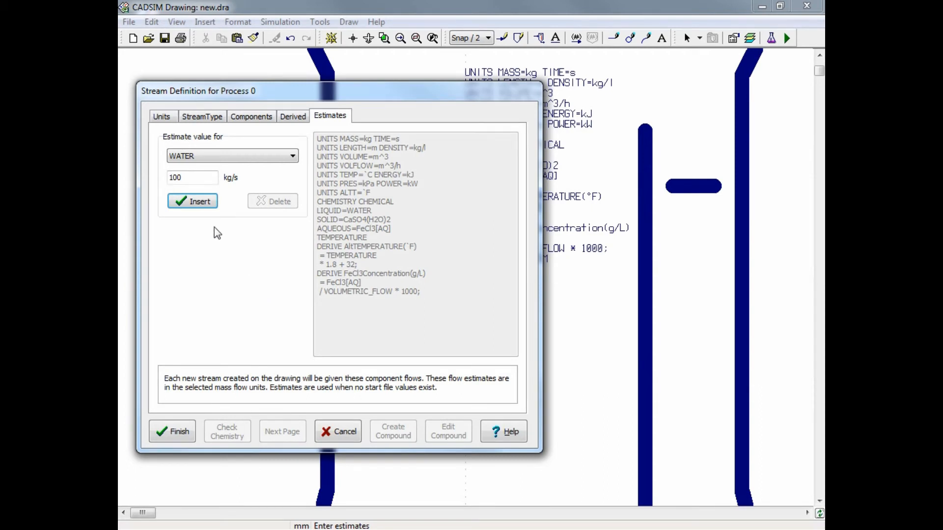
click(192, 200)
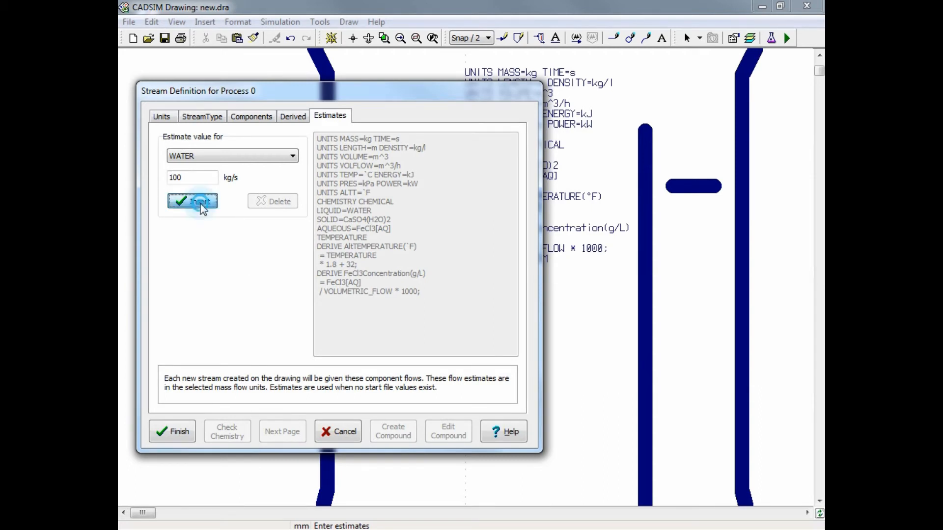
click(192, 201)
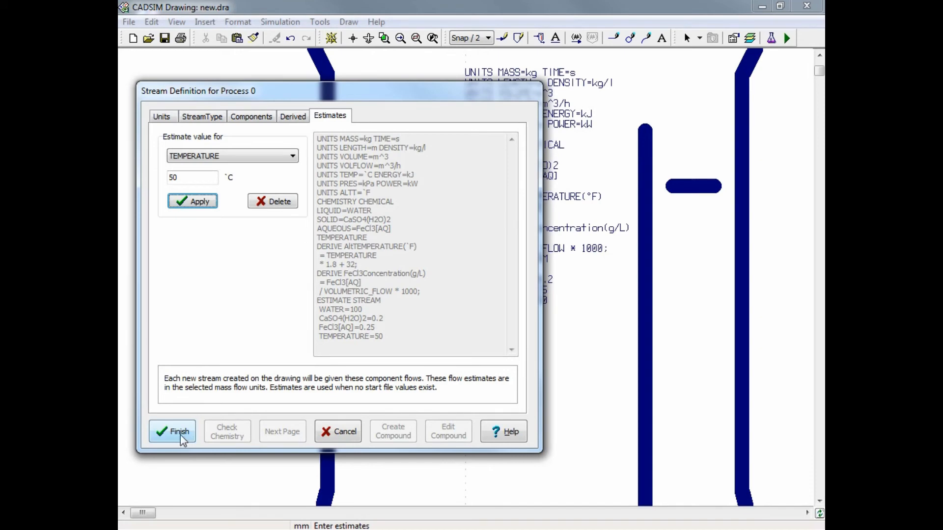
Finish the stream definition, review it via Edit, and close it back to the drawing.
click(172, 431)
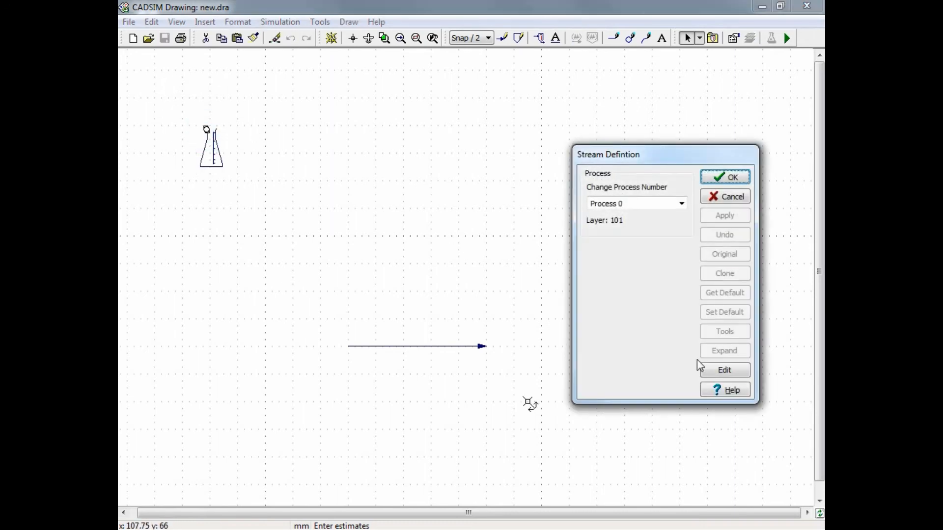
click(724, 371)
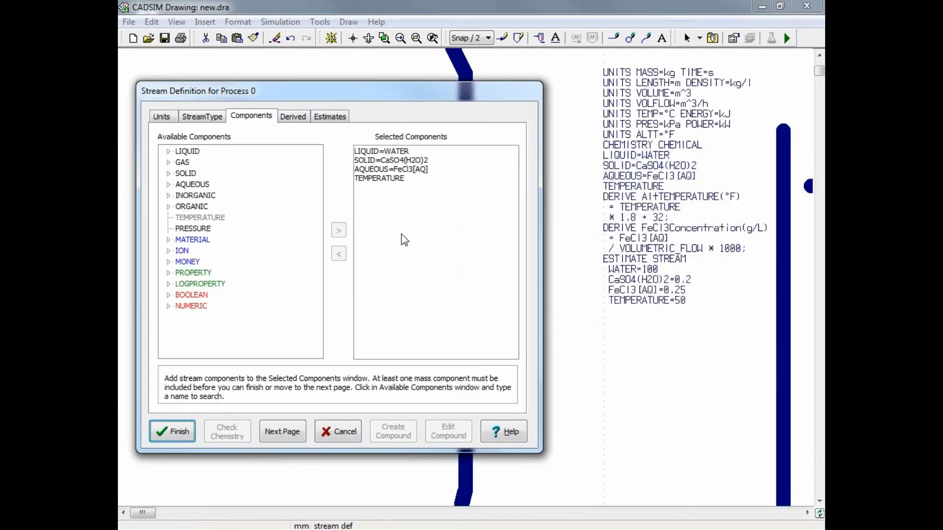
mouse_move(420, 273)
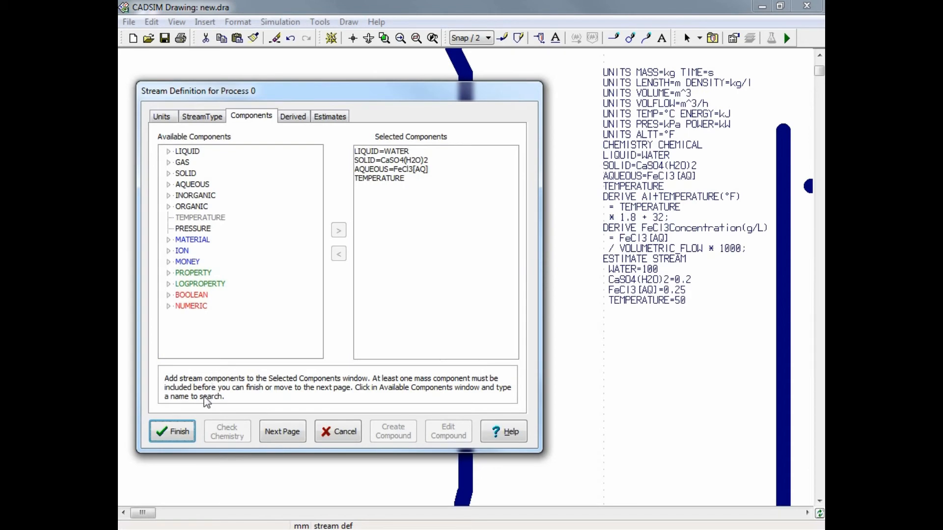
click(173, 431)
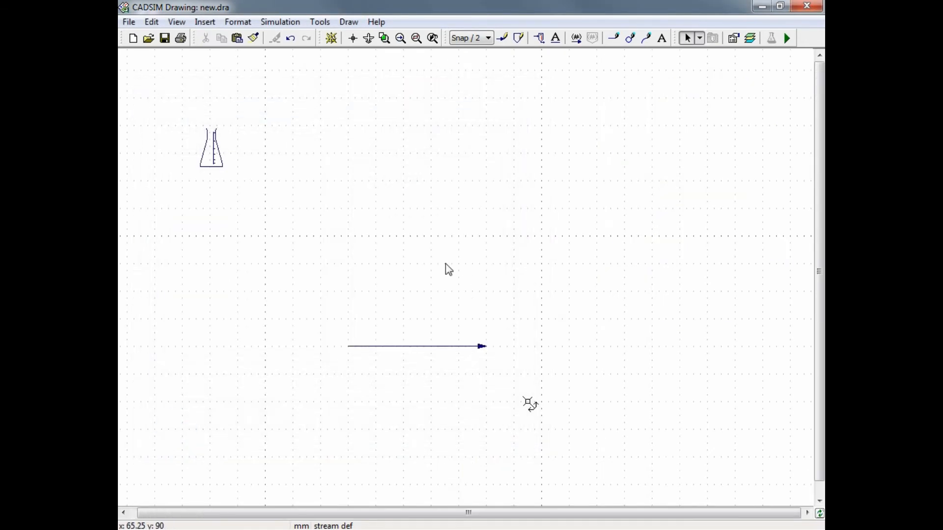
click(128, 22)
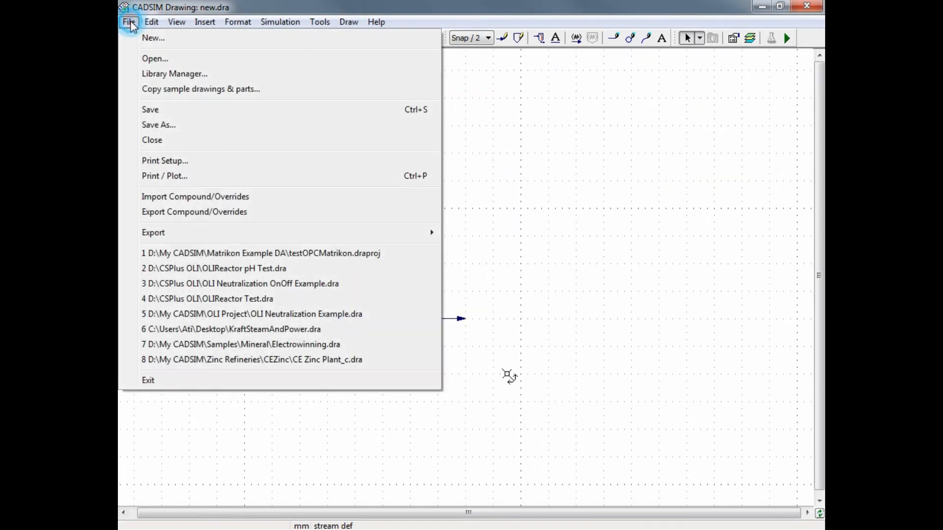
click(150, 109)
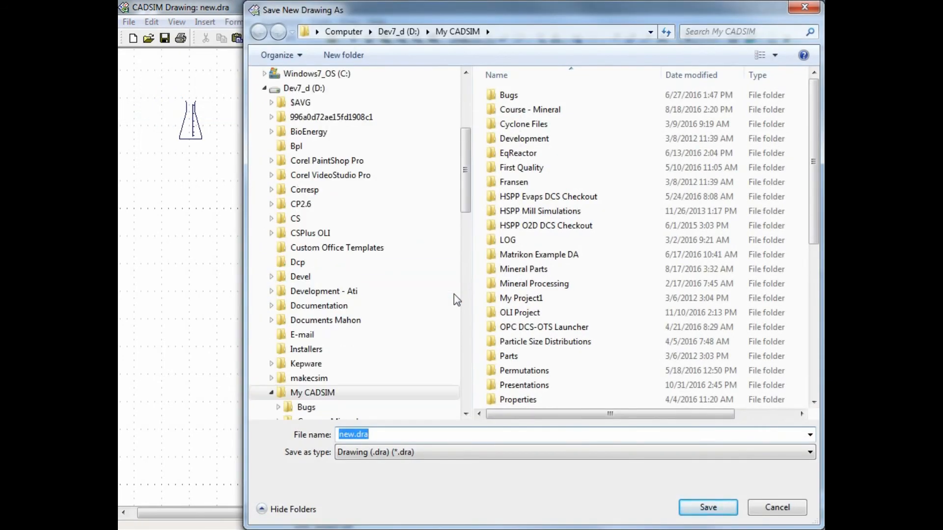
mouse_move(654, 510)
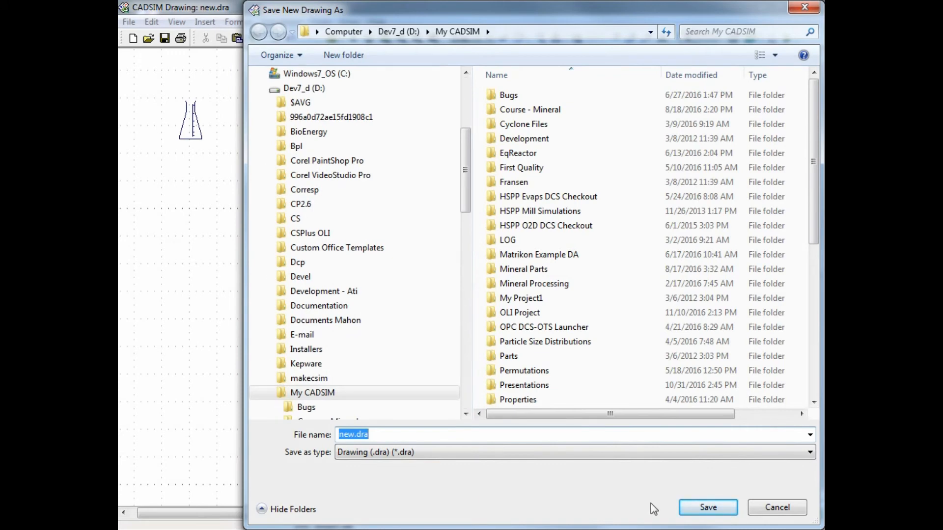
text(Speccing)
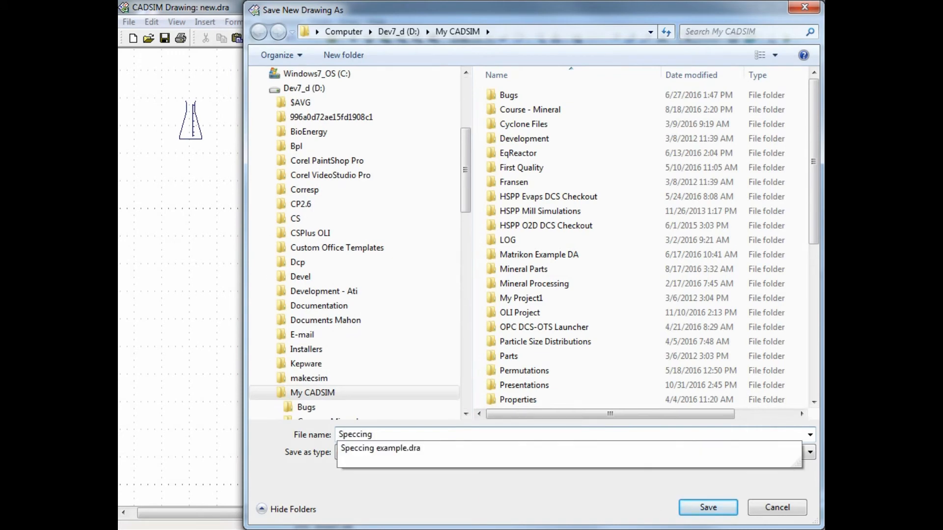
click(707, 507)
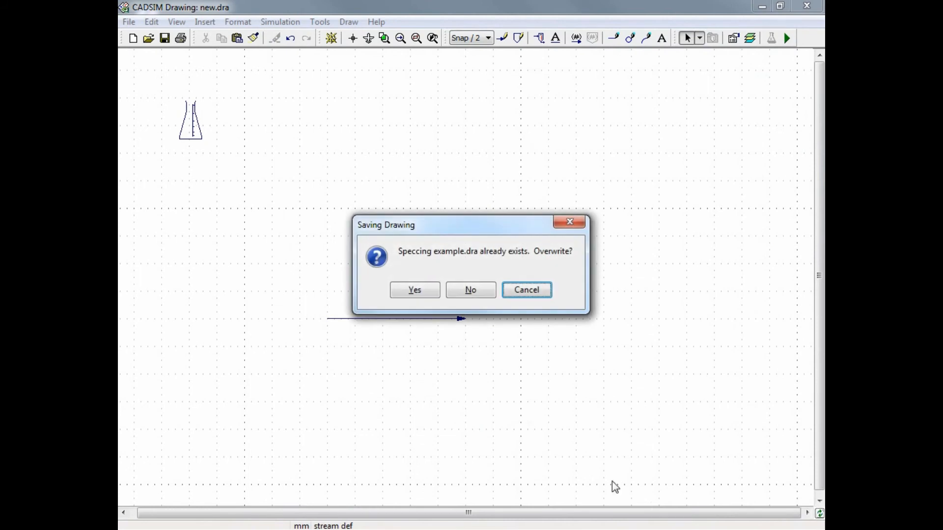
click(414, 290)
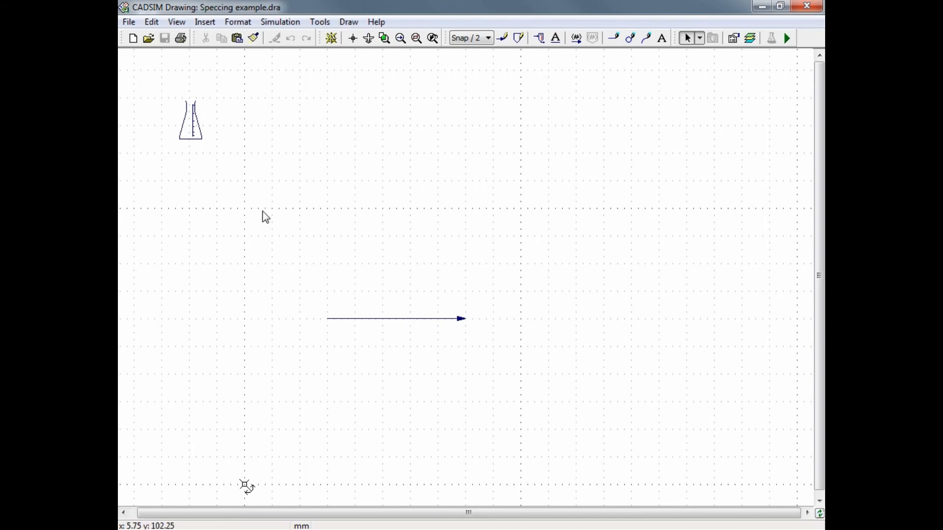
mouse_move(329, 241)
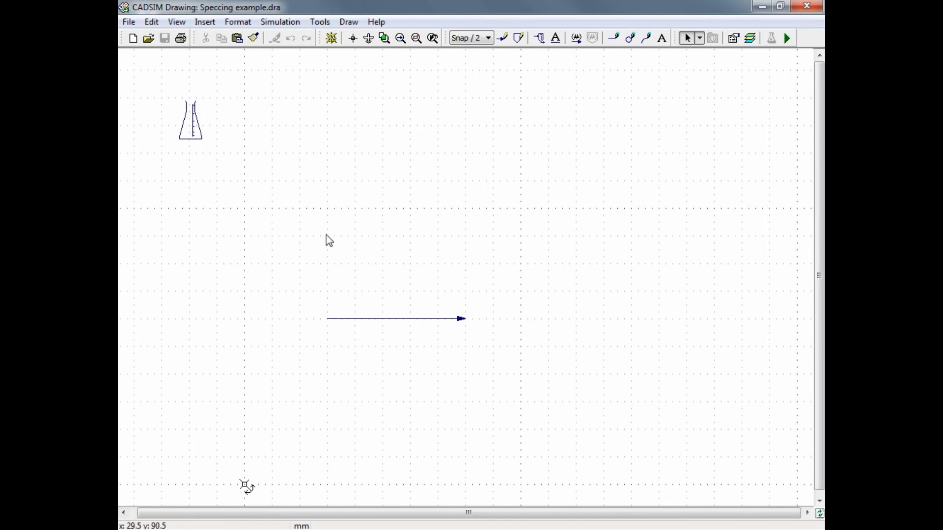
mouse_move(419, 339)
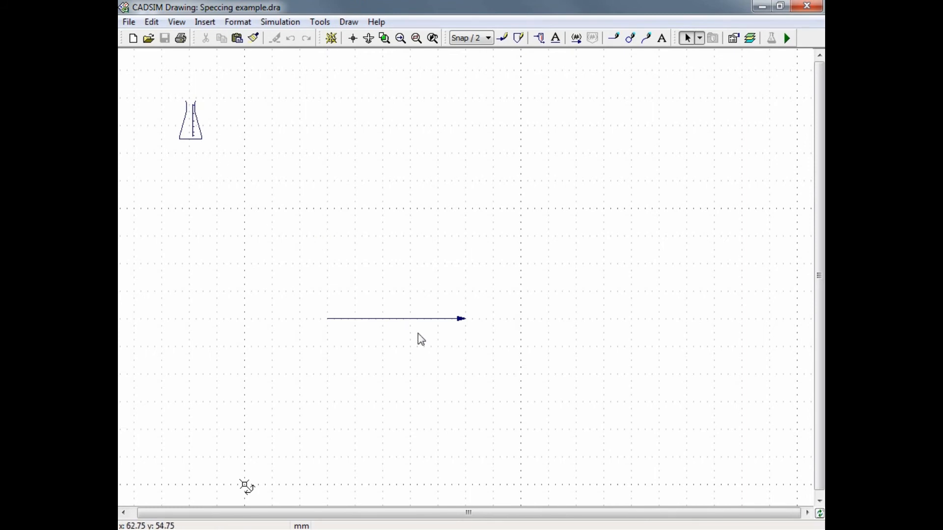
mouse_move(385, 264)
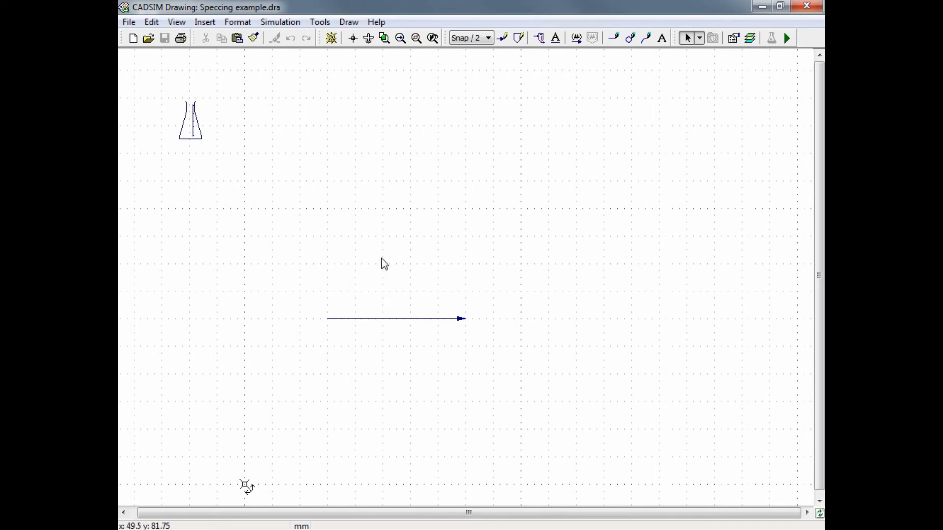
mouse_move(452, 235)
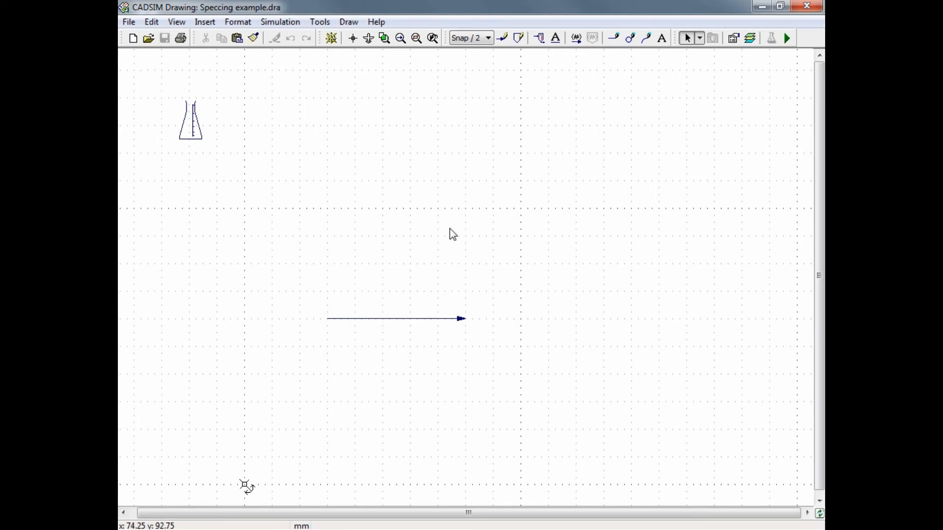
mouse_move(787, 39)
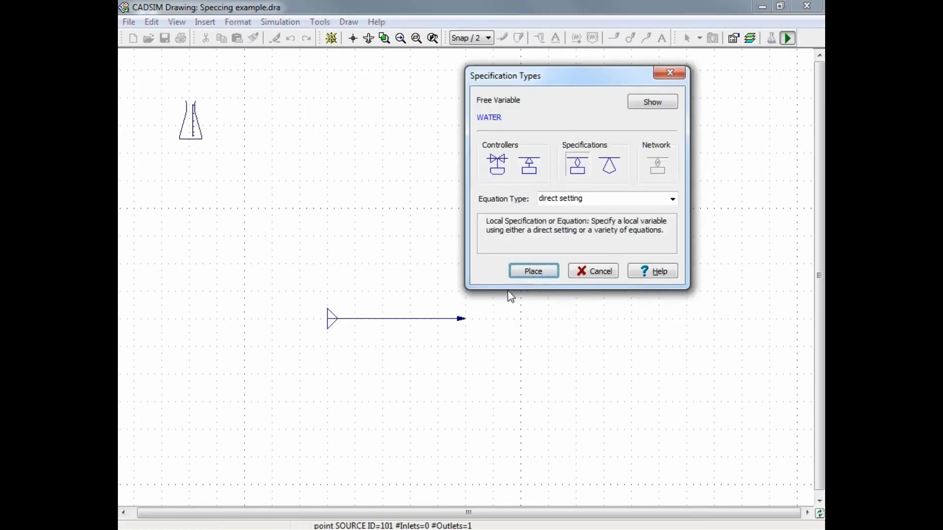
mouse_move(609, 165)
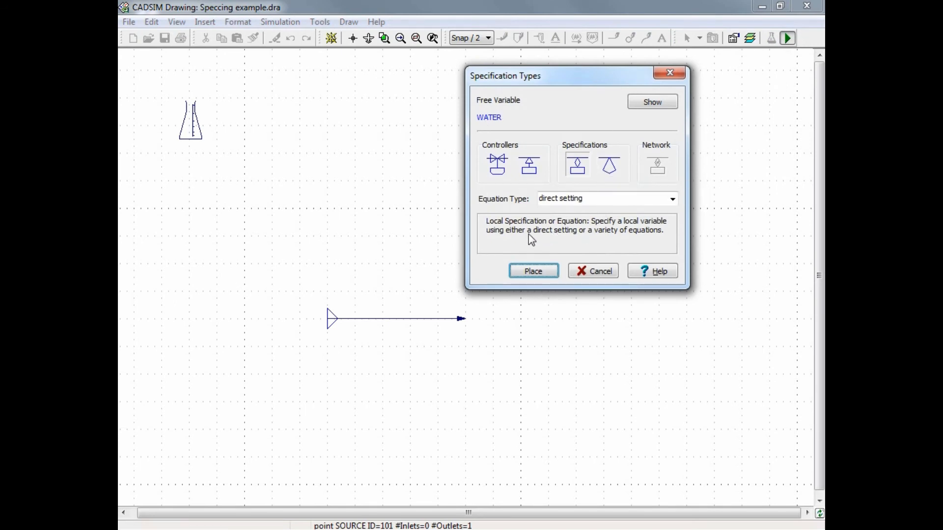
mouse_move(552, 258)
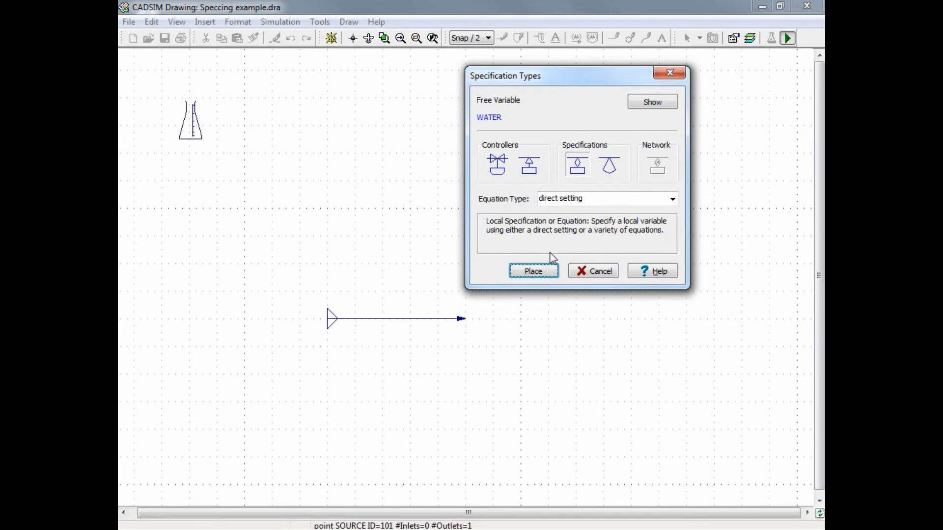
mouse_move(515, 227)
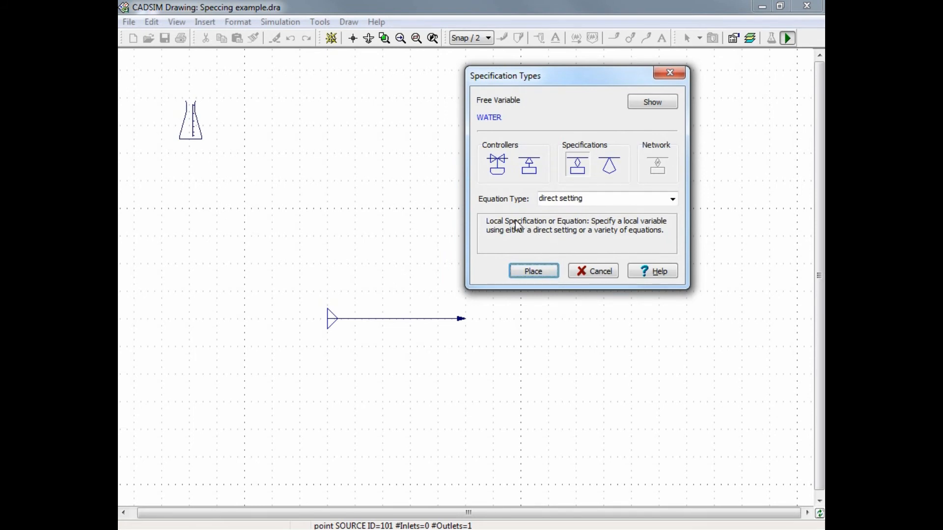
mouse_move(507, 212)
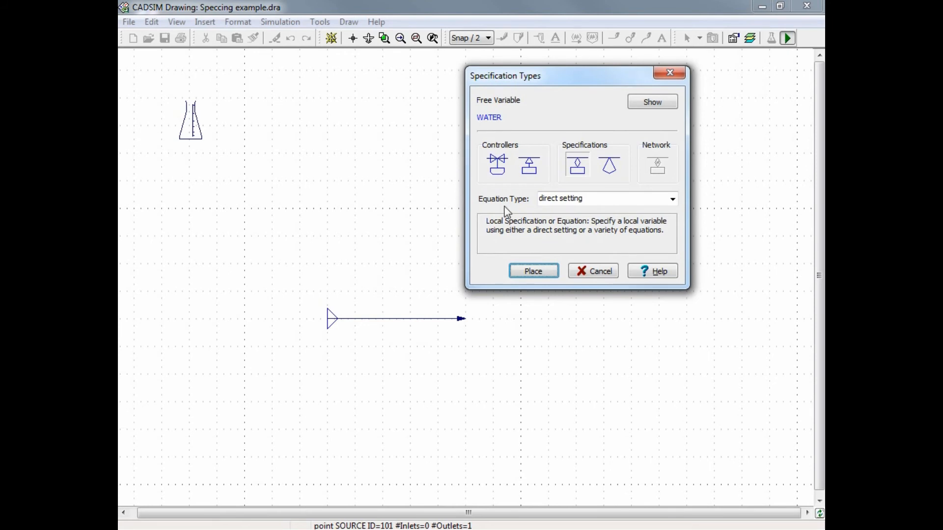
mouse_move(610, 187)
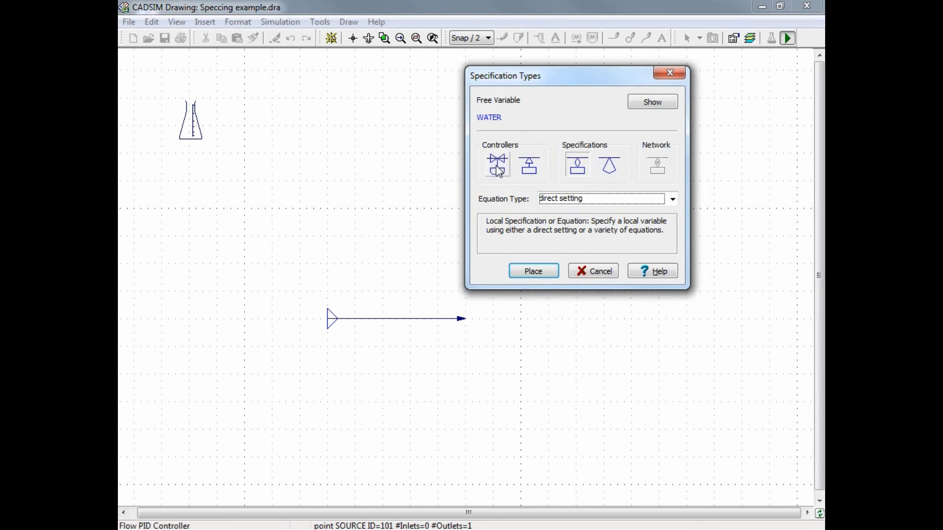
mouse_move(497, 165)
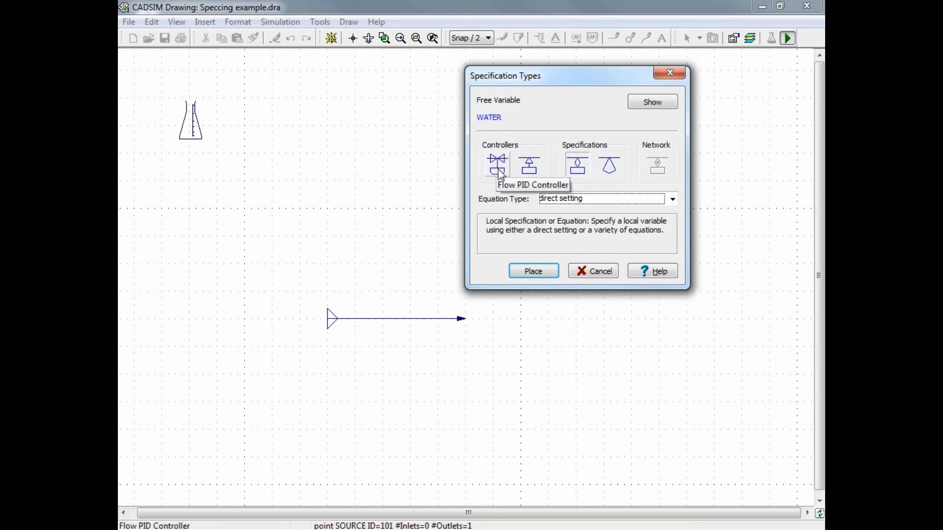
mouse_move(508, 176)
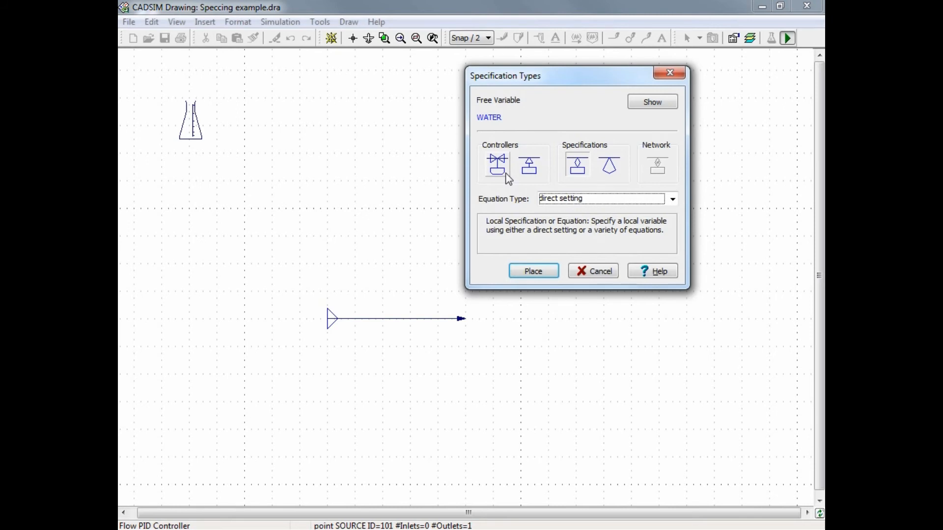
mouse_move(530, 165)
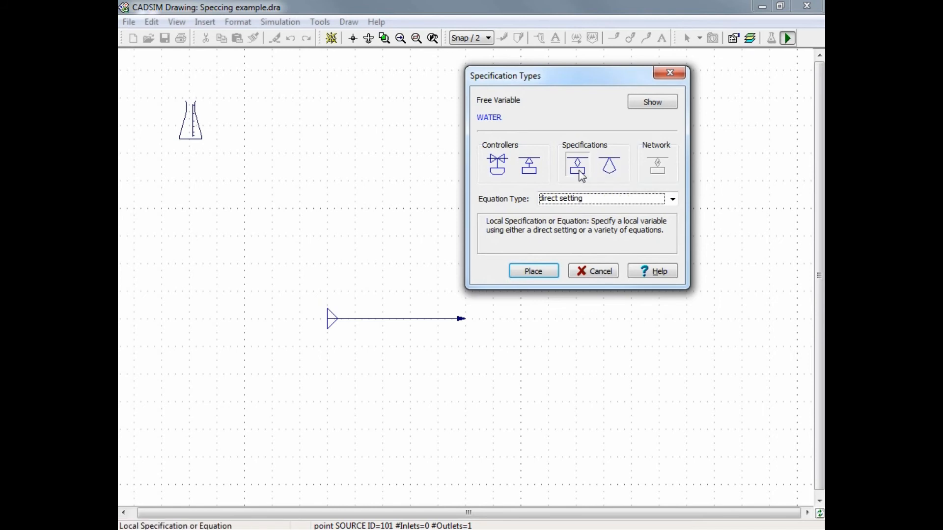
mouse_move(577, 165)
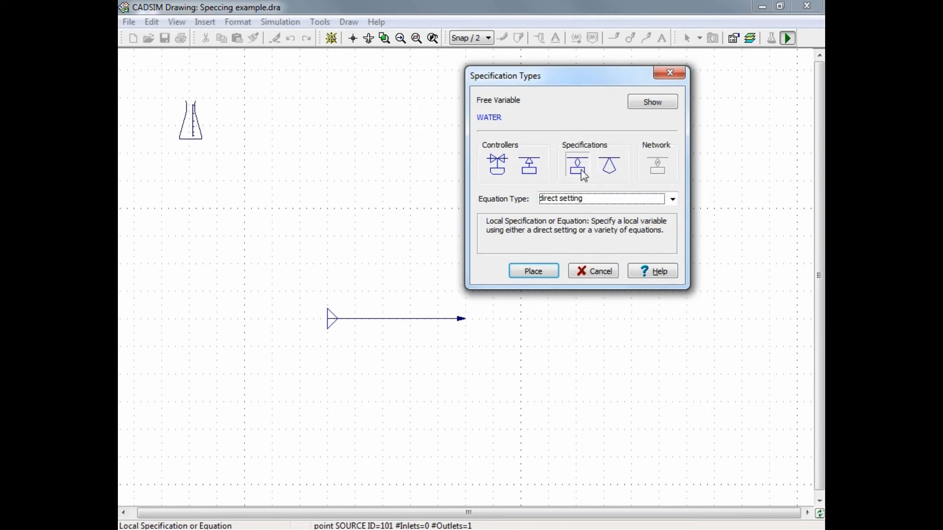
mouse_move(577, 165)
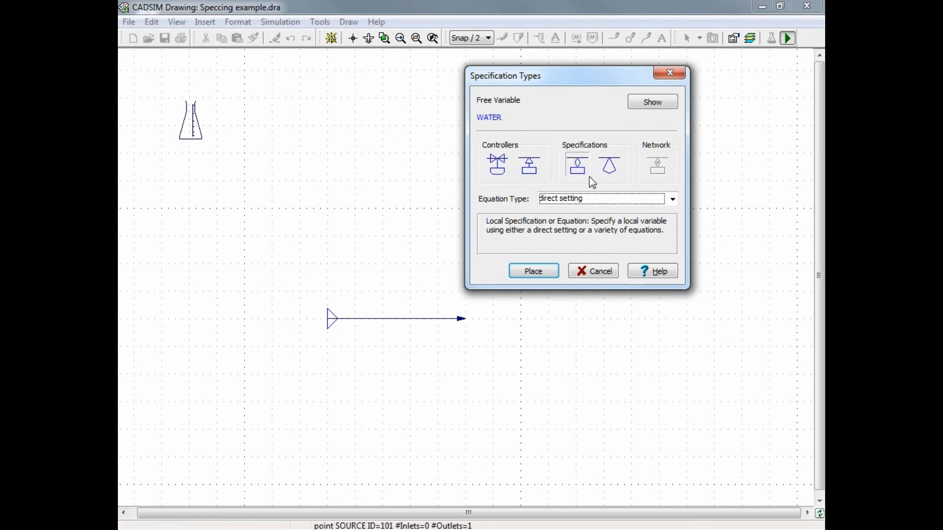
mouse_move(586, 186)
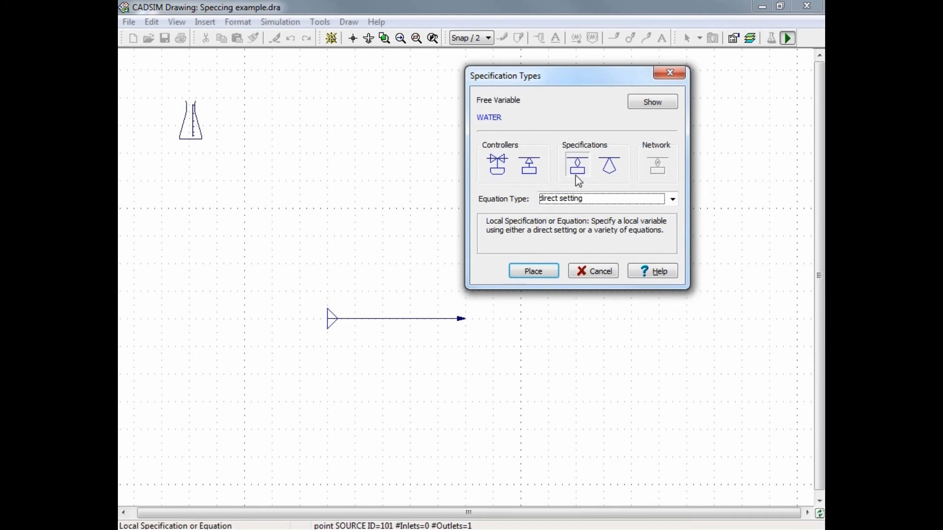
mouse_move(577, 165)
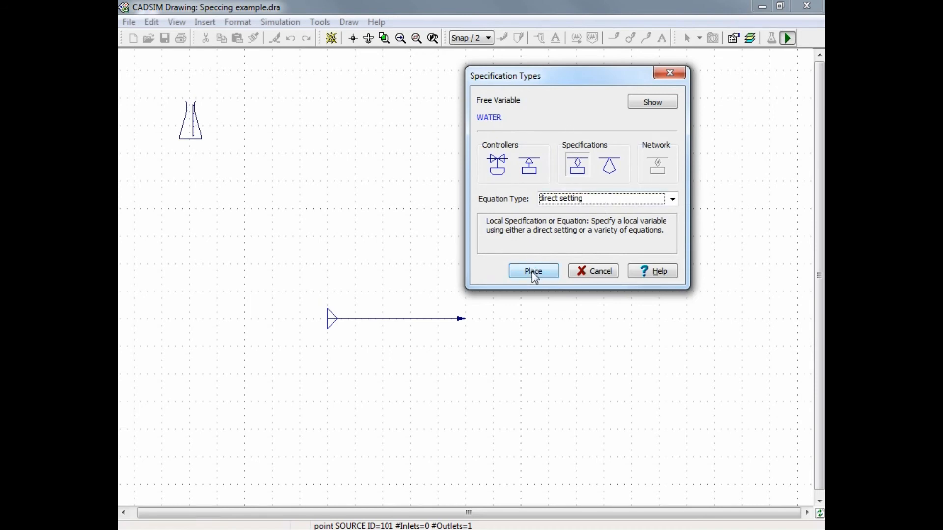
Place a direct specification marker at the start of the 101 FEED line.
click(533, 271)
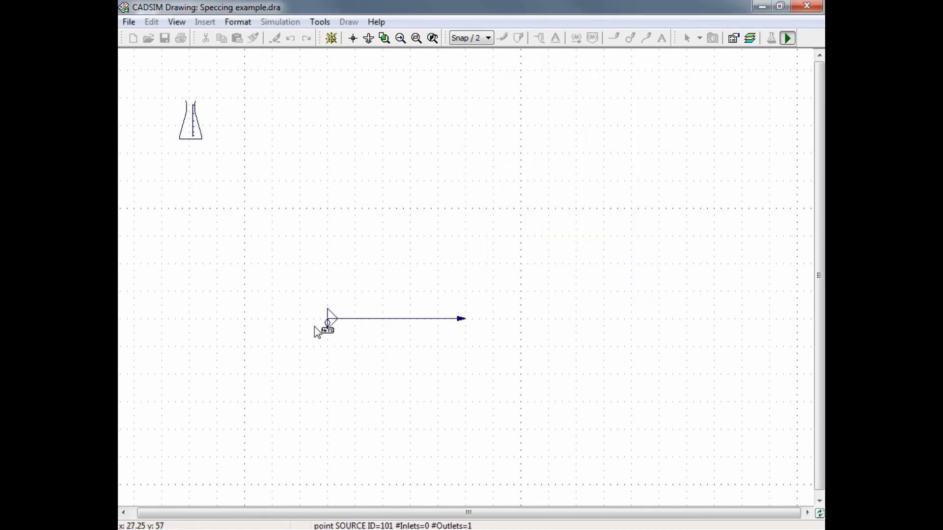
mouse_move(284, 315)
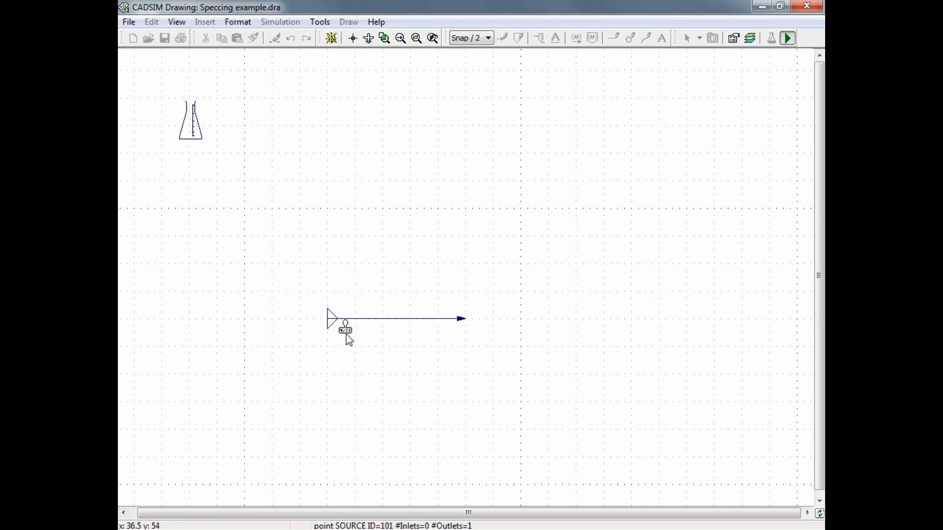
drag(345, 325, 424, 325)
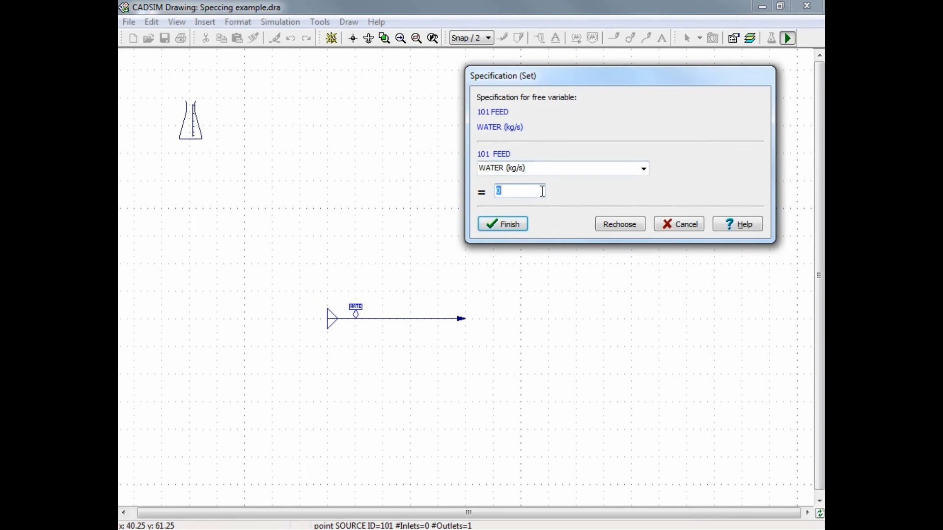
text(100)
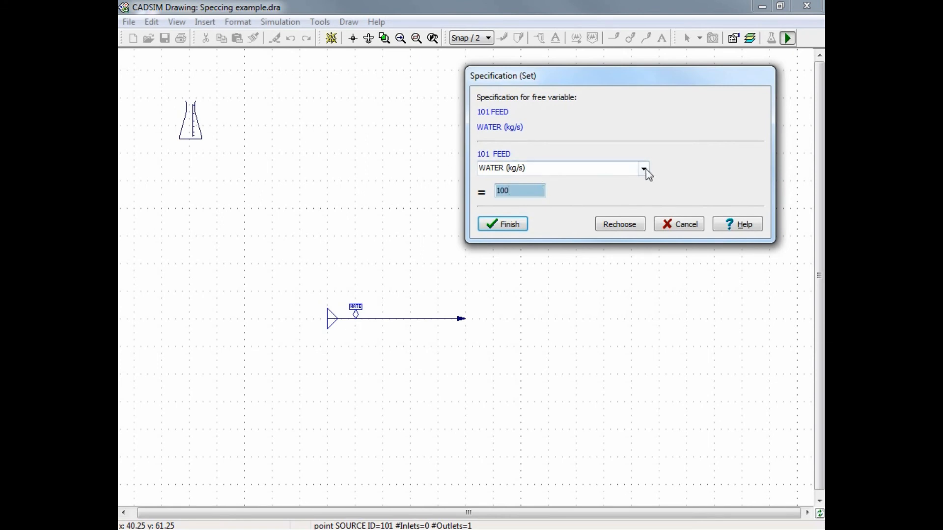
Set the feed specification to VOLUMETRIC_FLOW = 20 m^3/h instead of WATER mass flow.
click(643, 168)
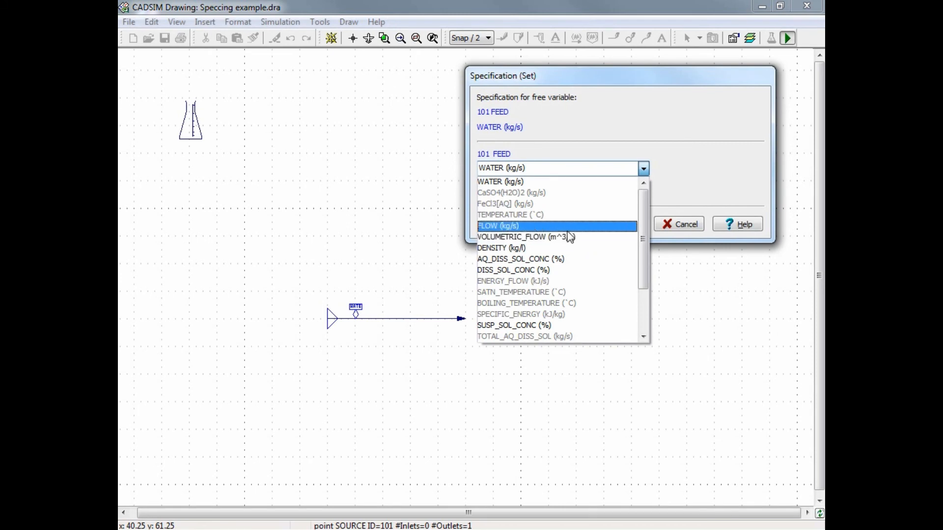
click(513, 236)
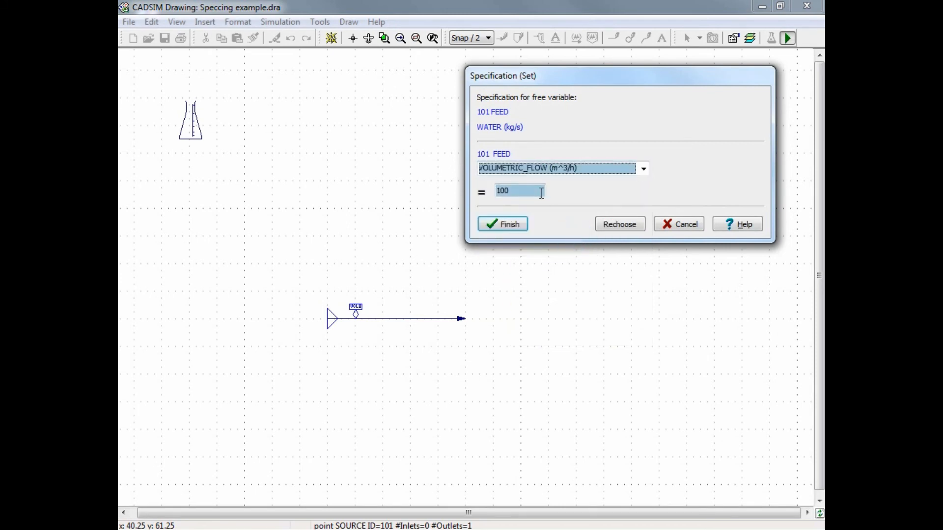
text(20)
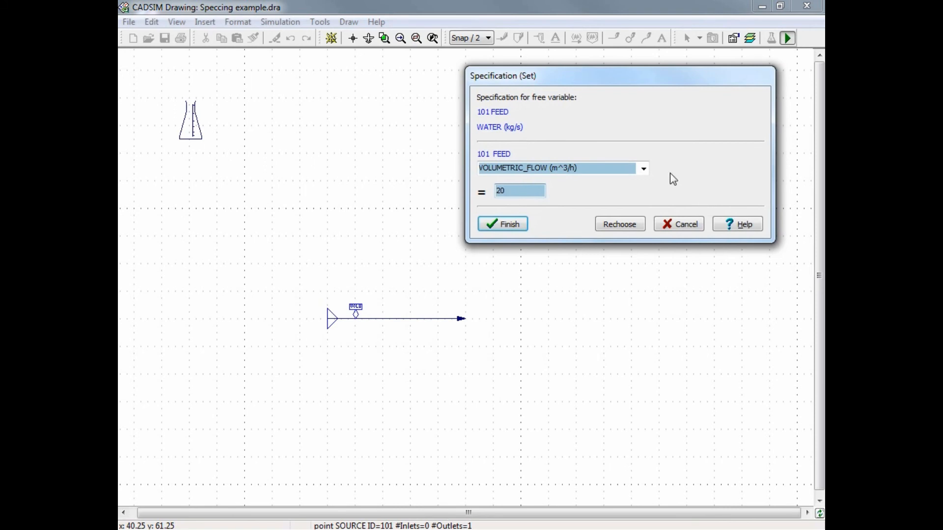
click(642, 168)
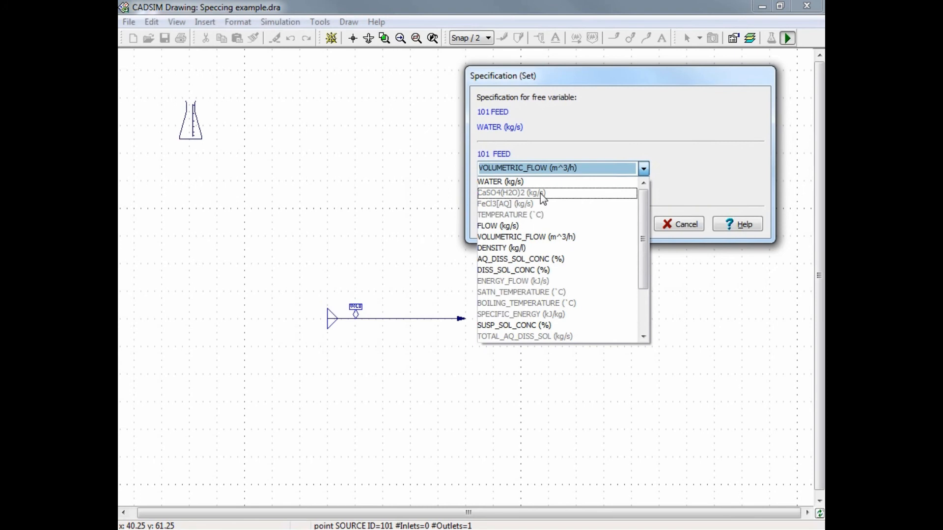
mouse_move(540, 204)
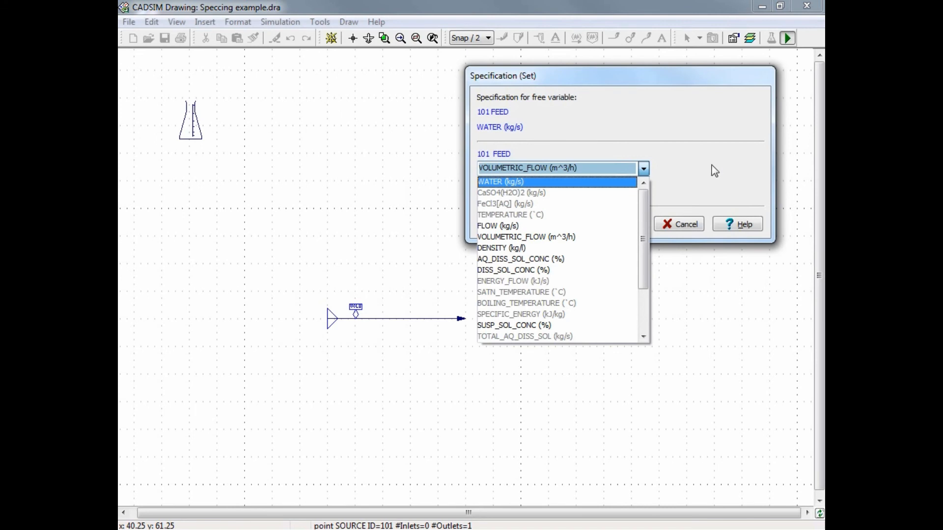
click(525, 237)
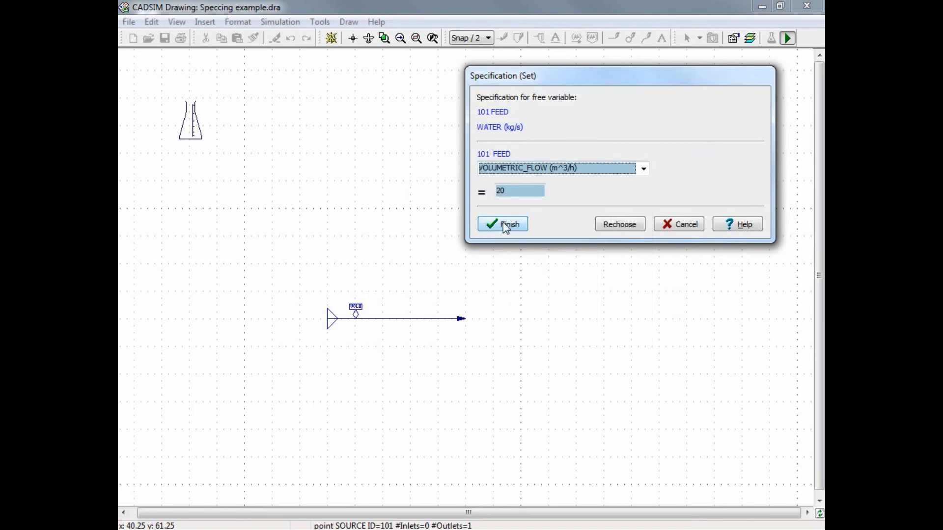
Confirm the 20 m^3/h flow, then add a multiple specification fixing CaSO4(H2O)2 at 0.1 kg/s.
click(504, 224)
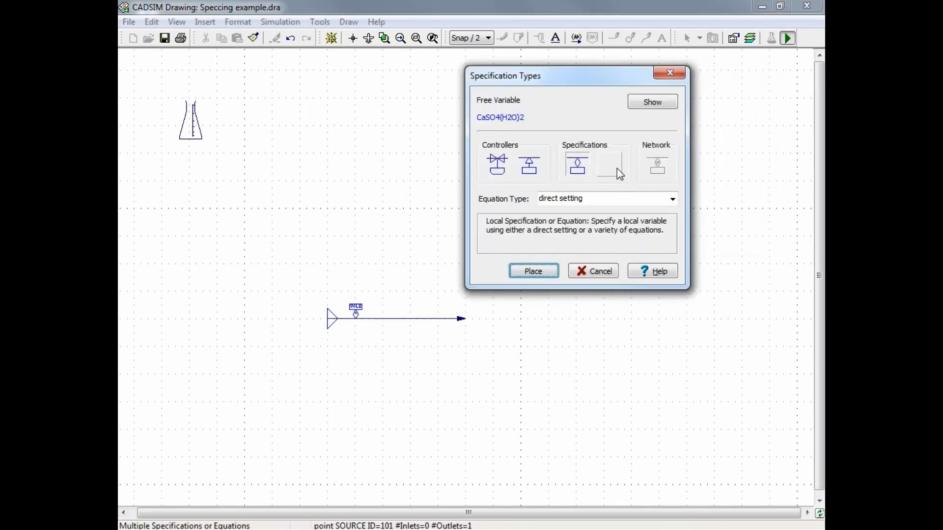
mouse_move(609, 167)
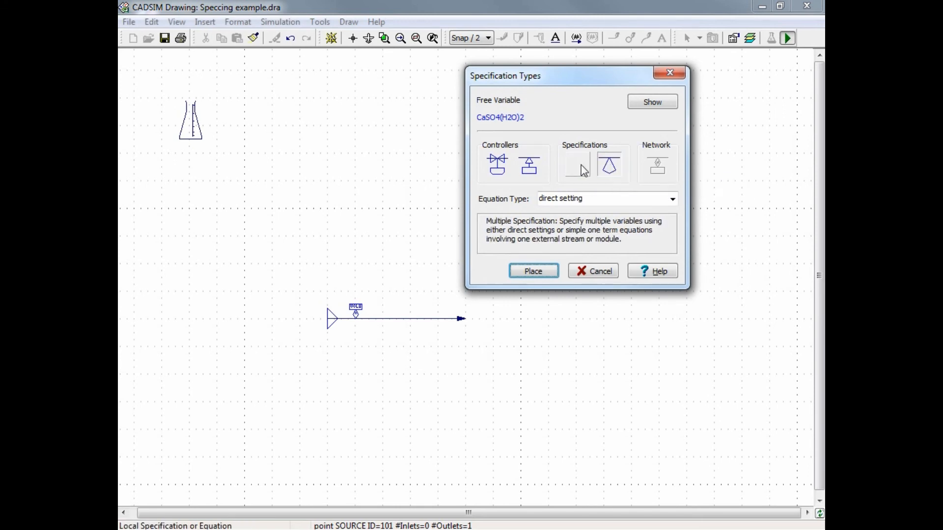
click(609, 165)
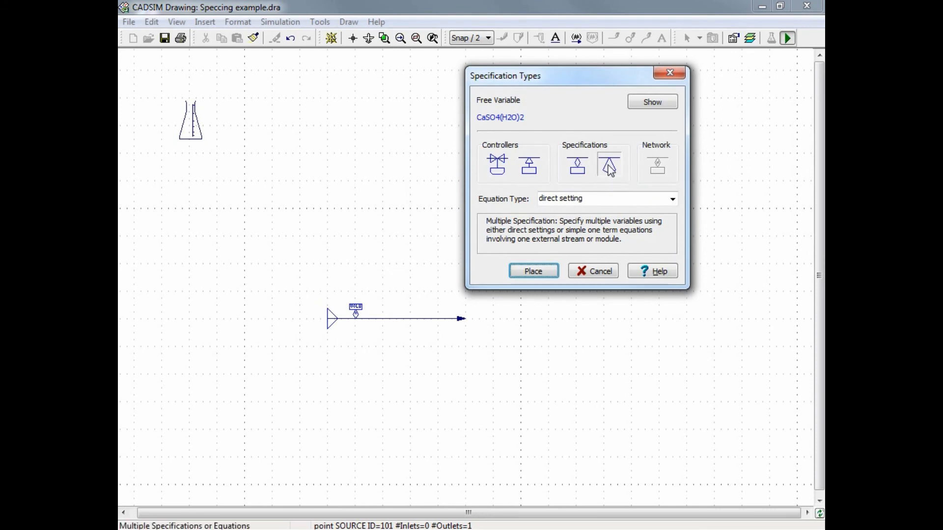
mouse_move(609, 167)
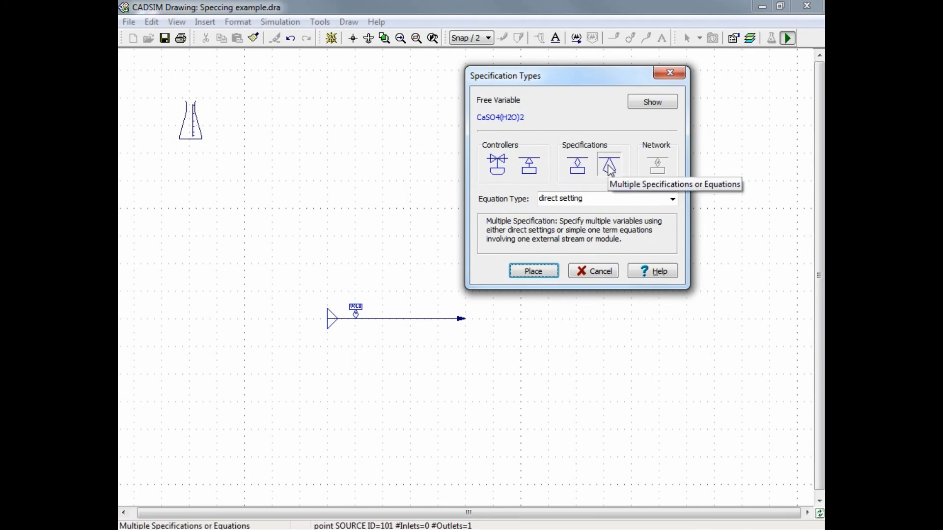
mouse_move(610, 168)
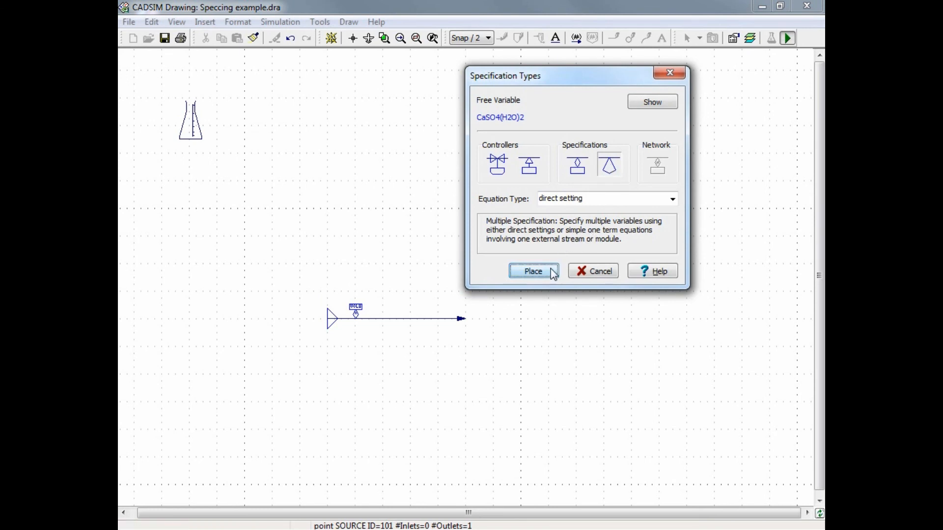
click(531, 271)
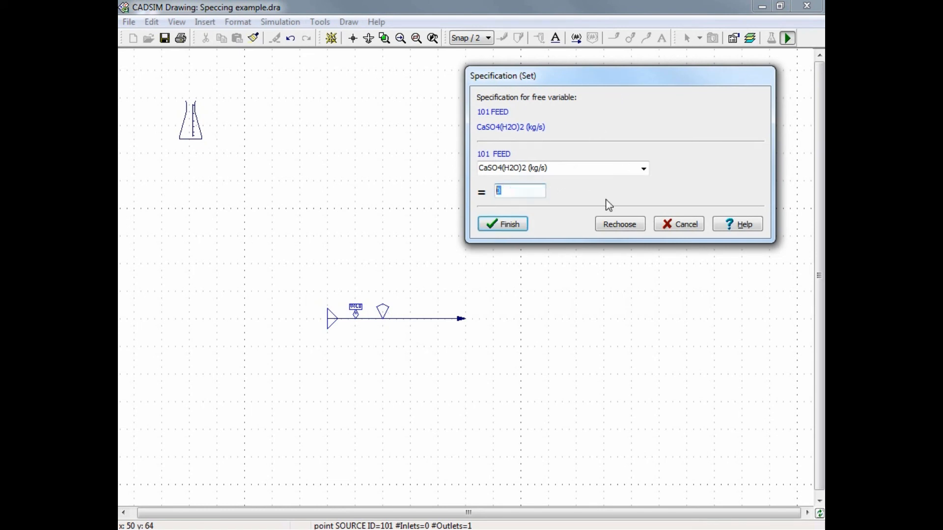
text(0.1)
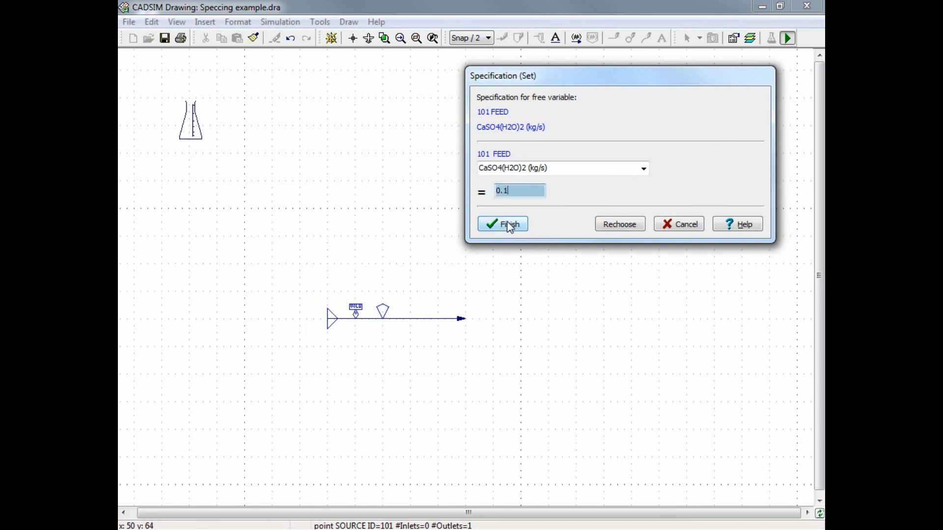
click(502, 224)
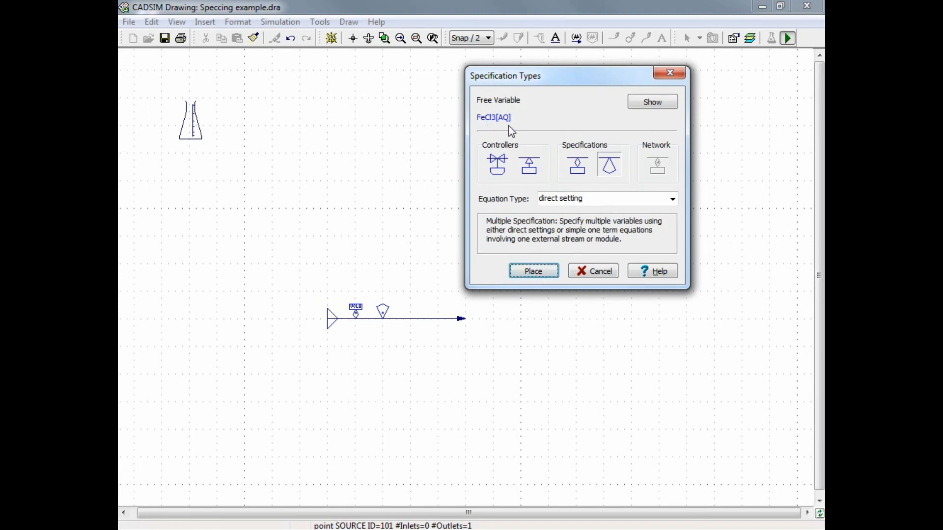
mouse_move(610, 165)
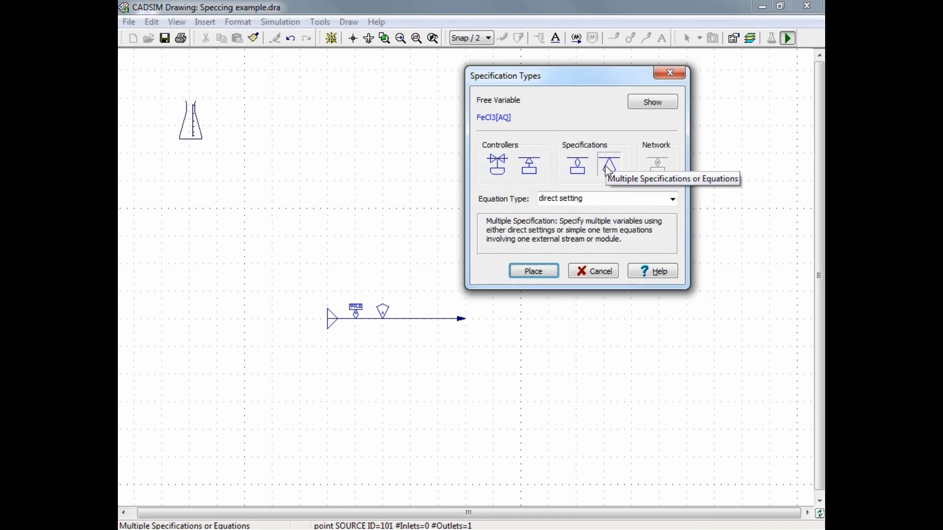
mouse_move(575, 241)
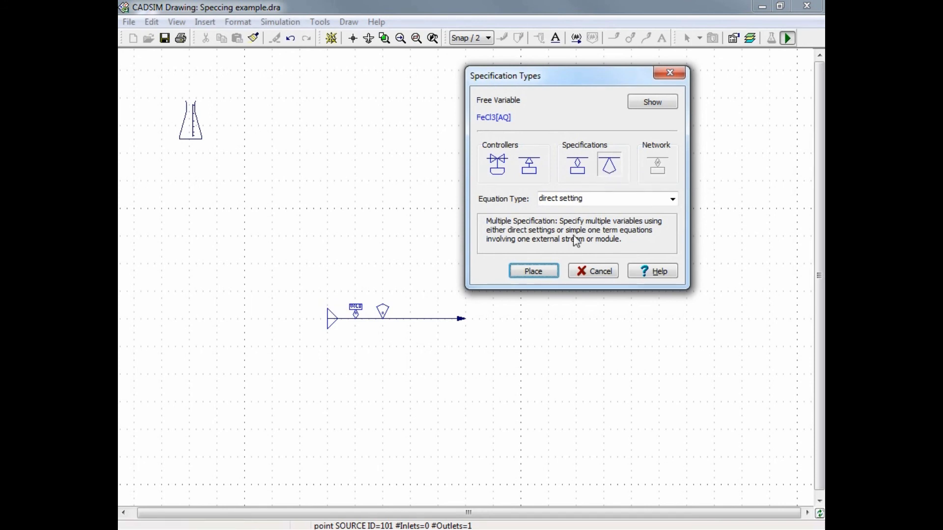
Specify FeCl3[AQ] as 0 on the feed and start placing the temperature specification.
click(532, 271)
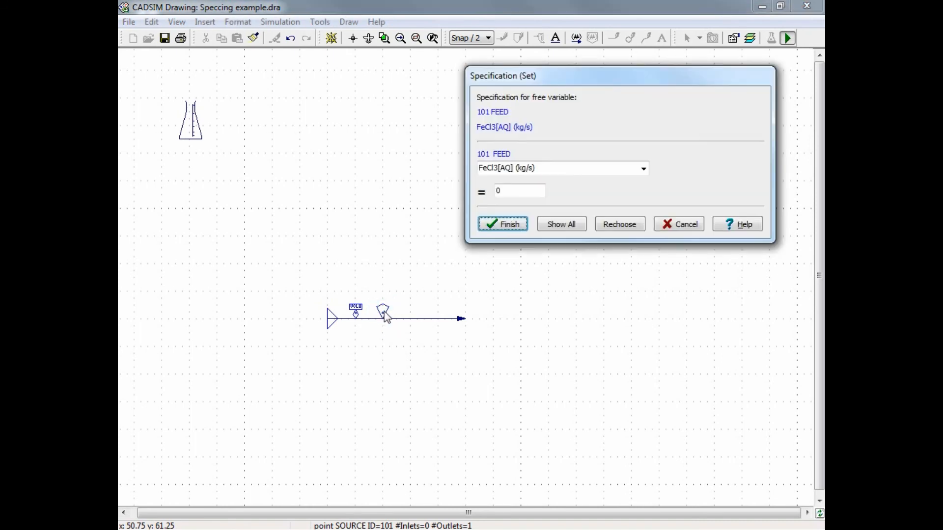
mouse_move(485, 263)
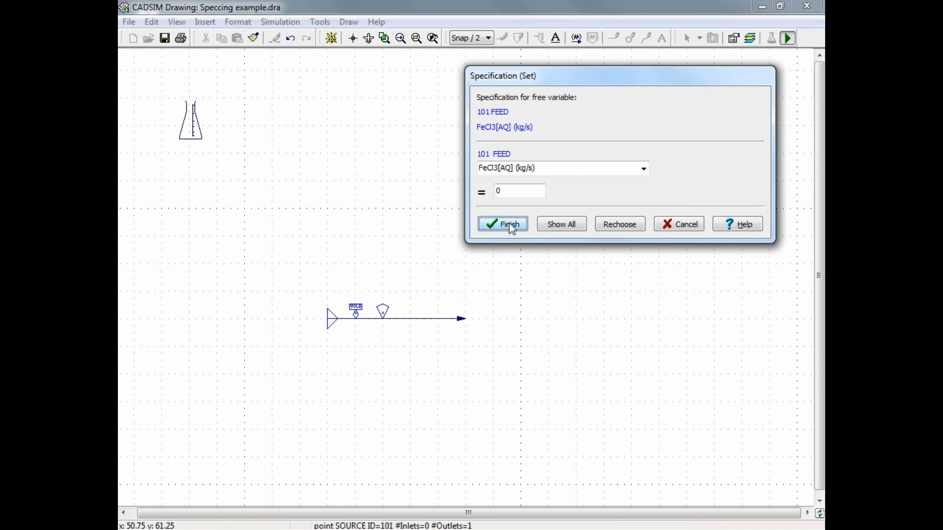
click(502, 224)
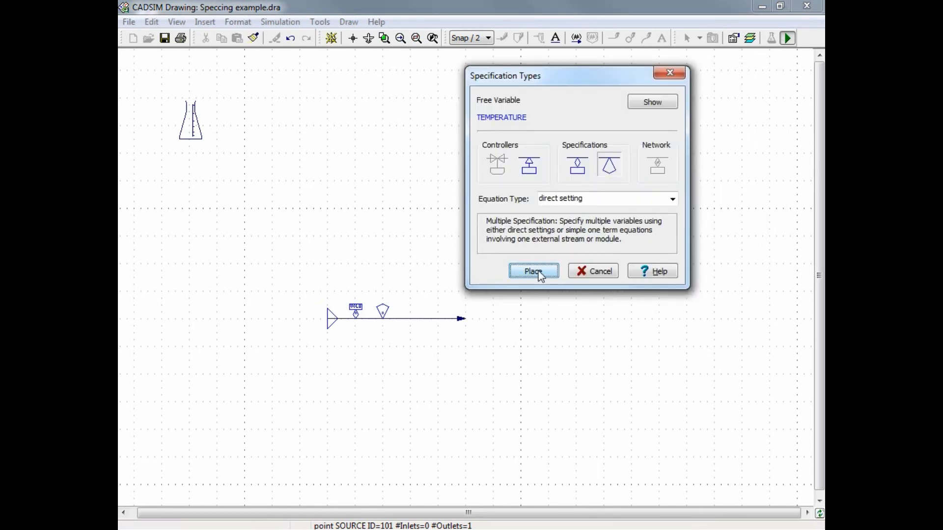
click(532, 271)
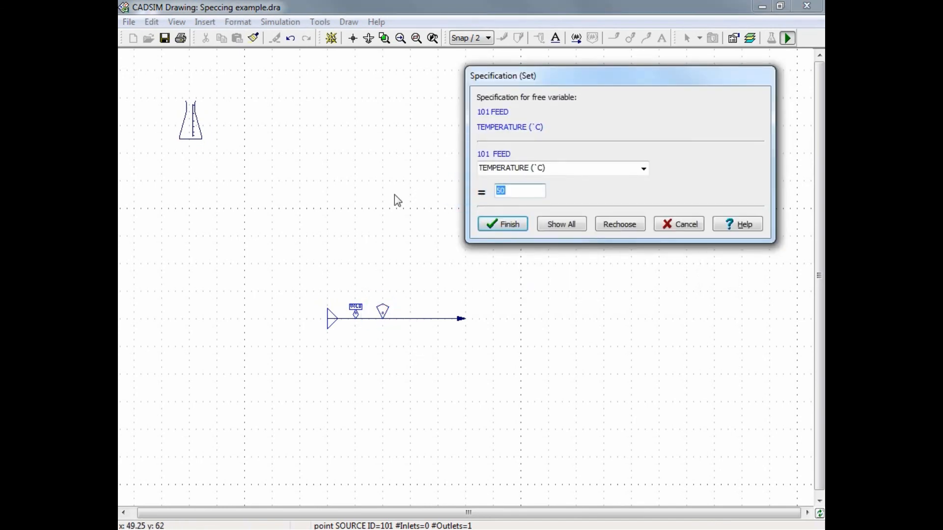
Confirm the feed temperature specification and save the drawing to enter simulation mode.
click(503, 224)
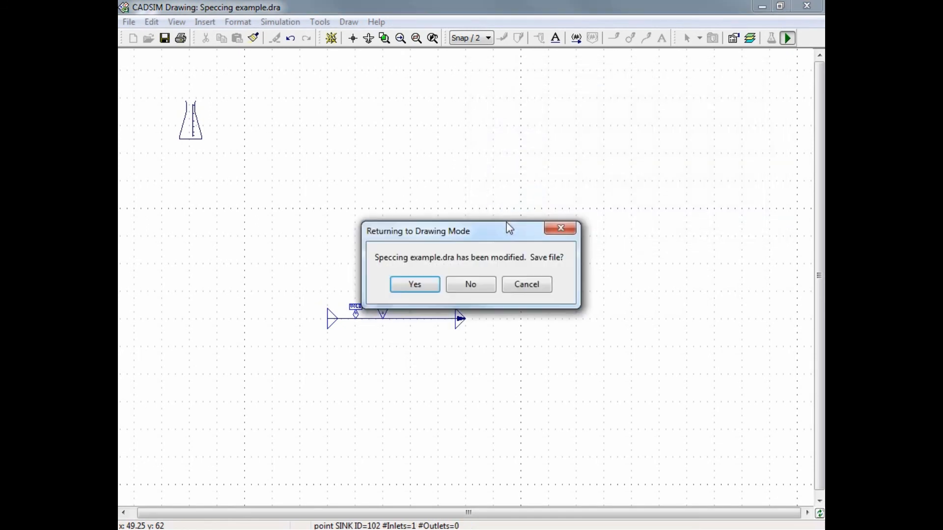
drag(482, 231, 454, 153)
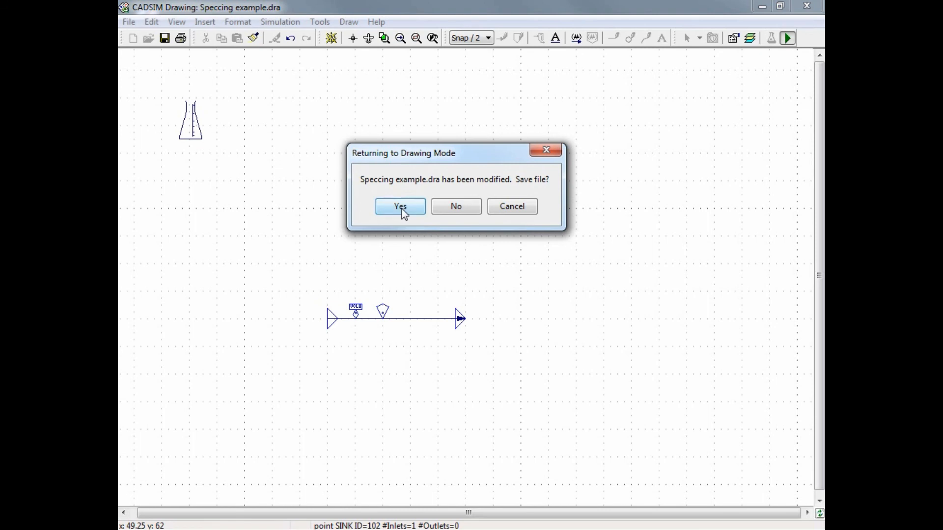
click(400, 206)
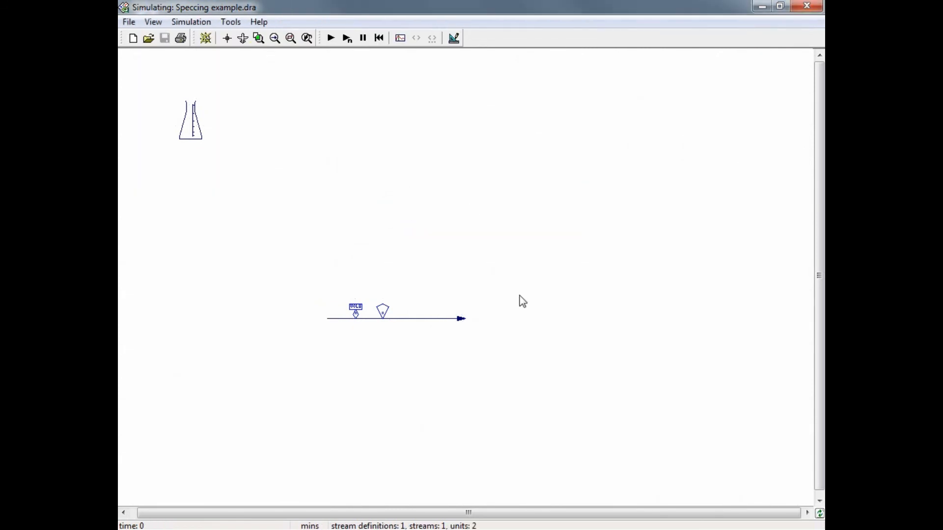
mouse_move(396, 326)
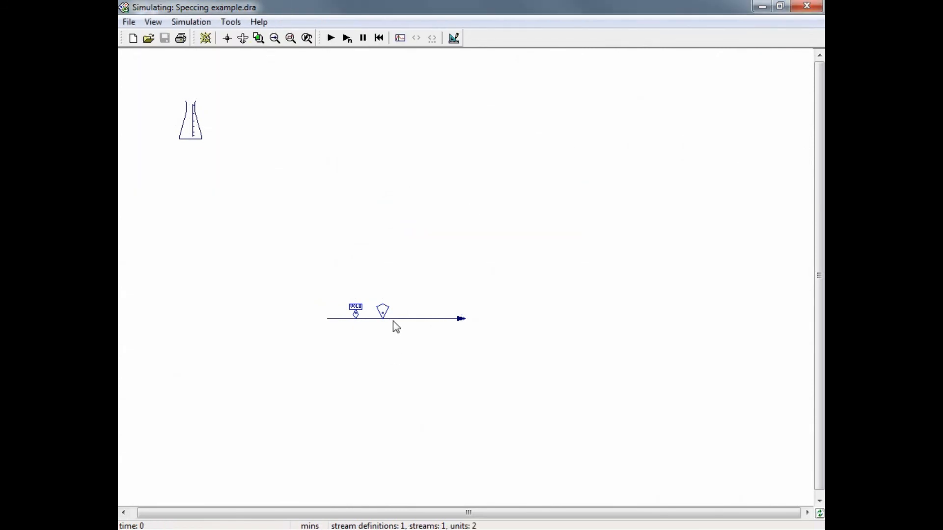
Change the feed's FeCl3[AQ] specified constant to 1 and apply it.
double_click(383, 312)
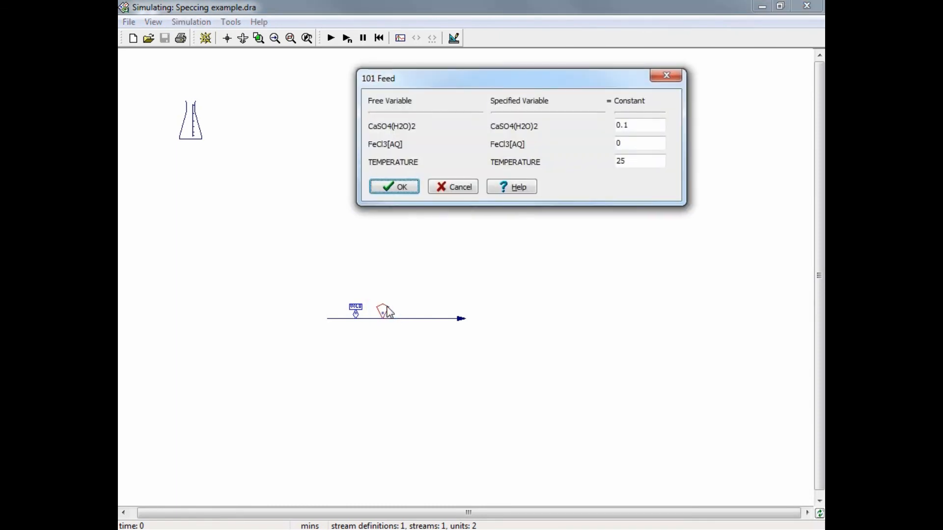
mouse_move(417, 173)
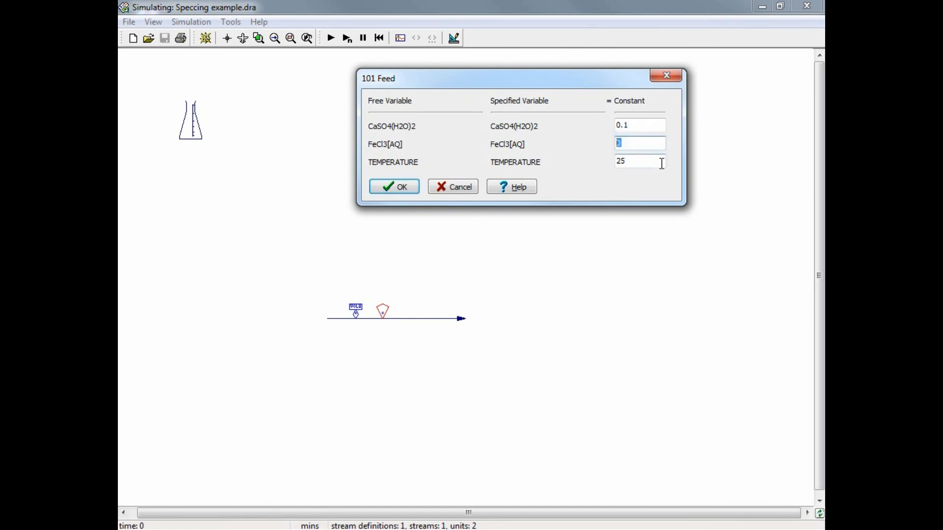
click(394, 186)
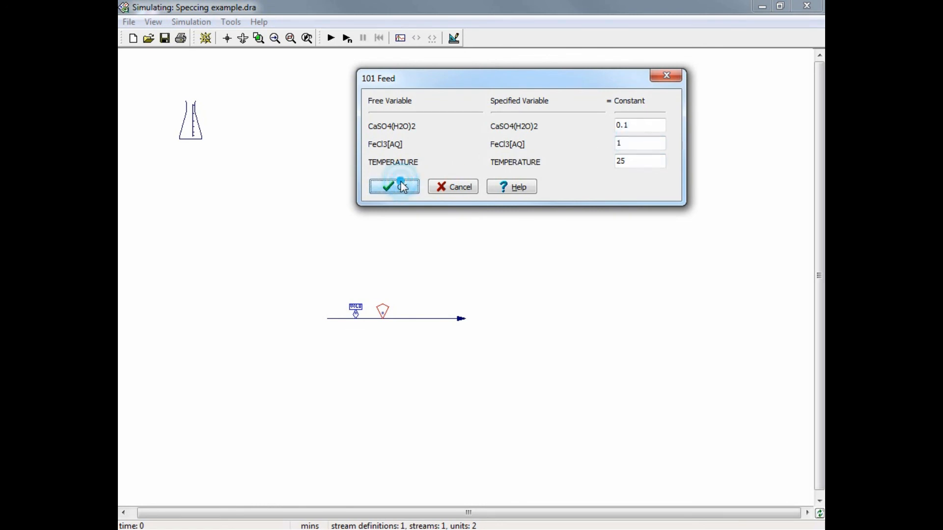
click(393, 187)
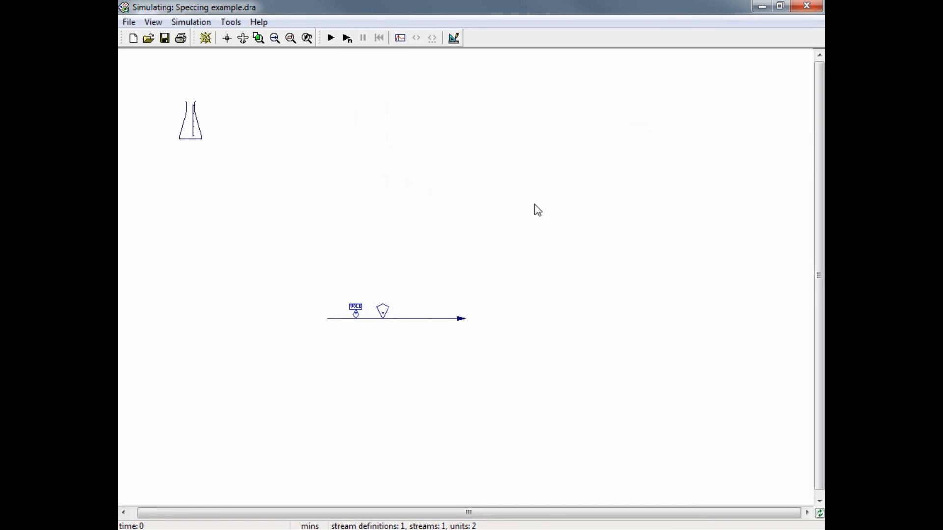
mouse_move(352, 135)
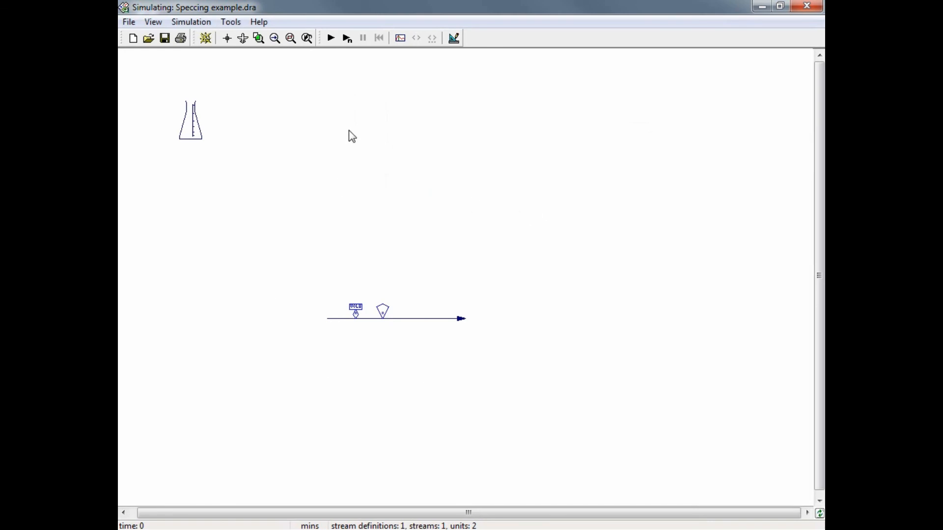
mouse_move(331, 38)
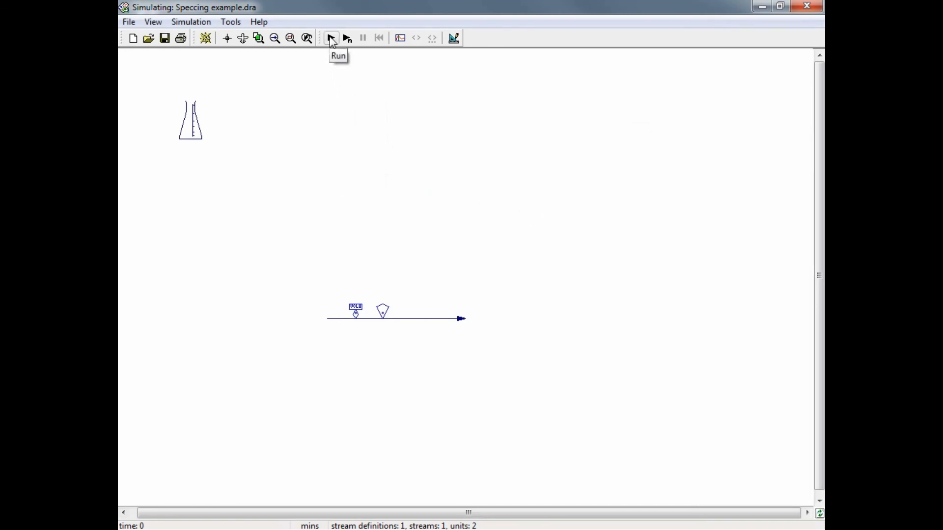
mouse_move(346, 38)
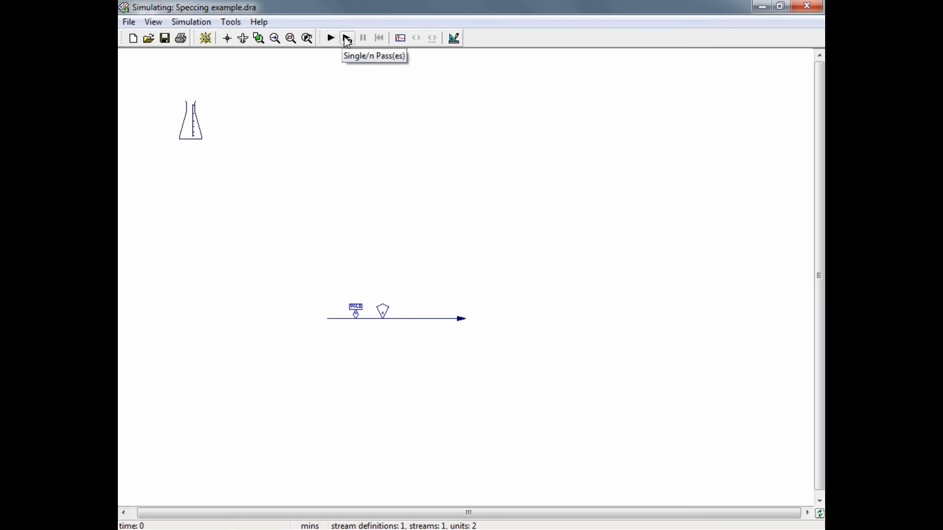
mouse_move(331, 38)
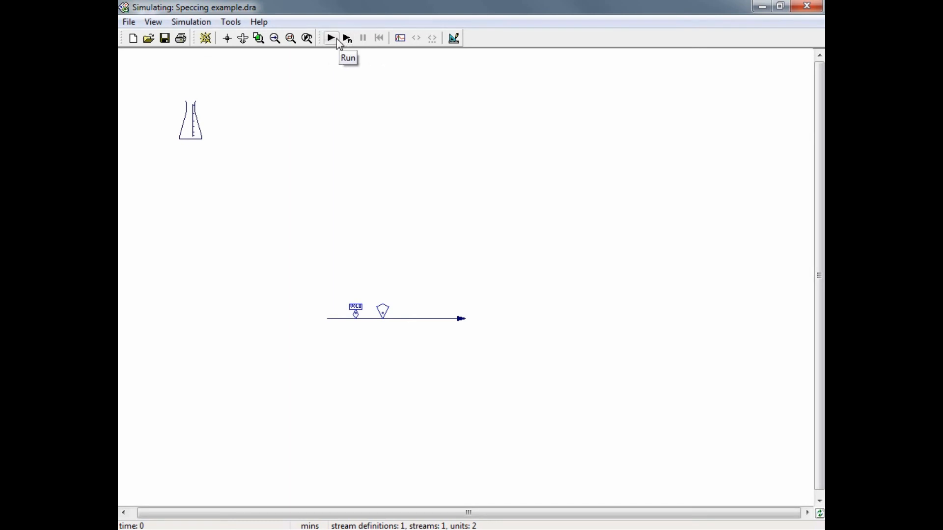
Run the simulation and review the feed's simulated values (water 5.27 kg/s, 20 m^3/h).
click(331, 39)
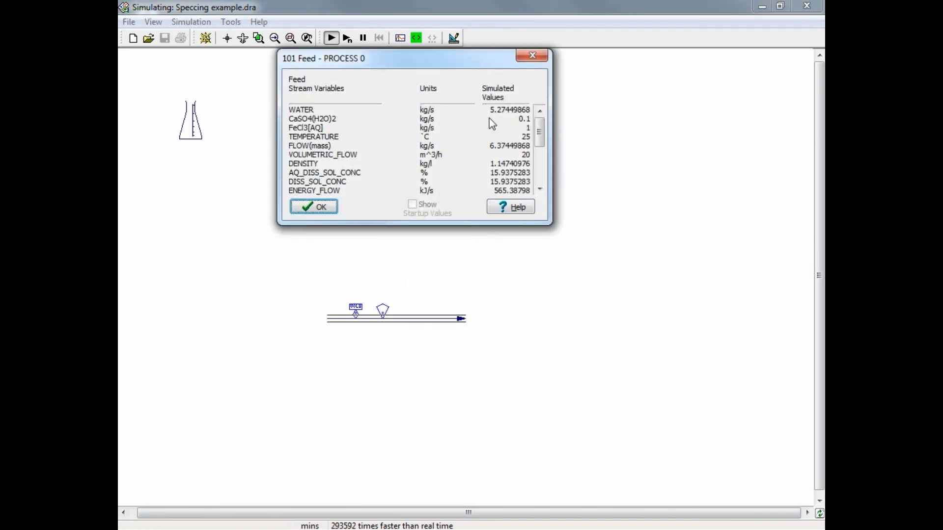
mouse_move(533, 130)
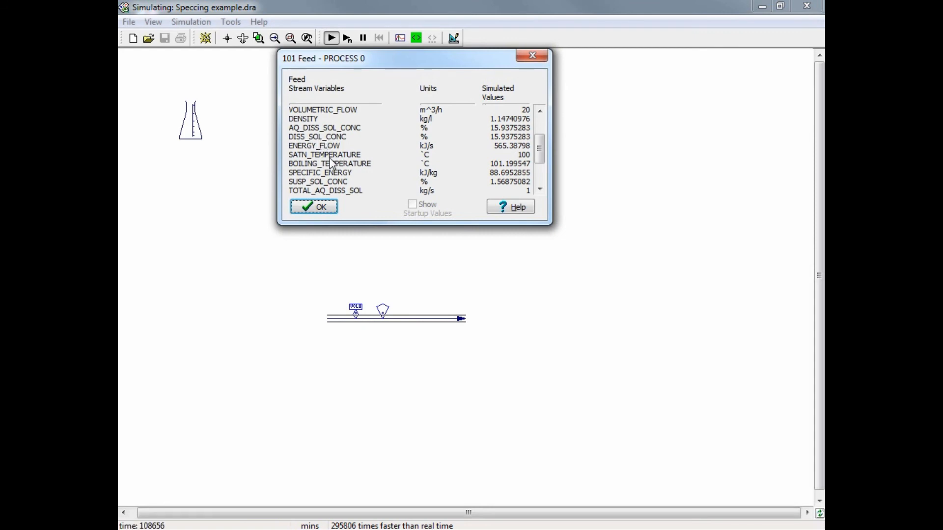
click(314, 207)
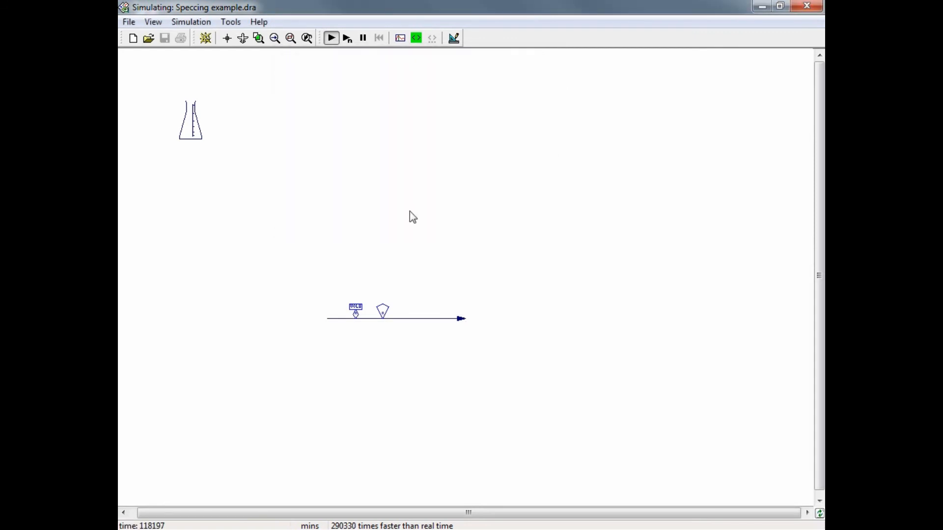
mouse_move(527, 262)
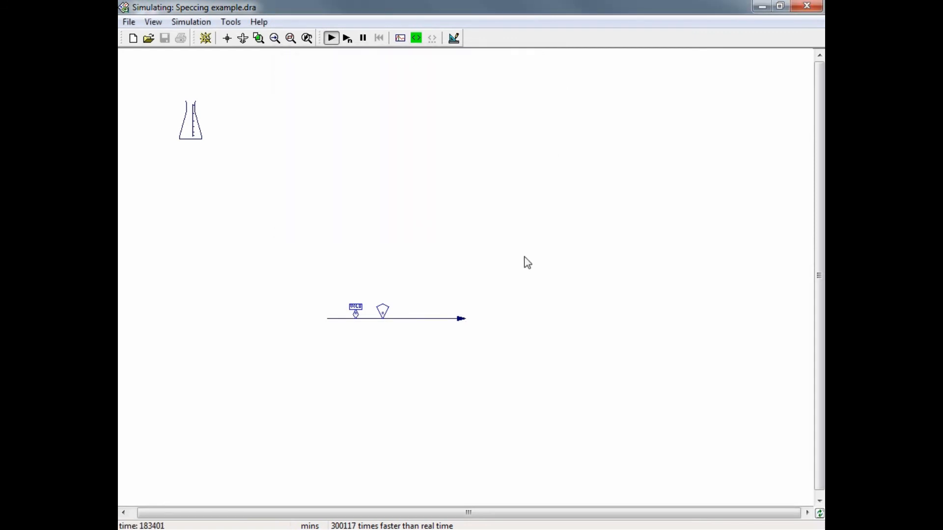